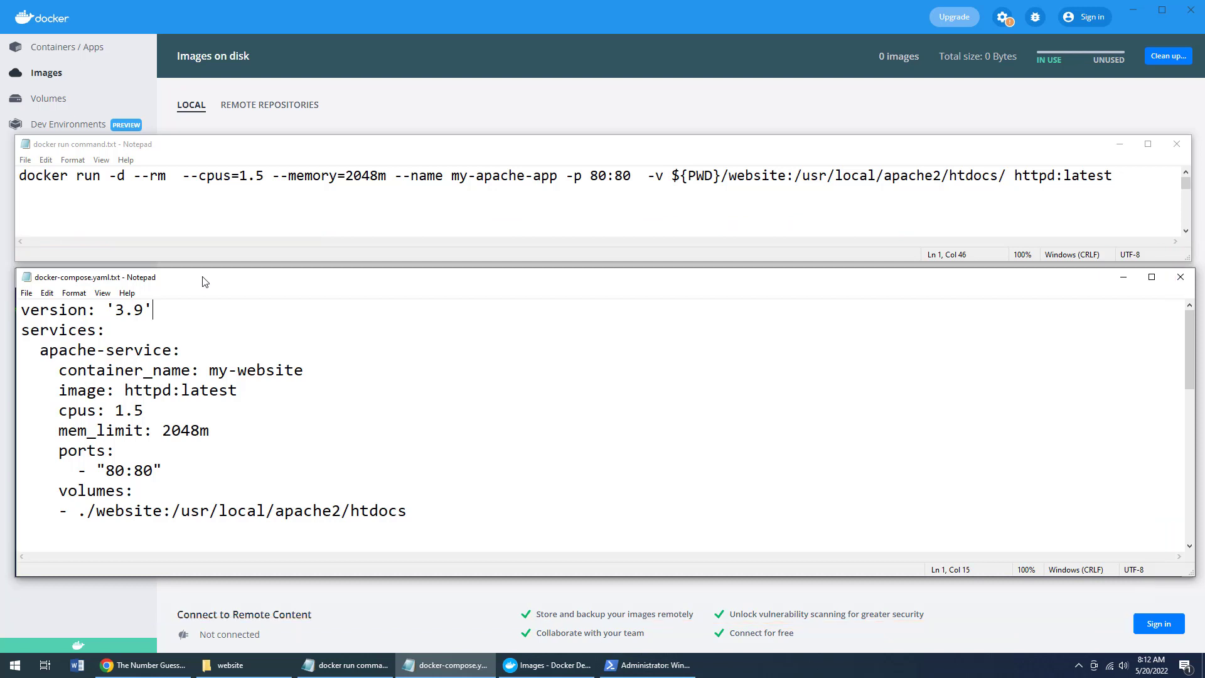
pyautogui.moveTo(196, 162)
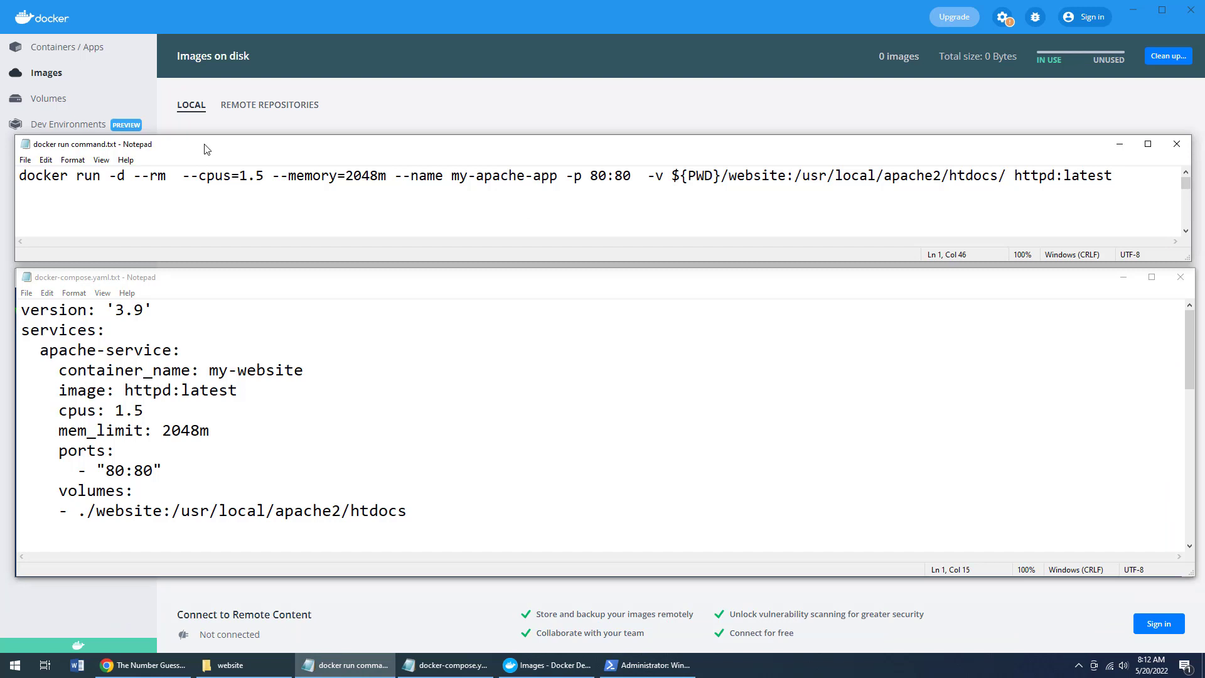
pyautogui.moveTo(207, 270)
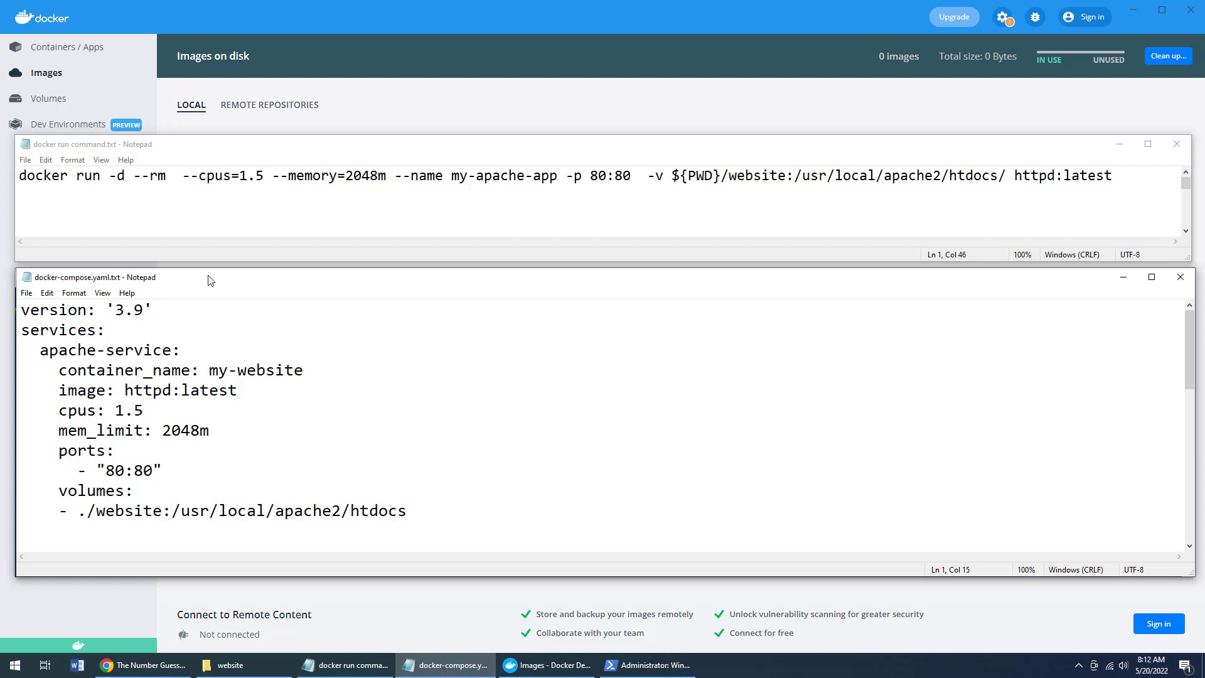
# - Select the full Apache docker run command line in the Notepad file
pyautogui.click(150, 310)
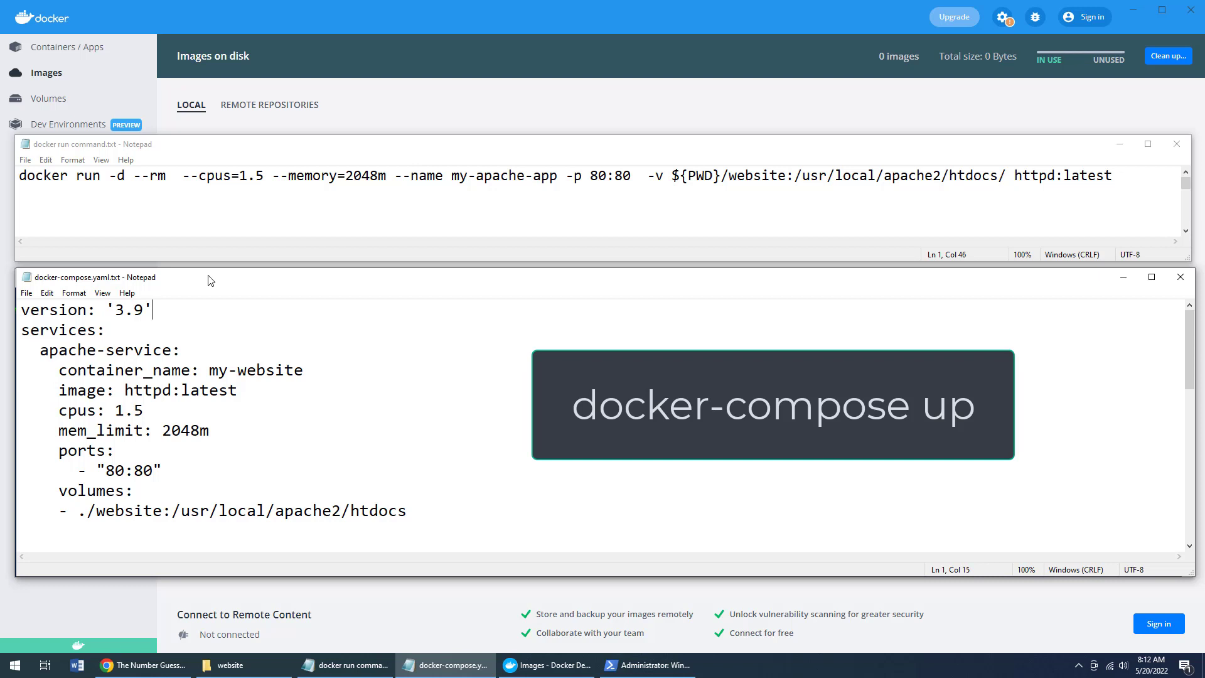
pyautogui.moveTo(797, 241)
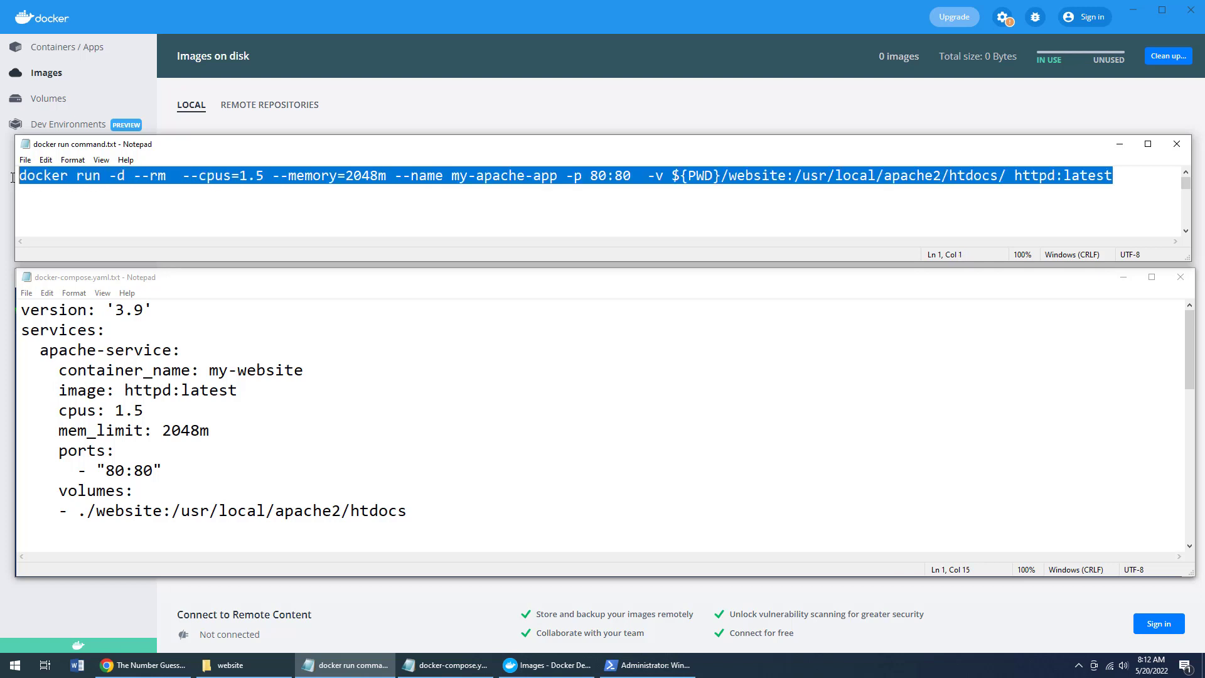
# - Copy the Apache docker run command from Notepad and bring up PowerShell
pyautogui.rightClick(77, 175)
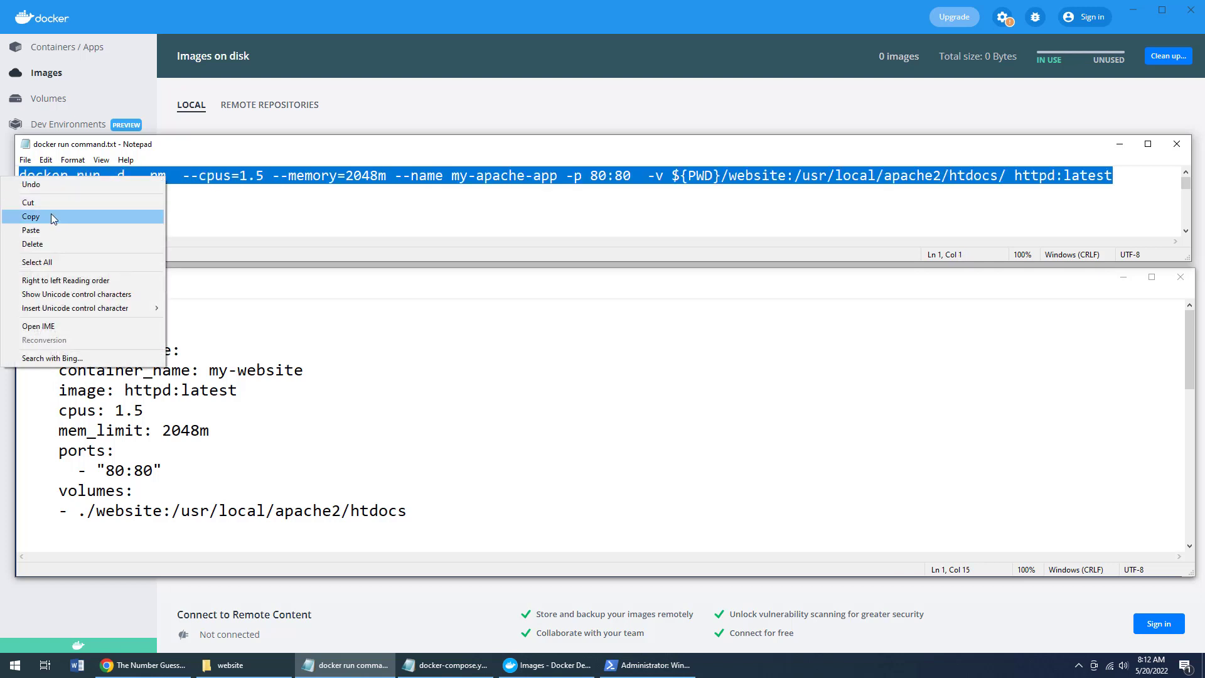
pyautogui.click(30, 216)
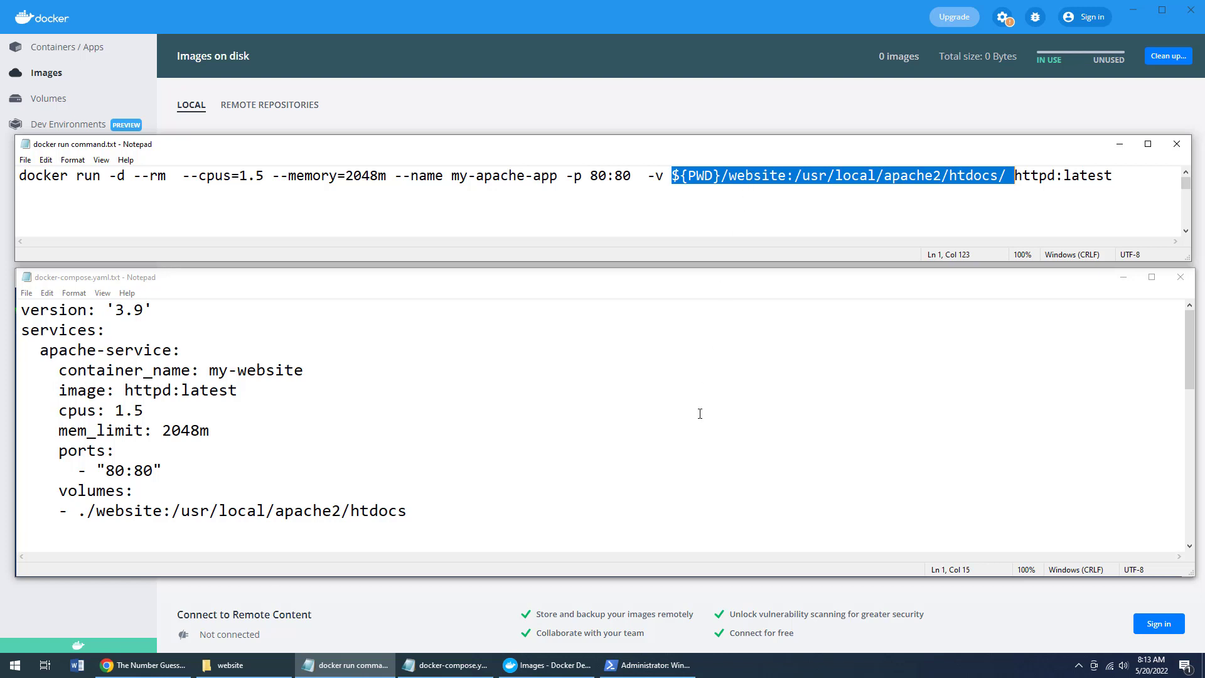
pyautogui.click(646, 664)
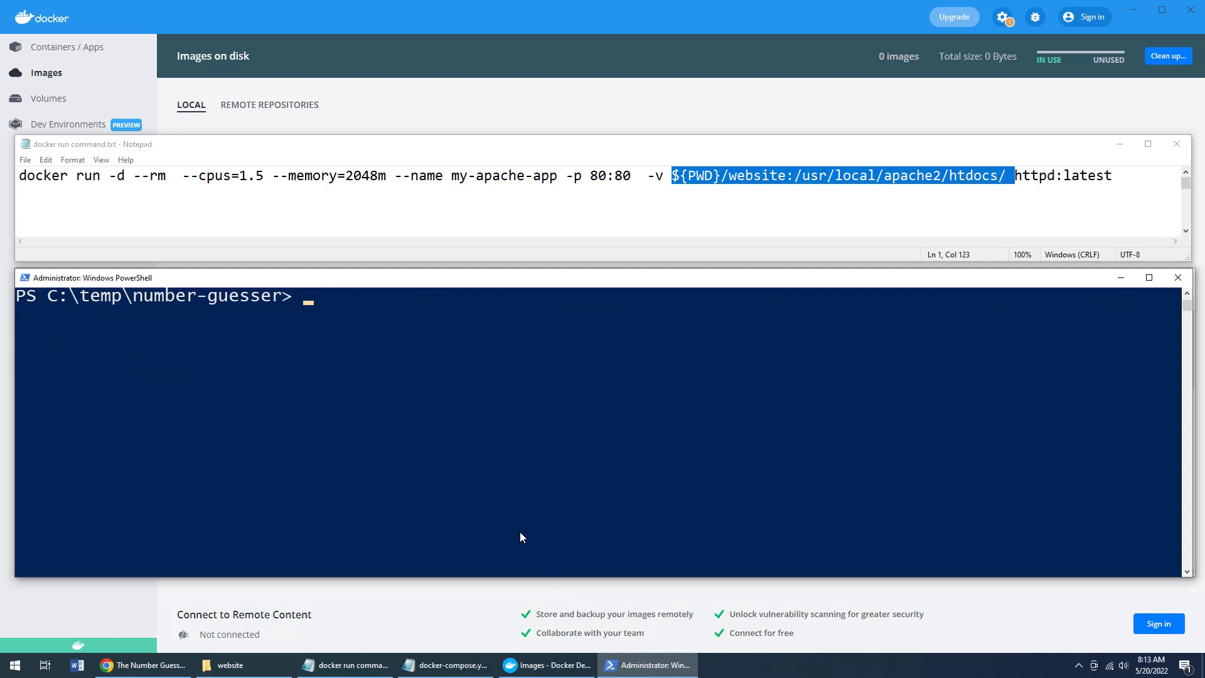
# - View the website folder's files and its number-guesser parent, then return to PowerShell
pyautogui.click(229, 665)
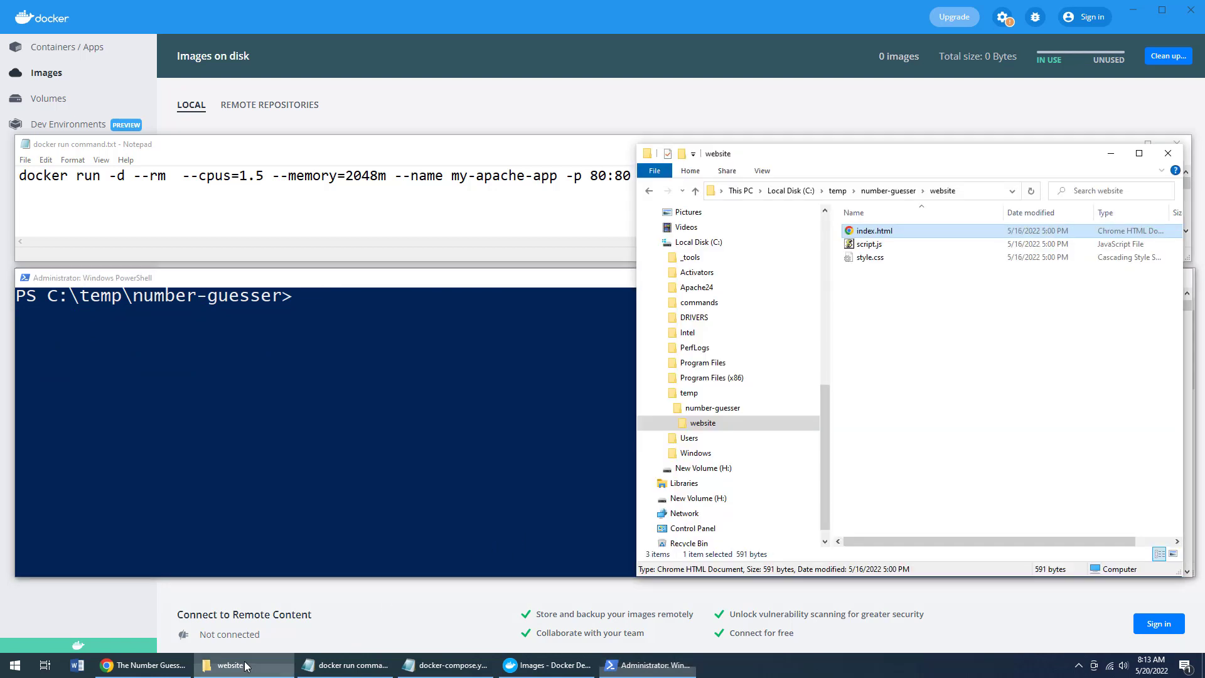
pyautogui.click(712, 408)
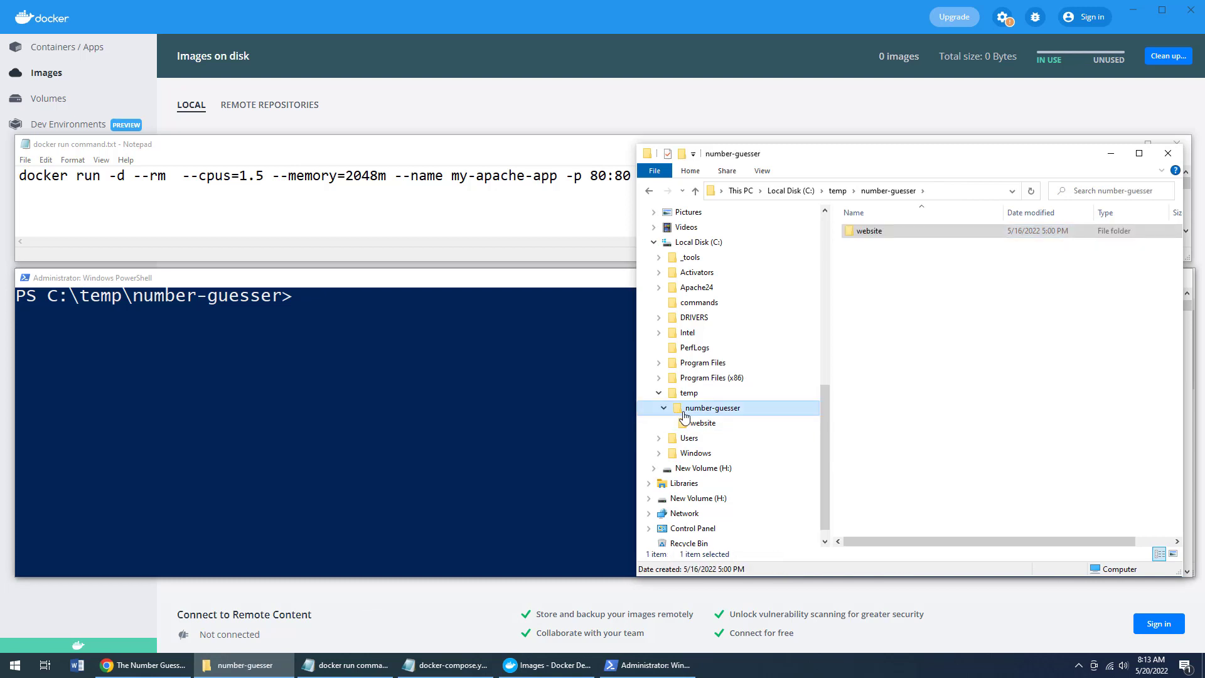
pyautogui.click(869, 230)
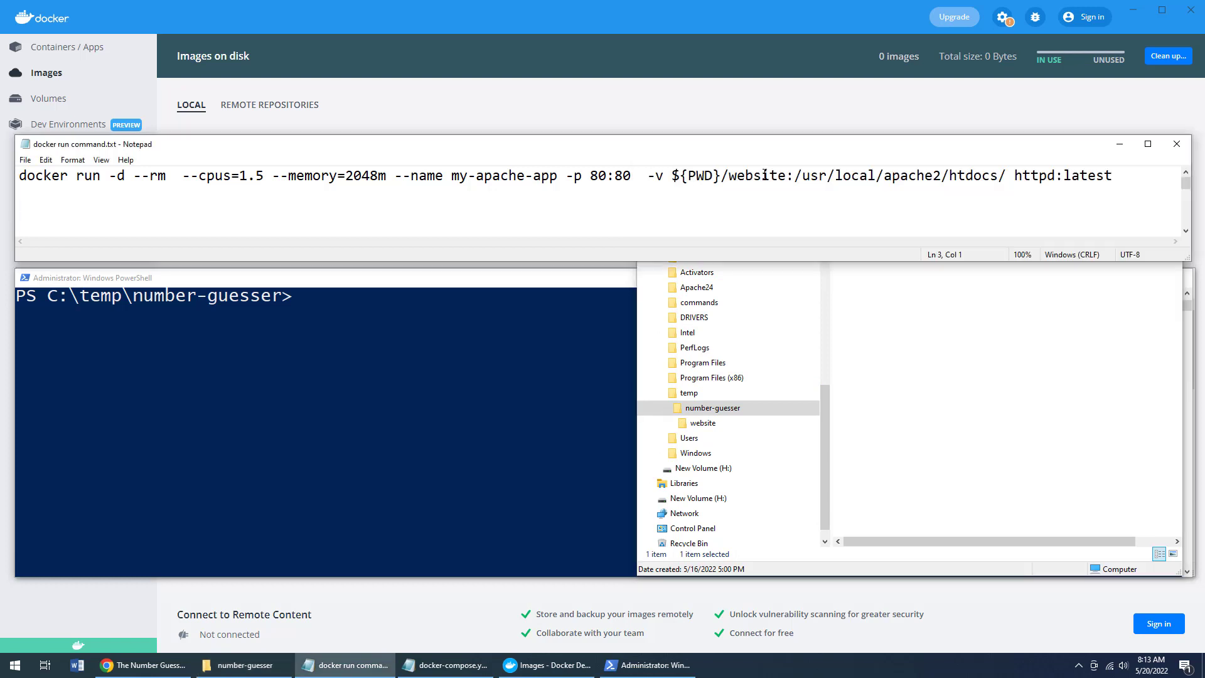
pyautogui.click(647, 664)
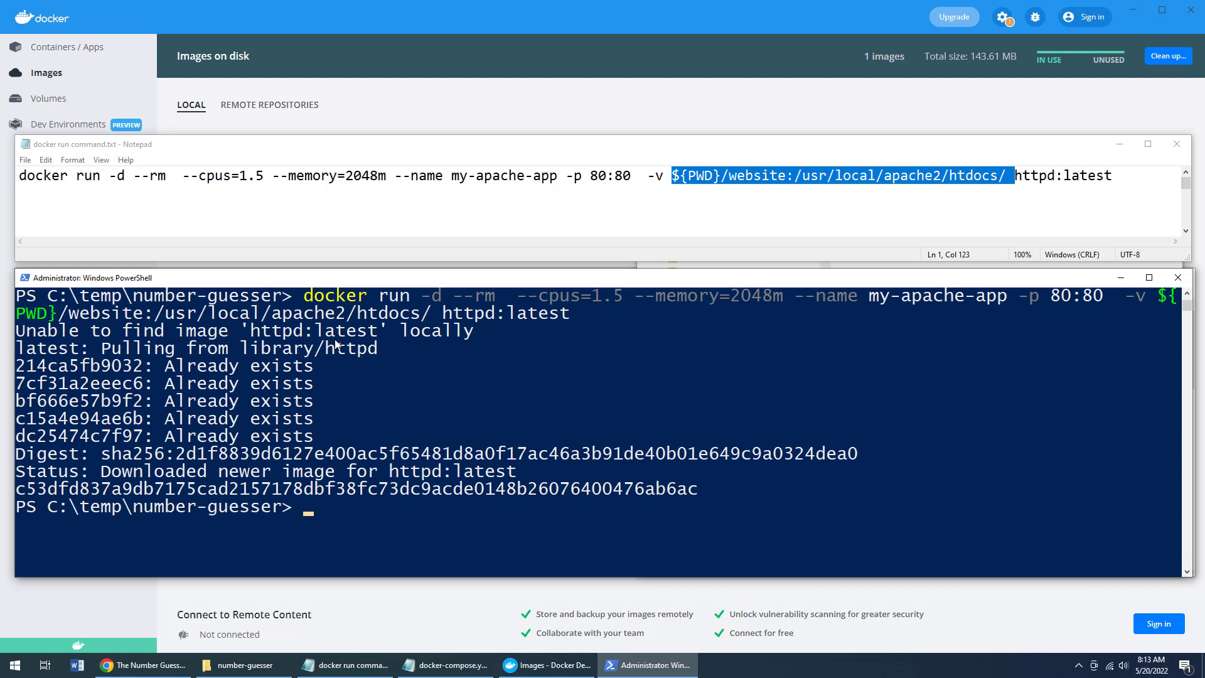
pyautogui.moveTo(329, 14)
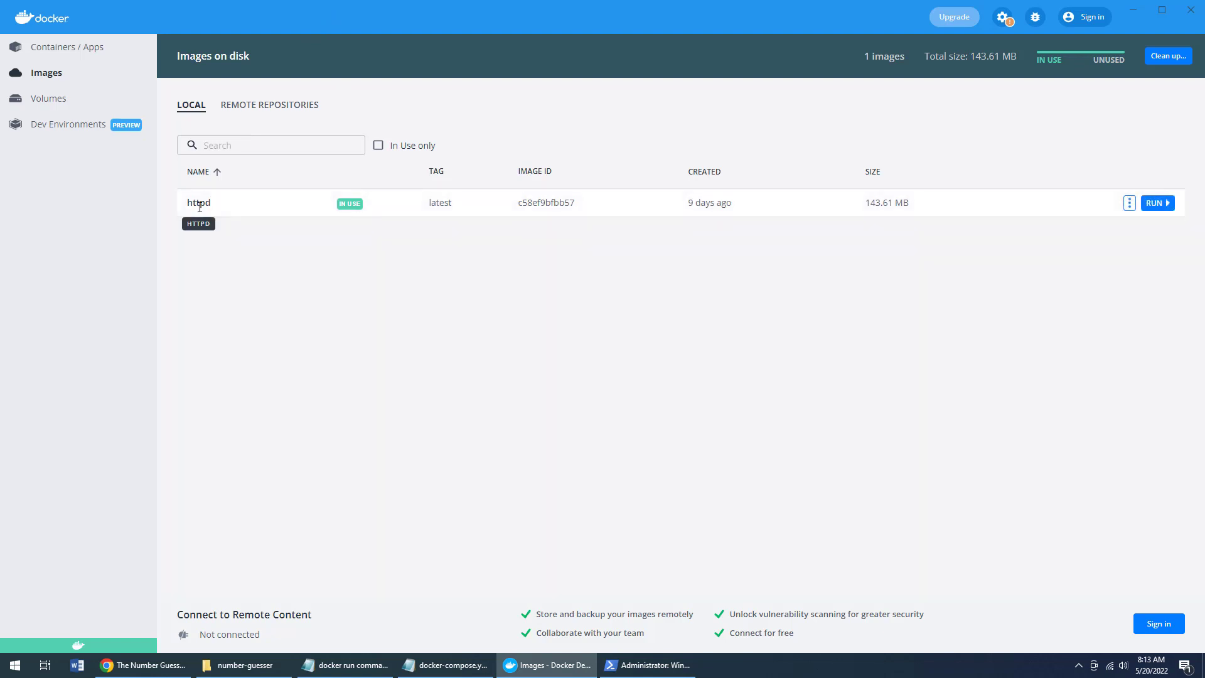
pyautogui.moveTo(90, 63)
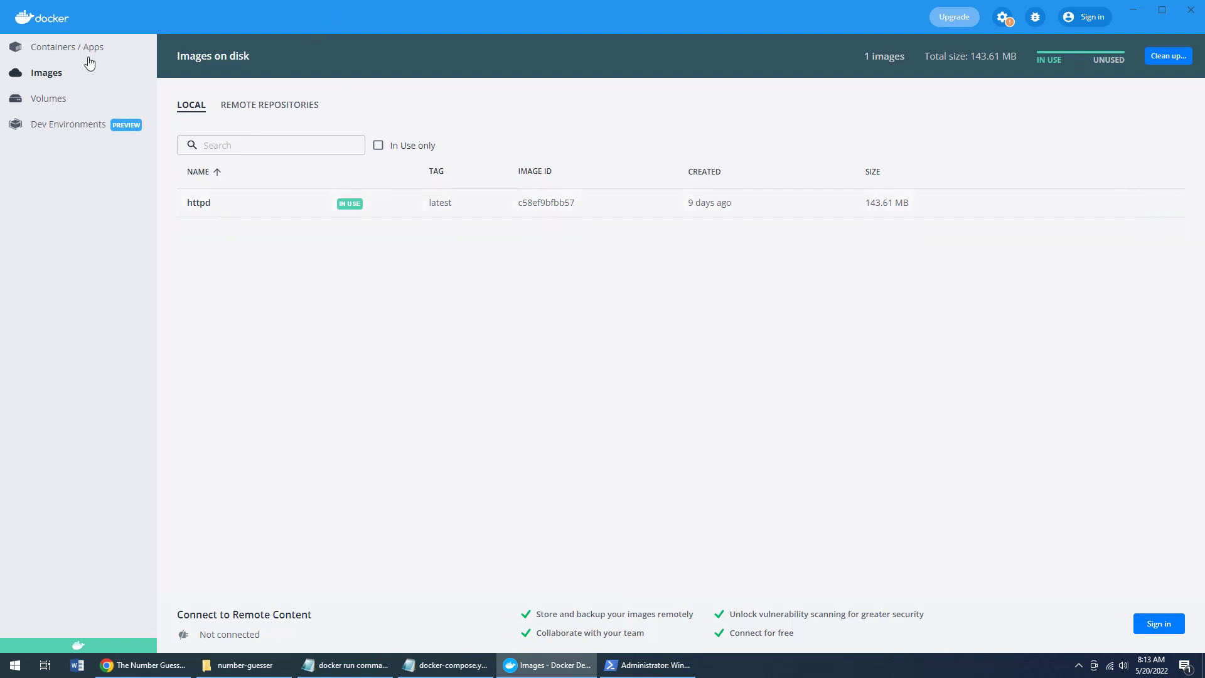
# - Confirm my-apache-app from httpd:latest runs on port 80, then reopen the docker run file
pyautogui.click(67, 47)
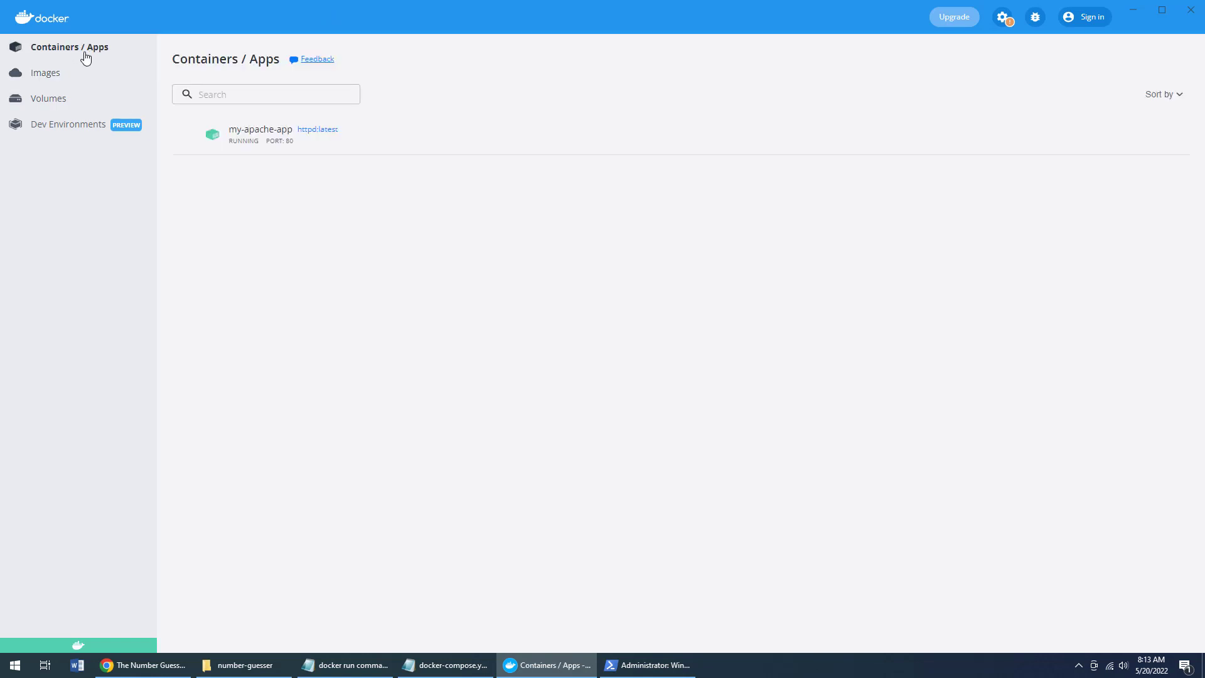
pyautogui.moveTo(259, 138)
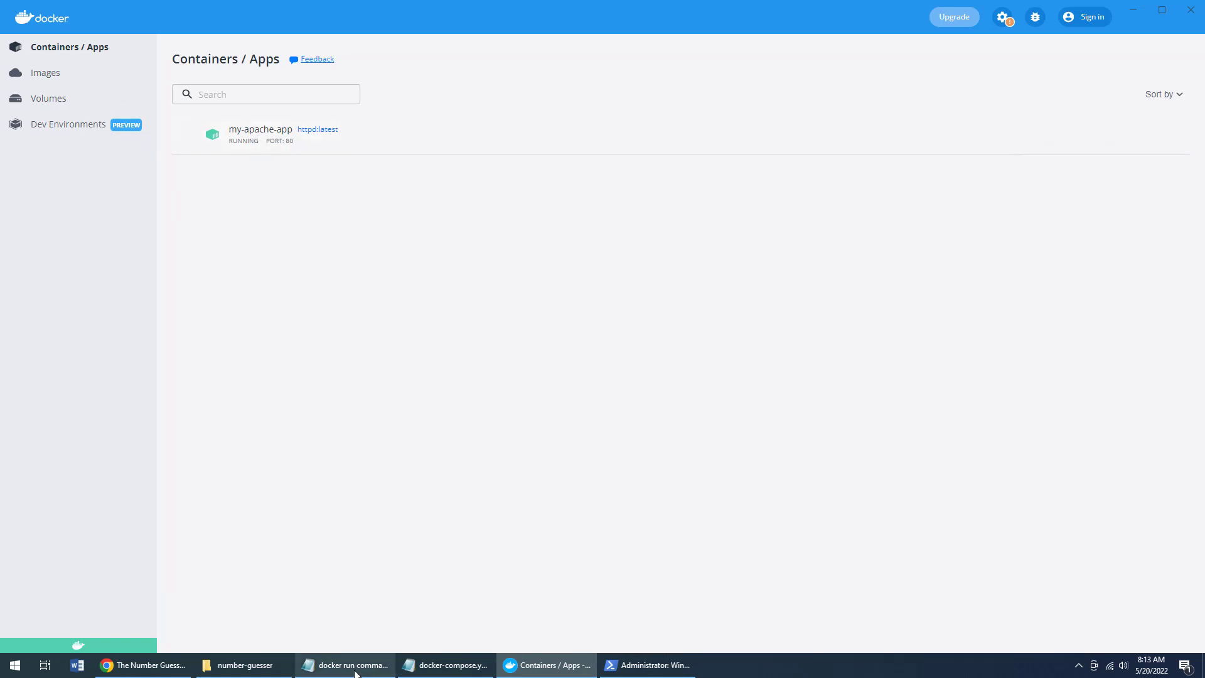
pyautogui.click(343, 664)
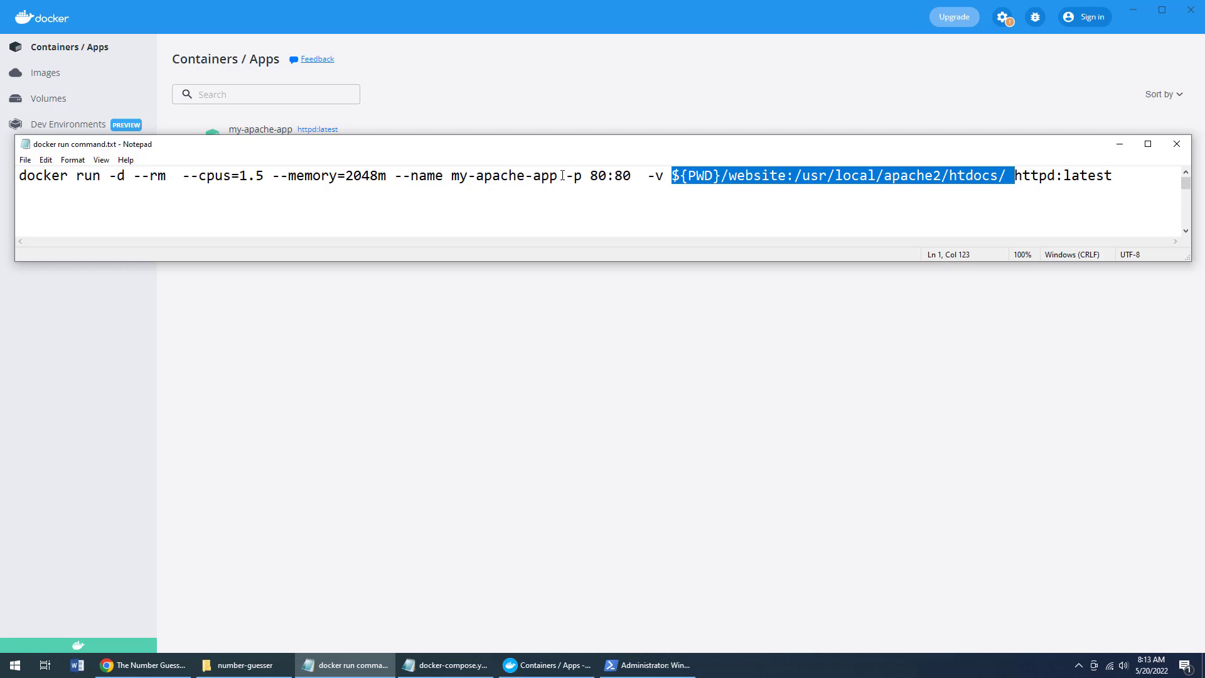
pyautogui.doubleClick(505, 175)
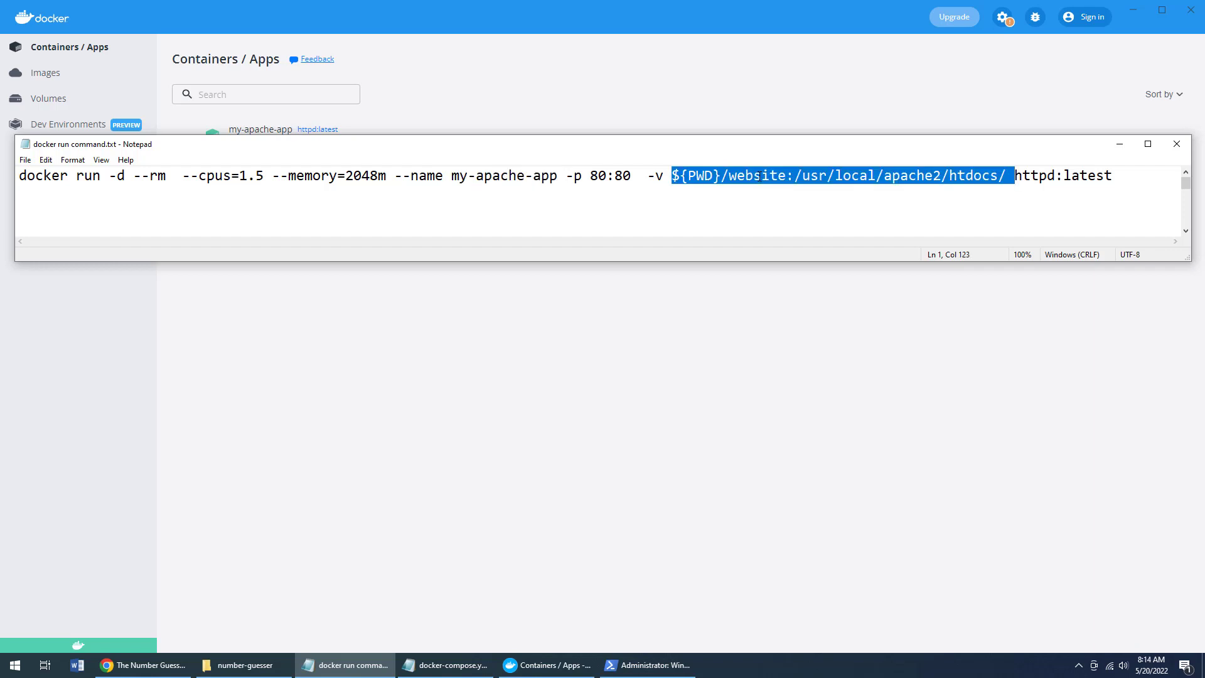
# - Load the Number Guesser game at localhost in Chrome and guess 1 and 5
pyautogui.click(142, 665)
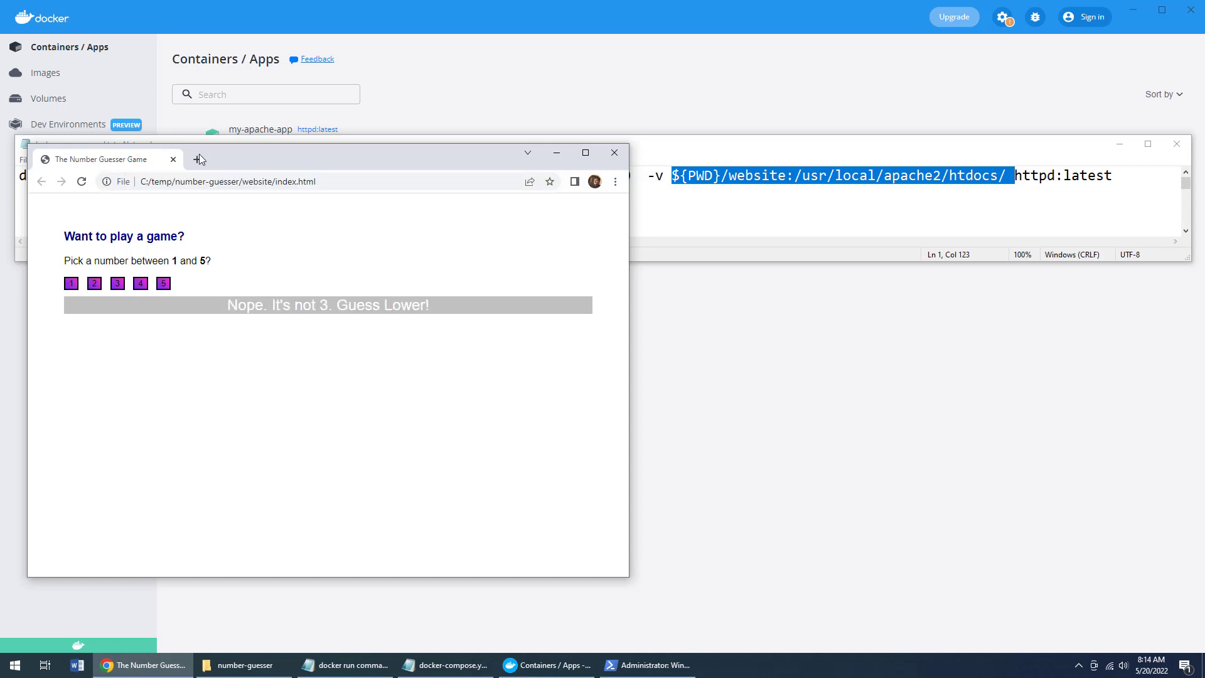
pyautogui.click(198, 159)
pyautogui.write('localhost')
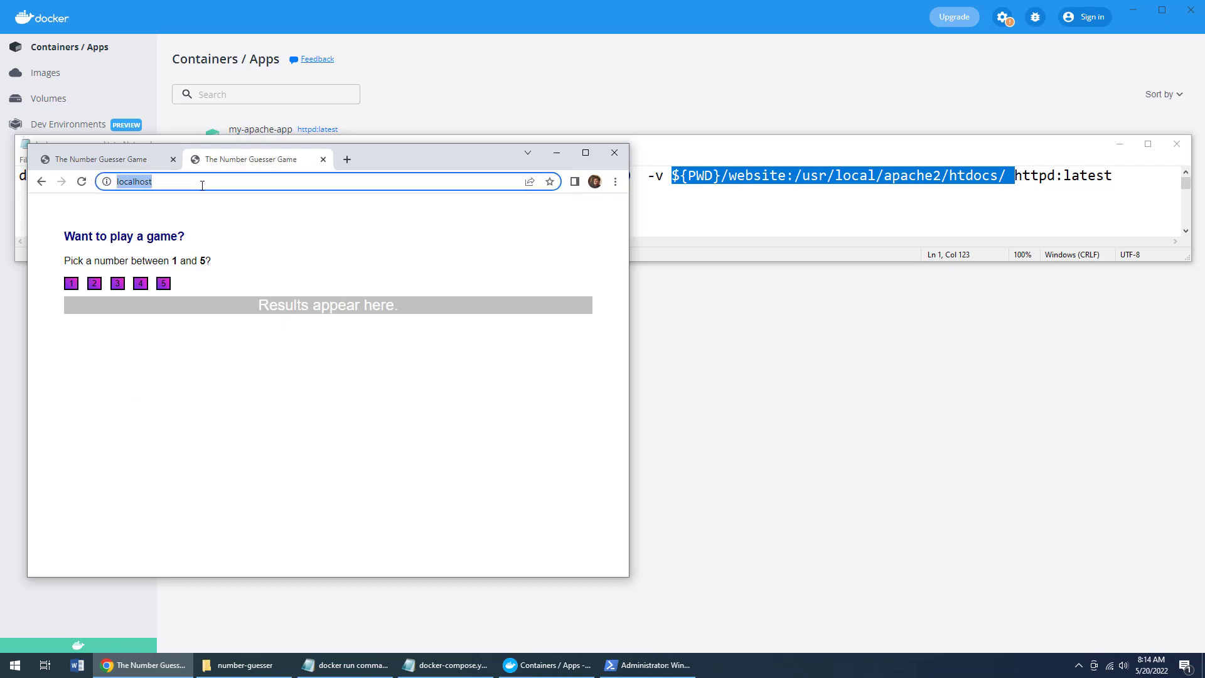
pyautogui.click(71, 284)
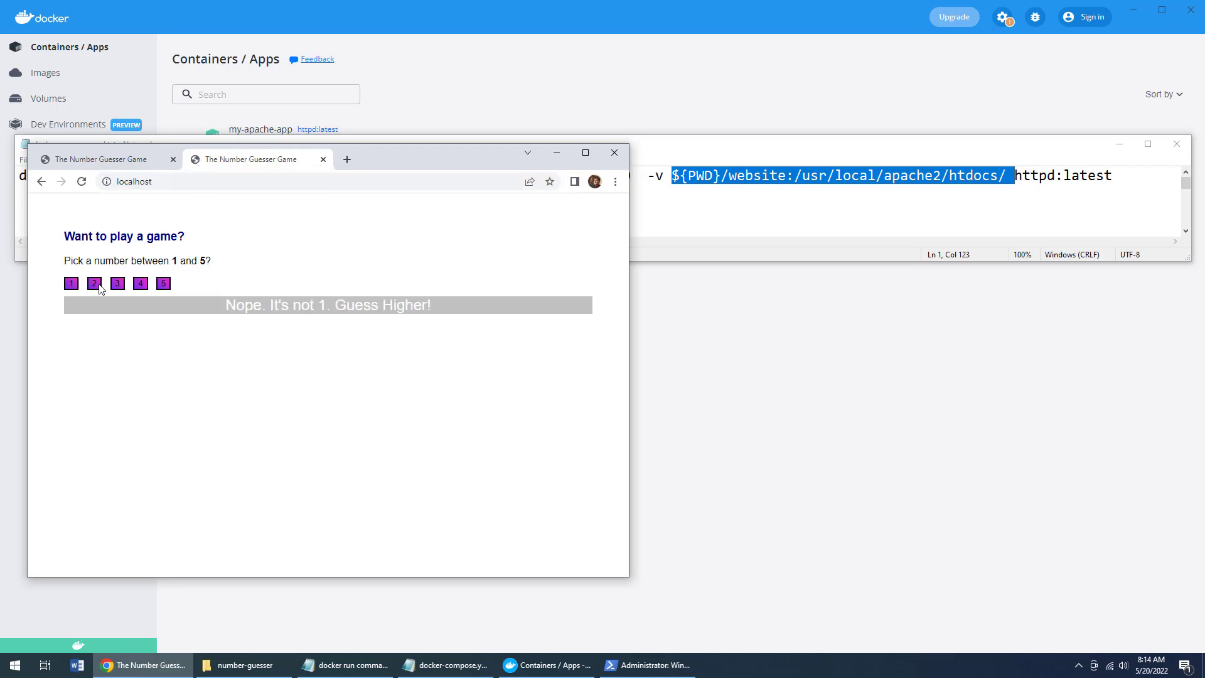
pyautogui.click(163, 284)
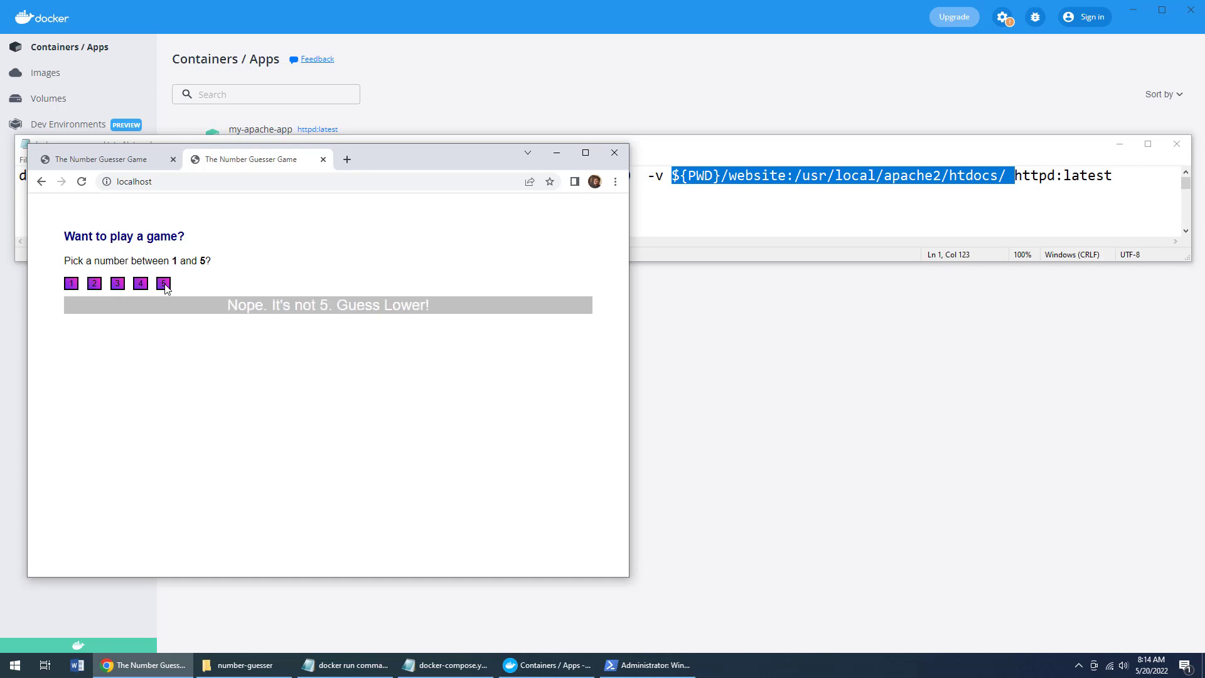
pyautogui.click(343, 665)
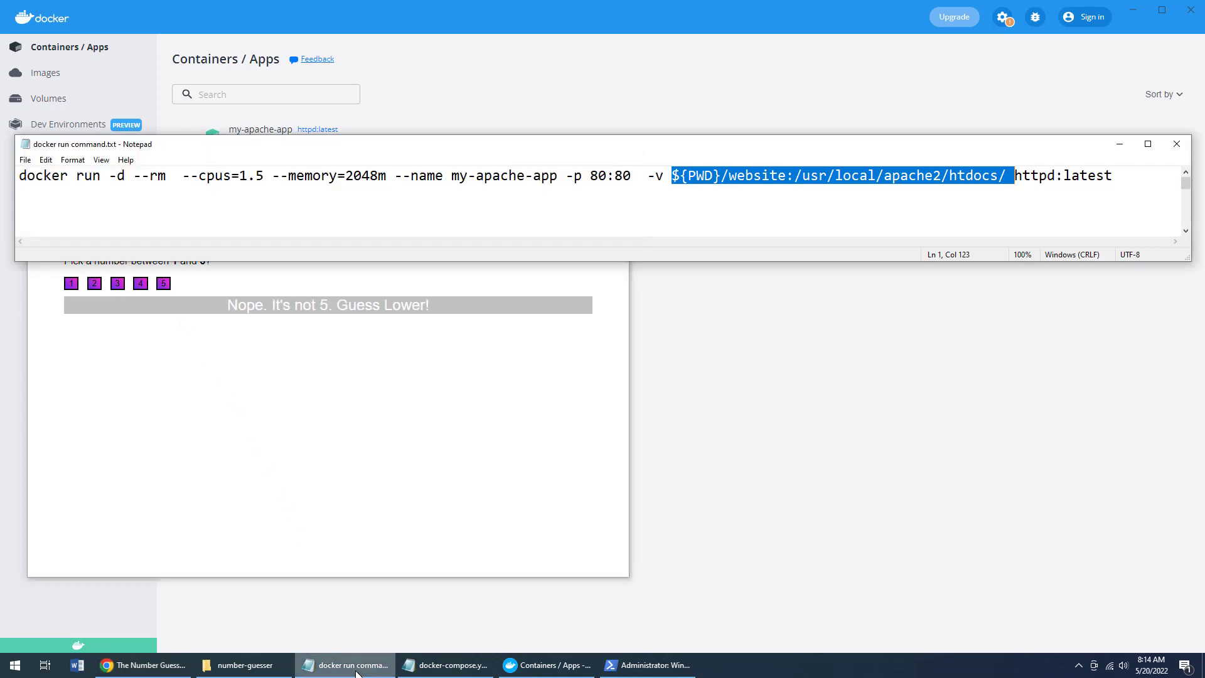
# - Stop the my-apache-app container from Docker Desktop's Containers / Apps list
pyautogui.click(444, 665)
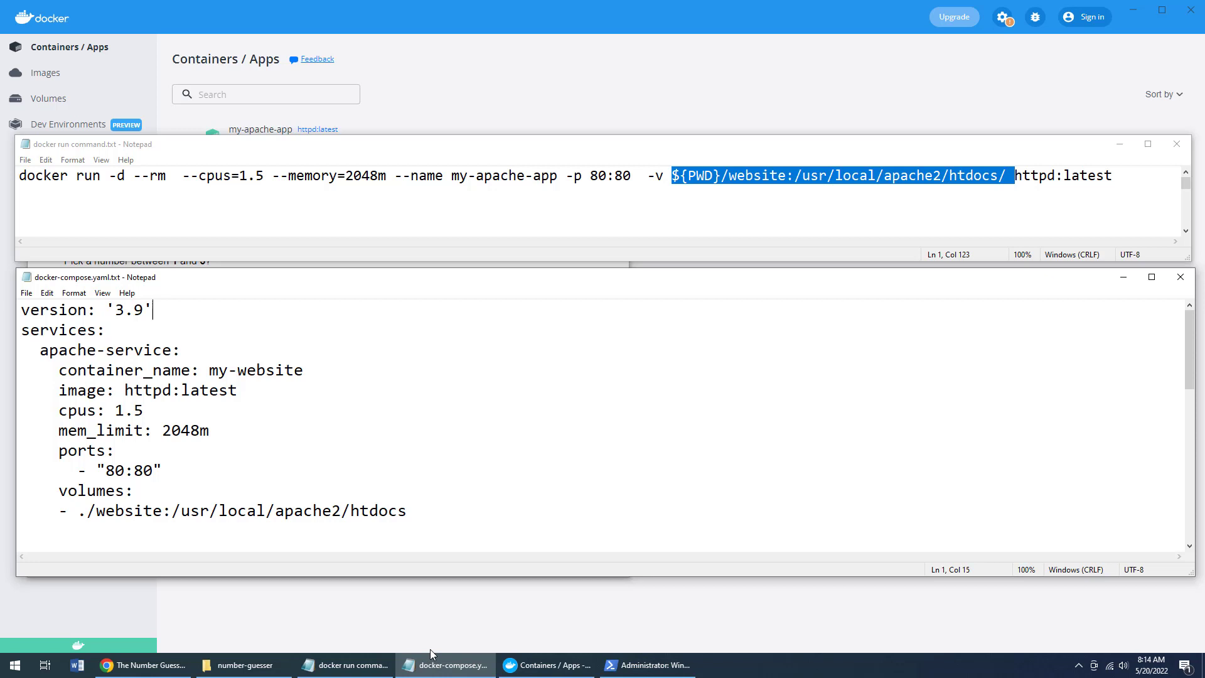
pyautogui.click(545, 665)
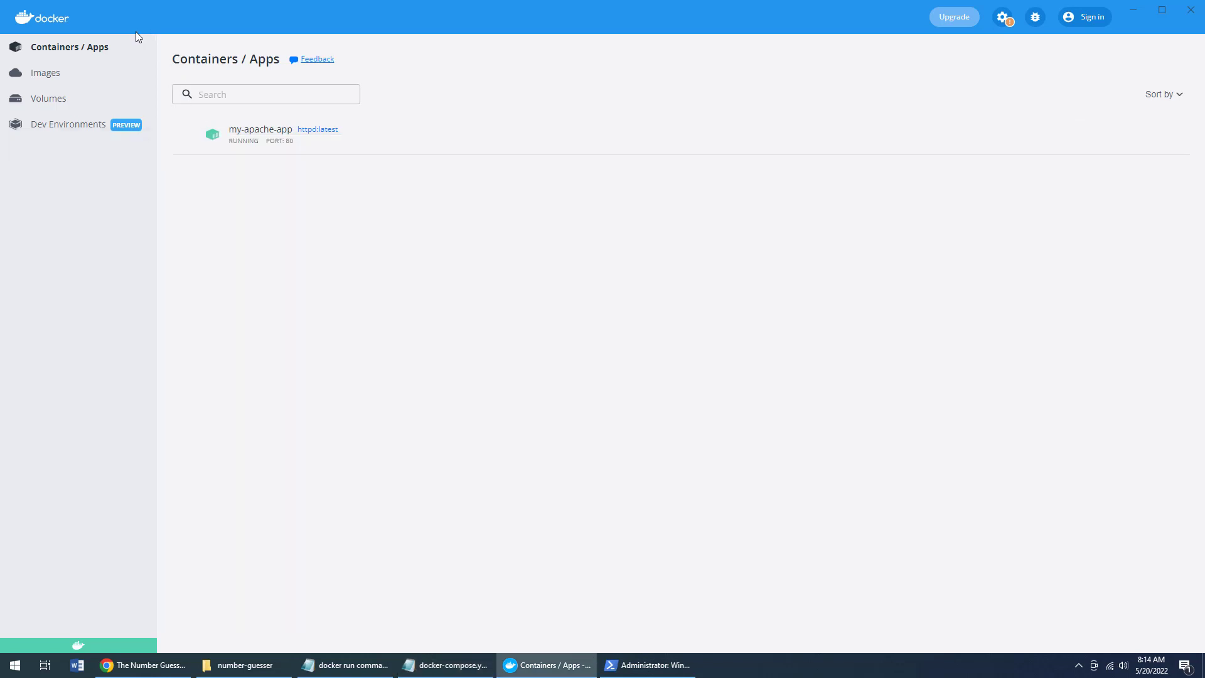
pyautogui.moveTo(356, 144)
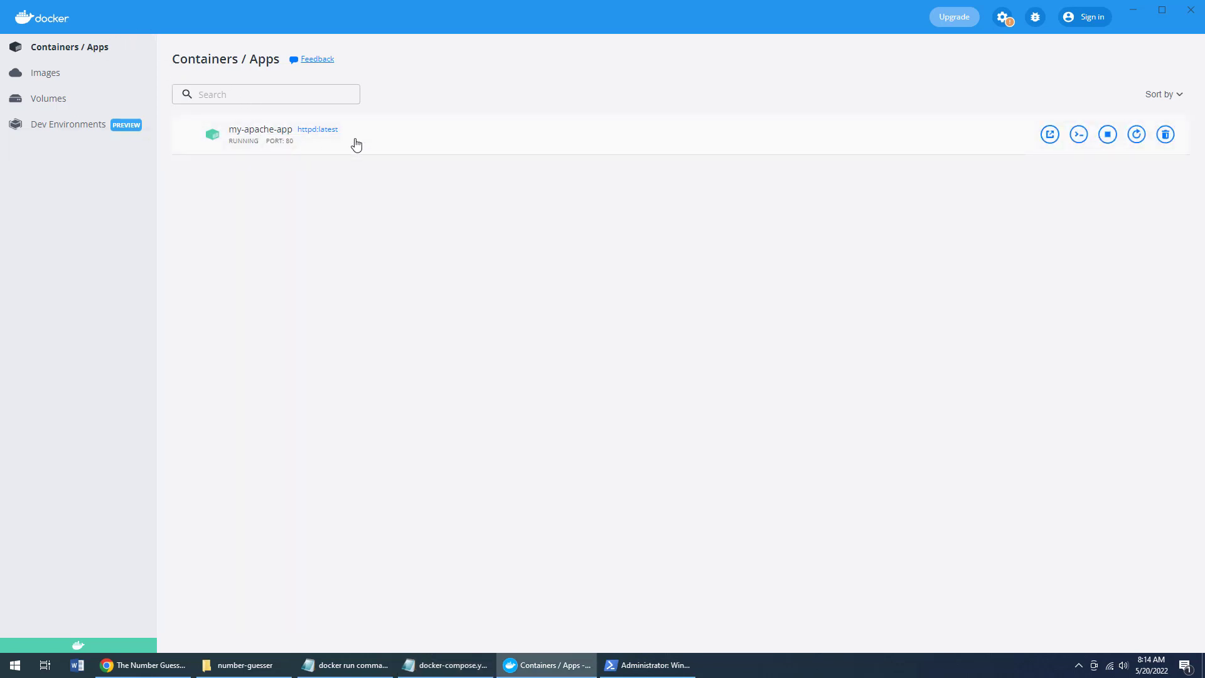
pyautogui.moveTo(1107, 135)
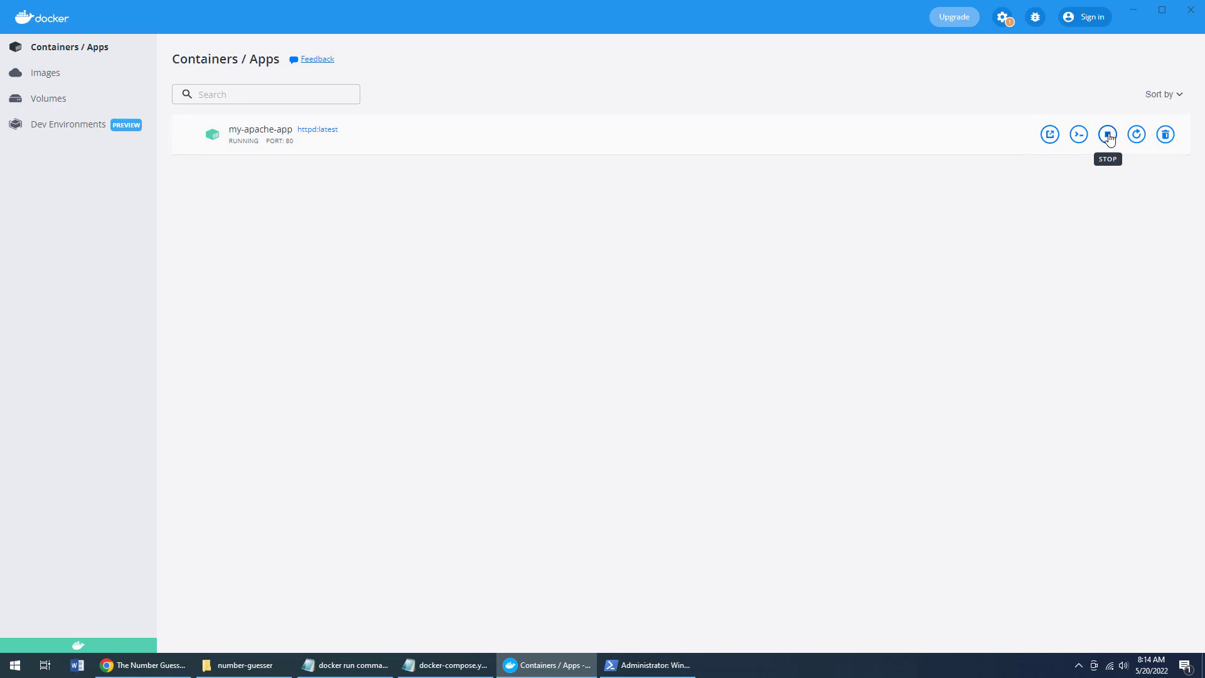
pyautogui.click(1107, 134)
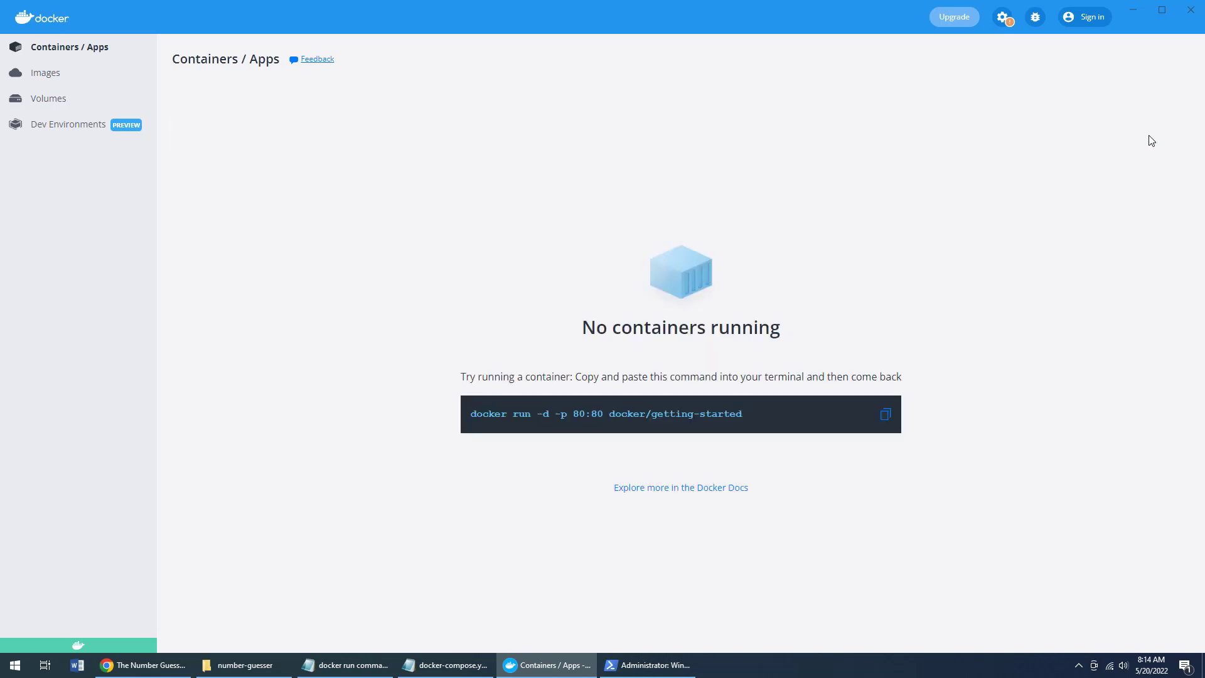
pyautogui.moveTo(450, 116)
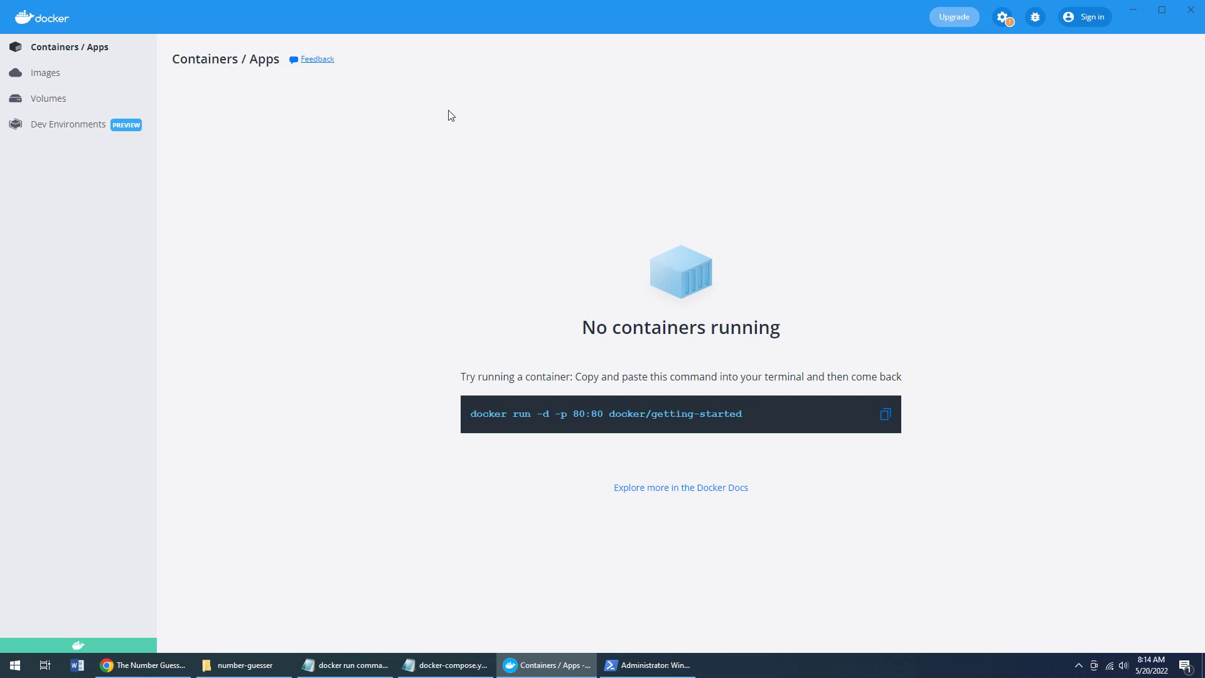
# - Select all of docker-compose.yaml.txt in Notepad and copy the compose definition
pyautogui.click(45, 72)
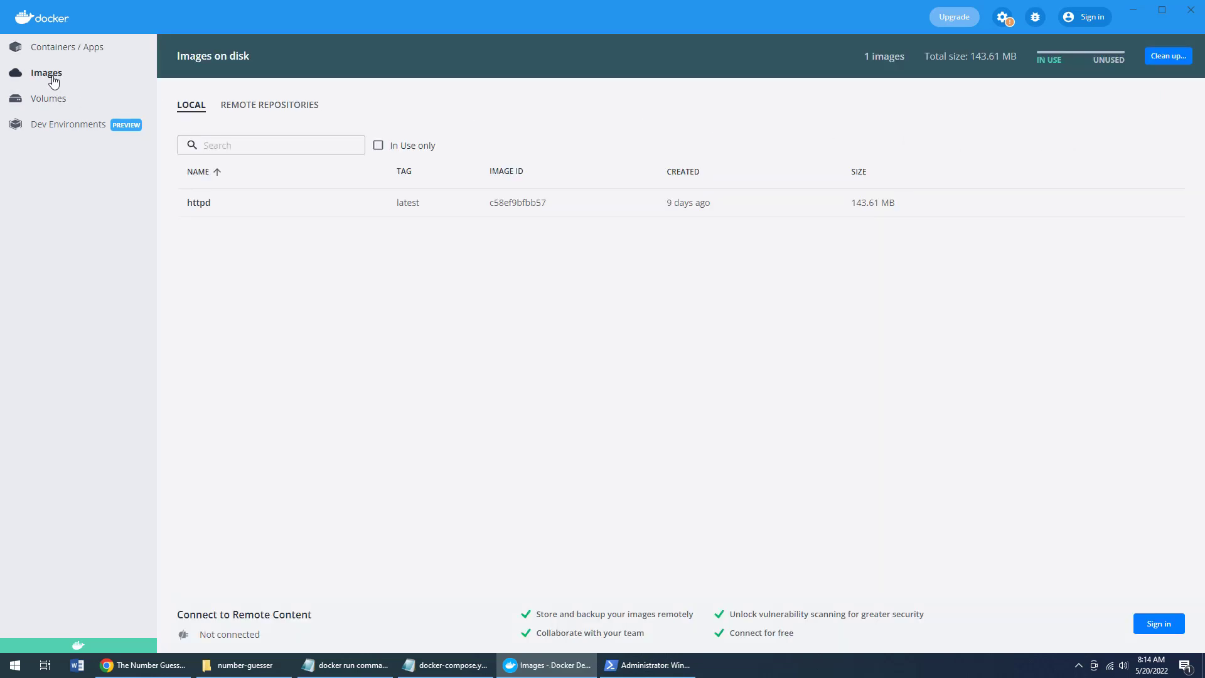
pyautogui.moveTo(198, 202)
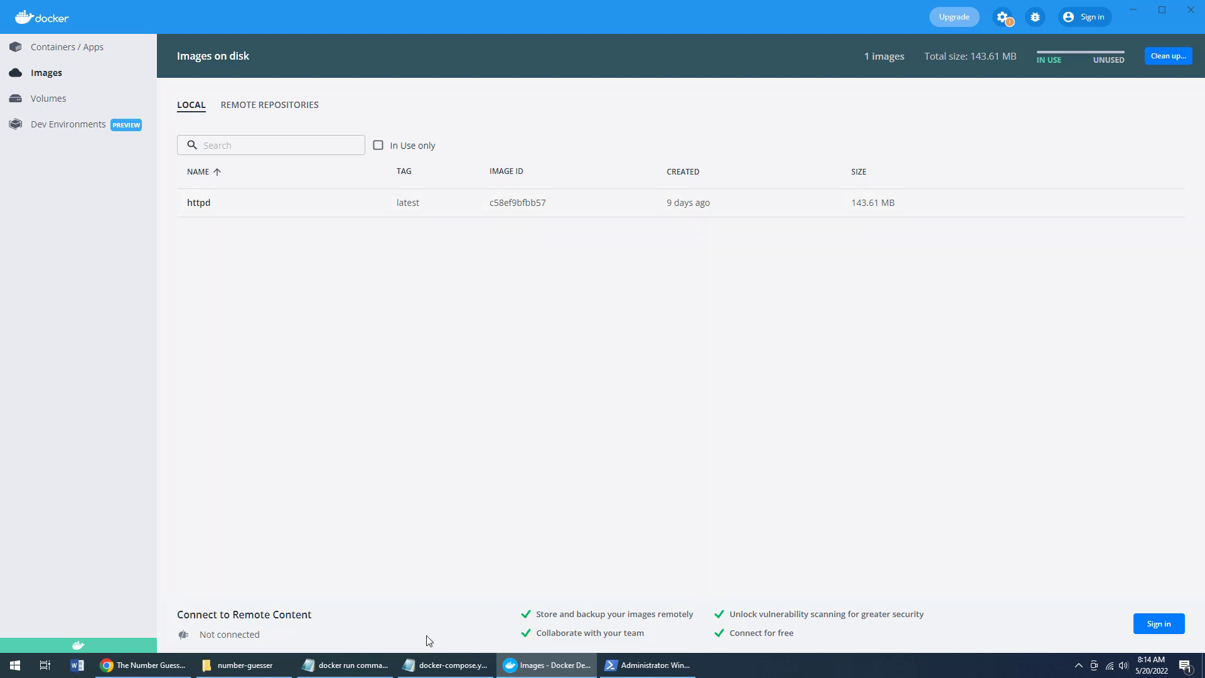
pyautogui.click(444, 665)
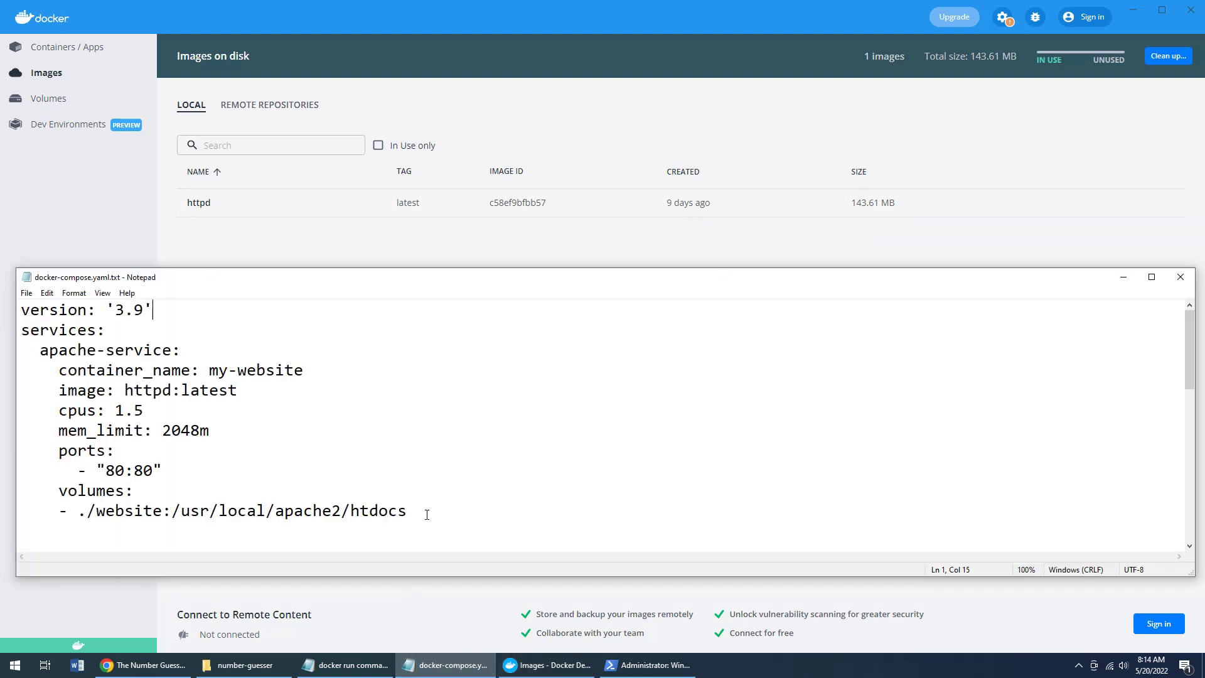
pyautogui.rightClick(58, 342)
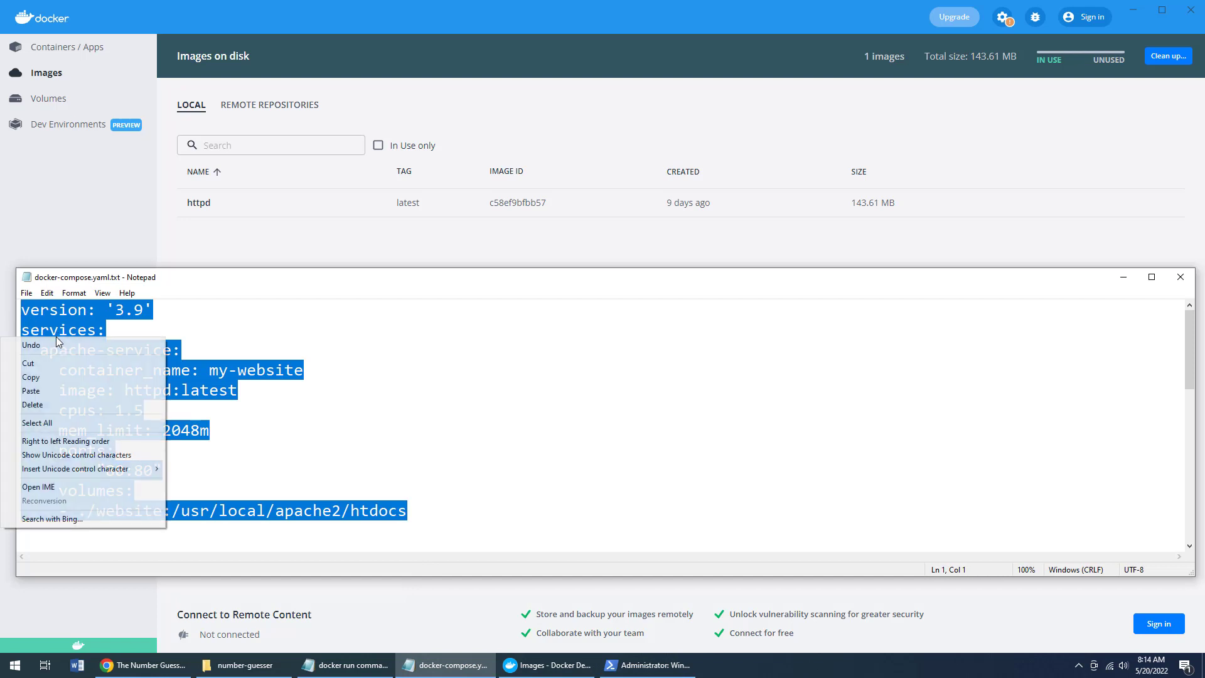
pyautogui.click(243, 665)
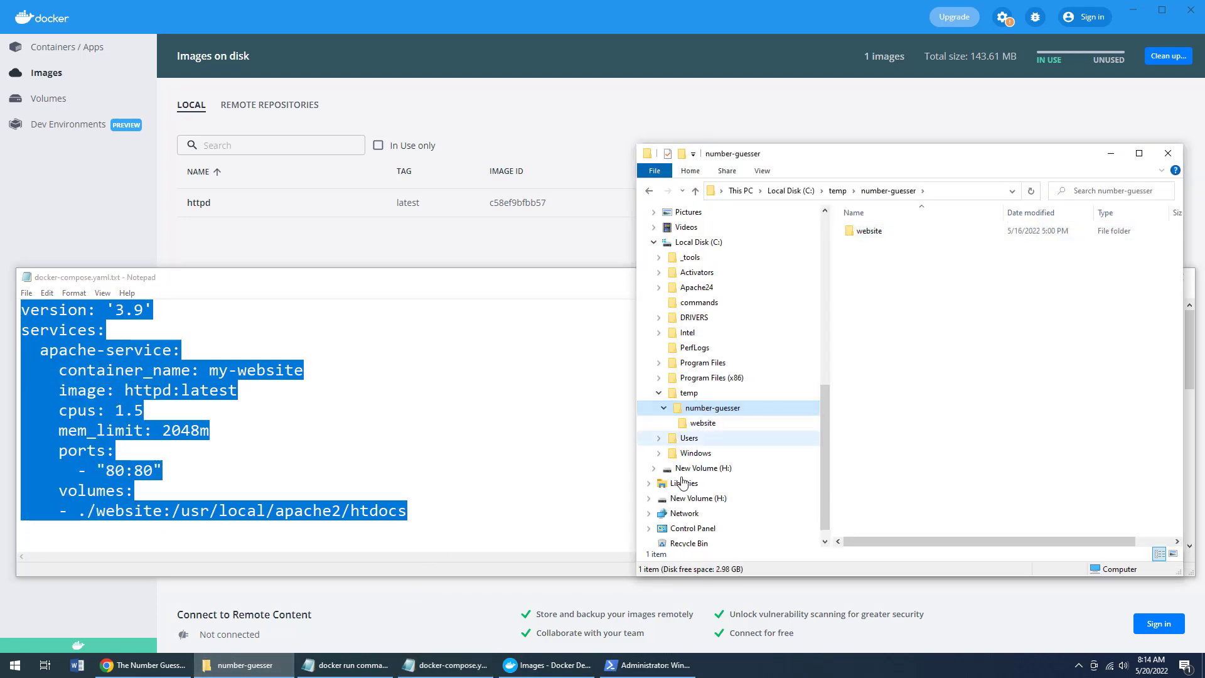
# - Create a new file named docker-compose.yaml in number-guesser, accepting the extension change
pyautogui.click(646, 664)
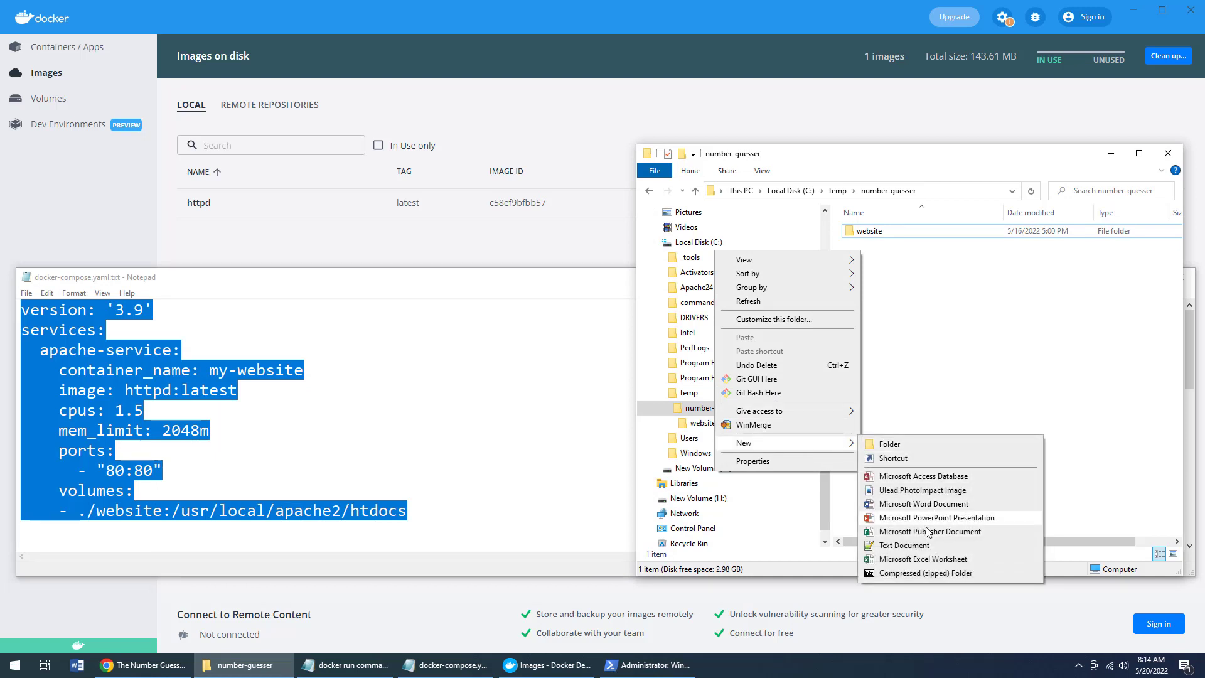
pyautogui.click(903, 545)
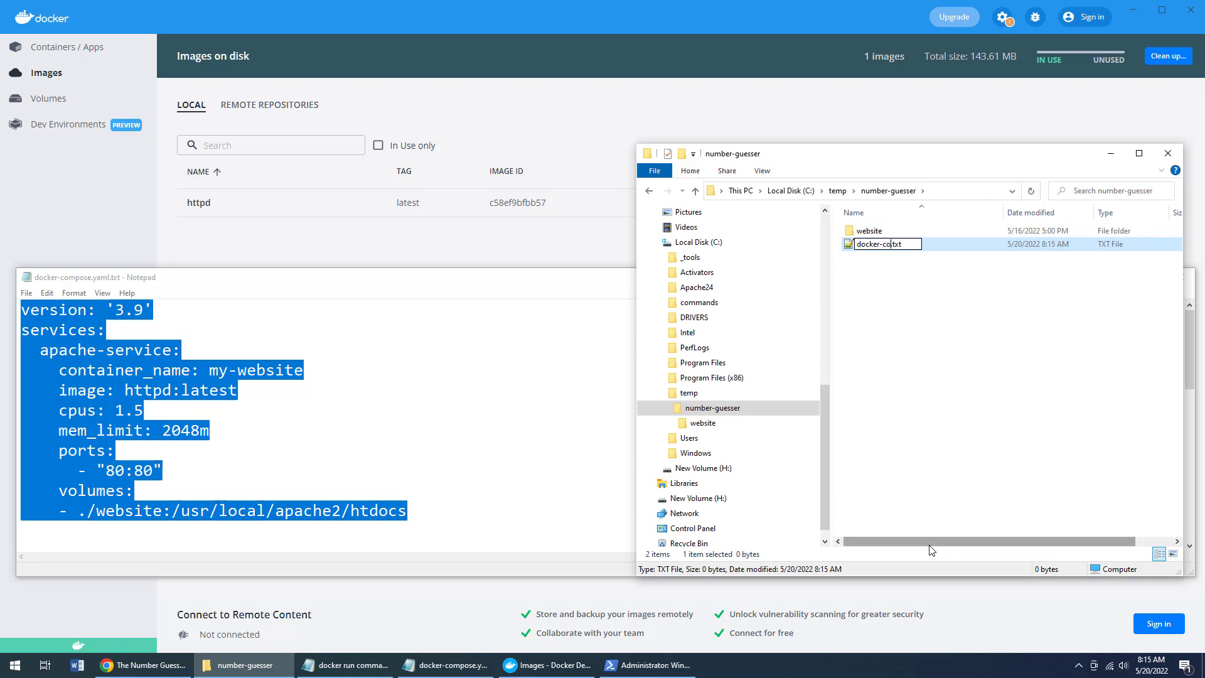
pyautogui.write('docker-compose.yaml')
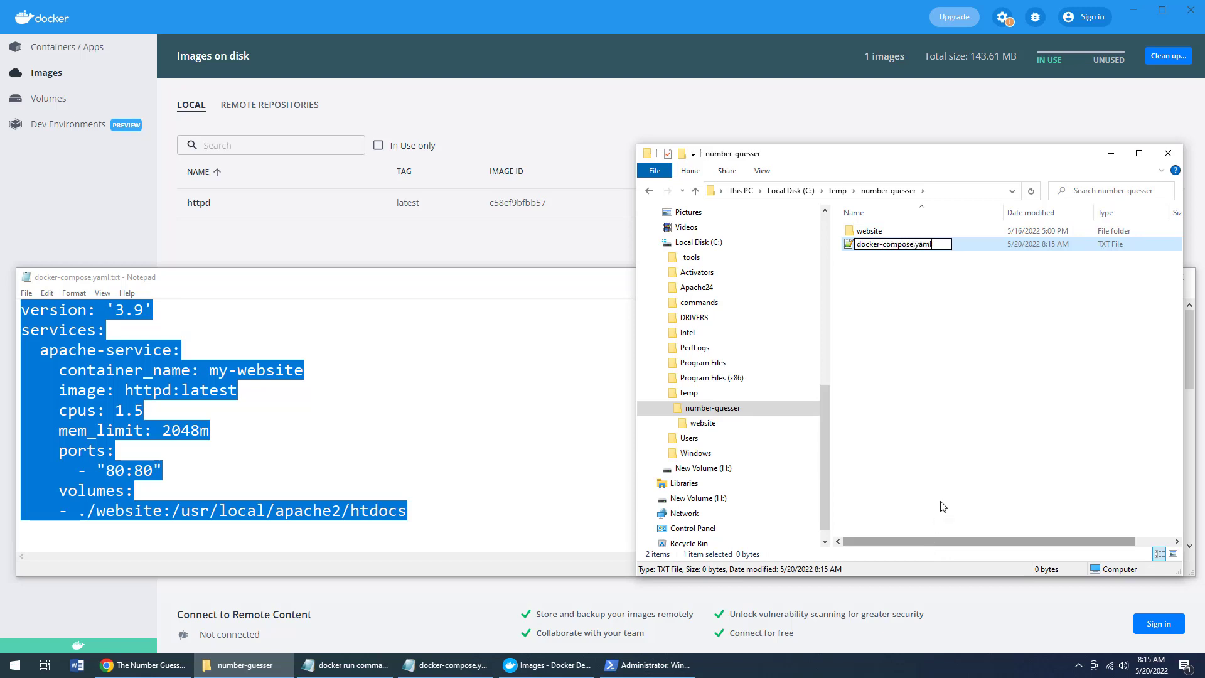
pyautogui.press('enter')
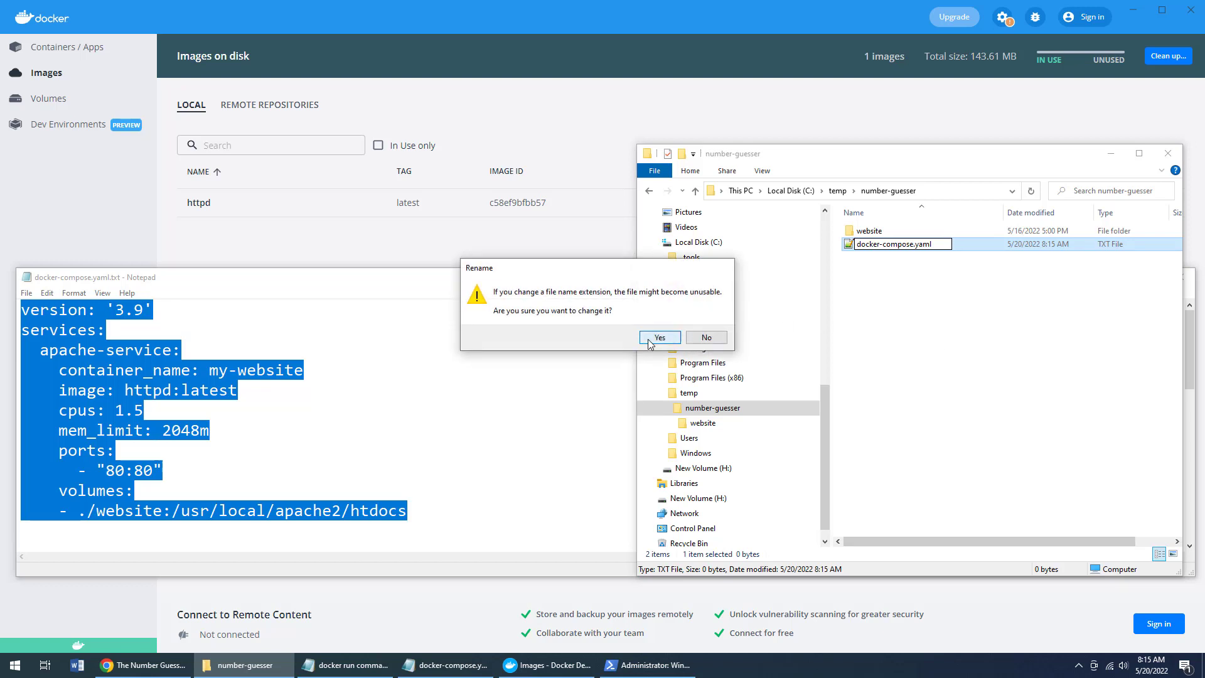
pyautogui.click(658, 338)
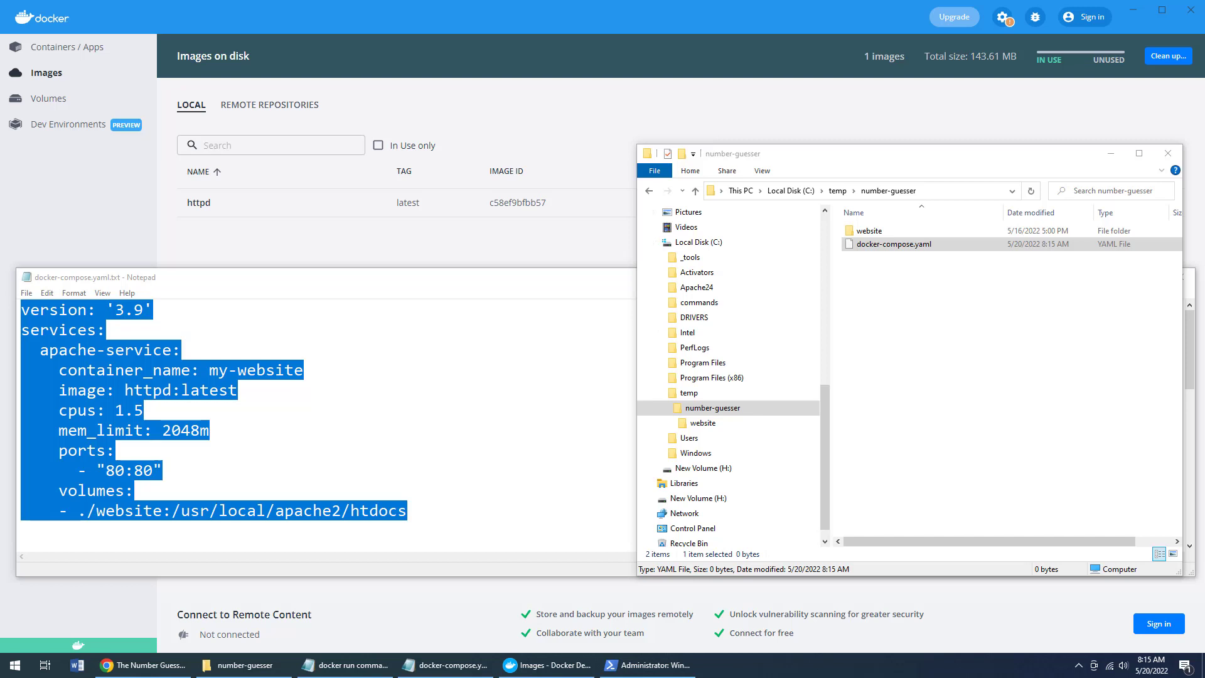
pyautogui.click(894, 243)
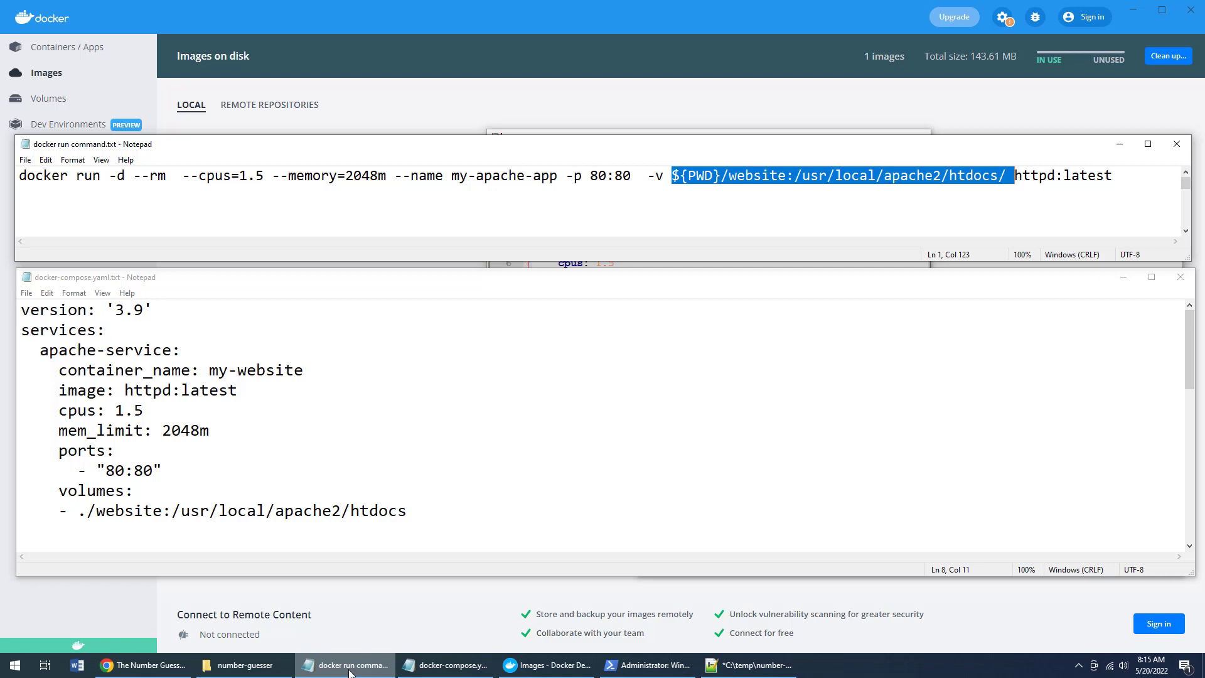
# - Save the pasted compose YAML in Notepad++ and confirm docker-compose.yaml is 224 bytes
pyautogui.click(747, 665)
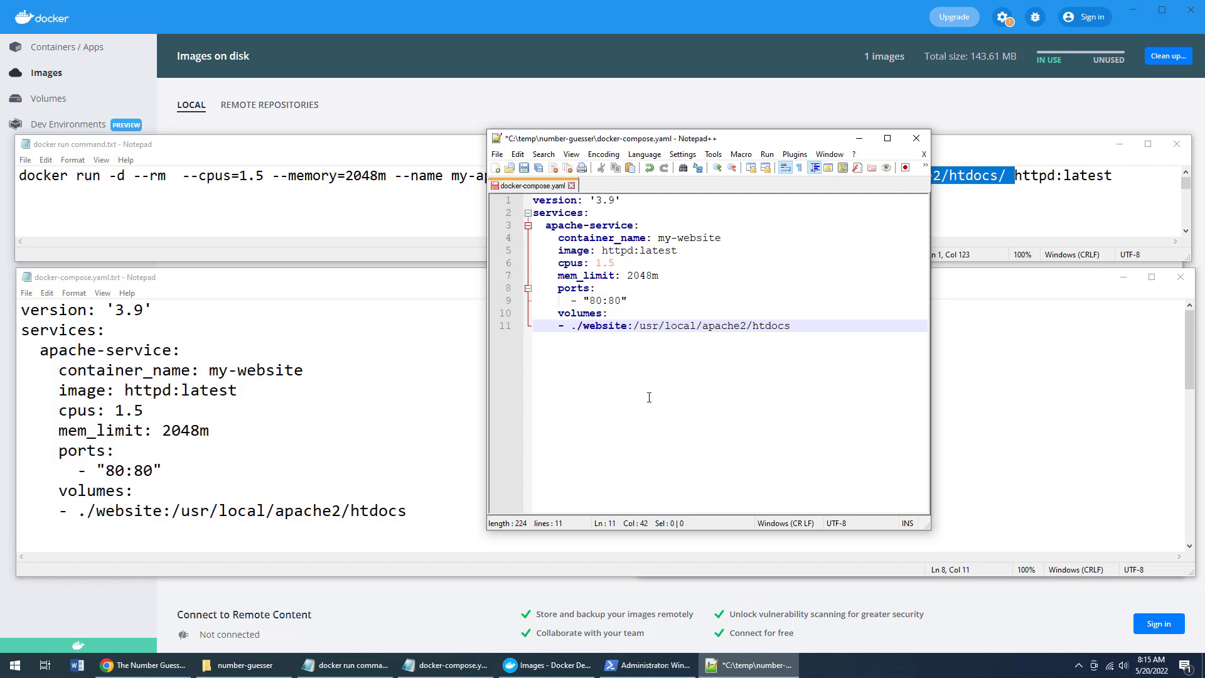
pyautogui.click(496, 154)
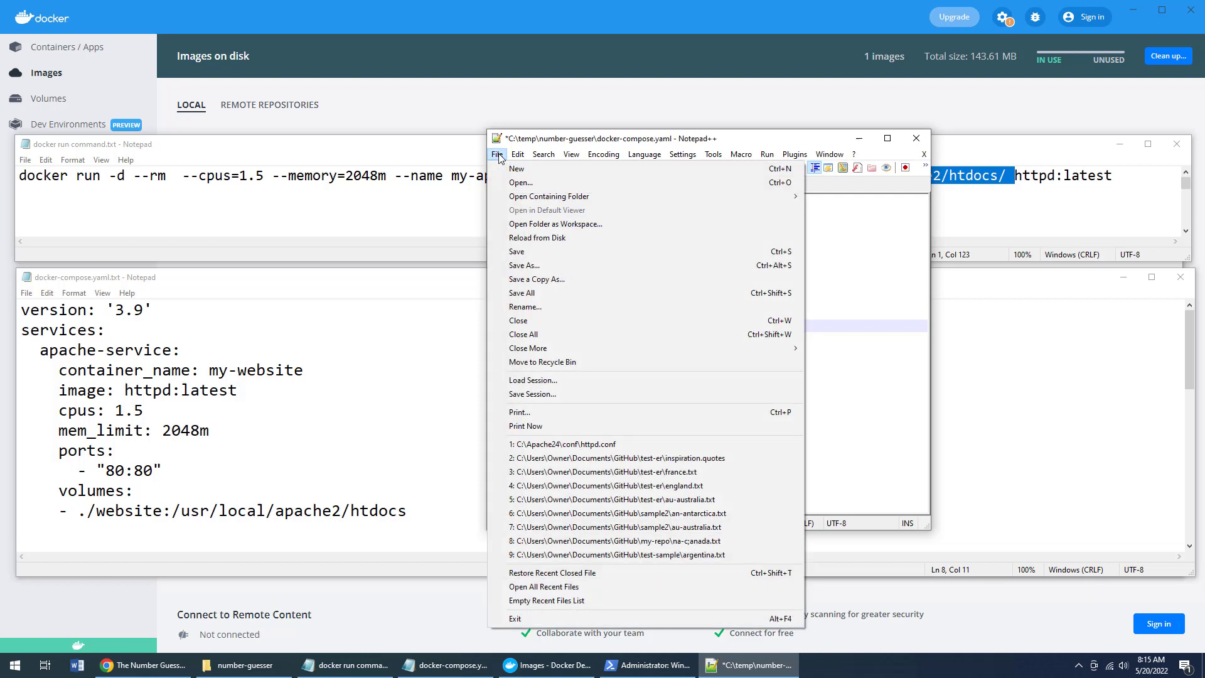
pyautogui.moveTo(534, 254)
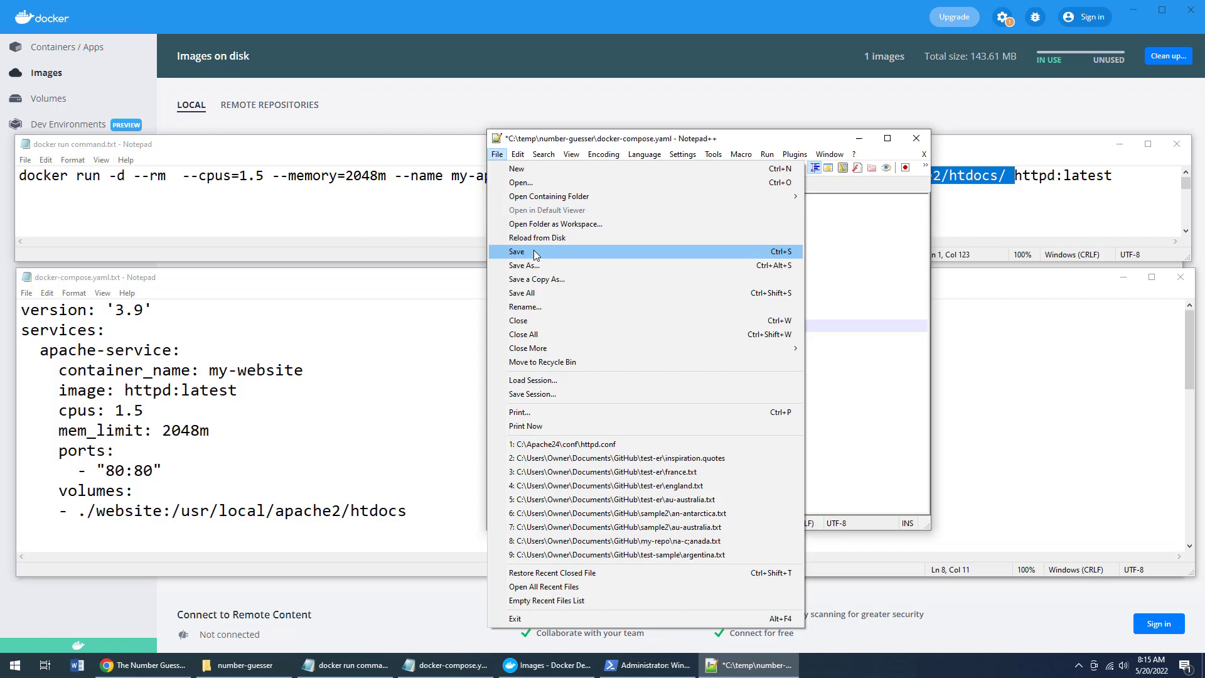
pyautogui.click(516, 251)
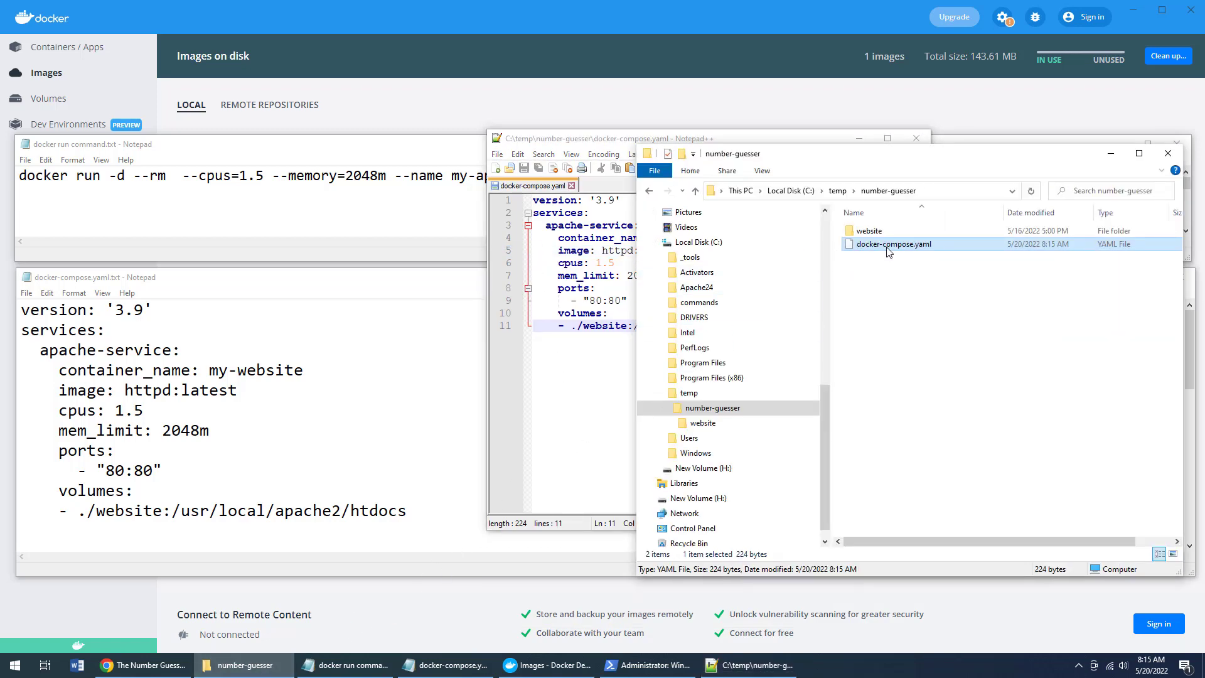
pyautogui.click(890, 268)
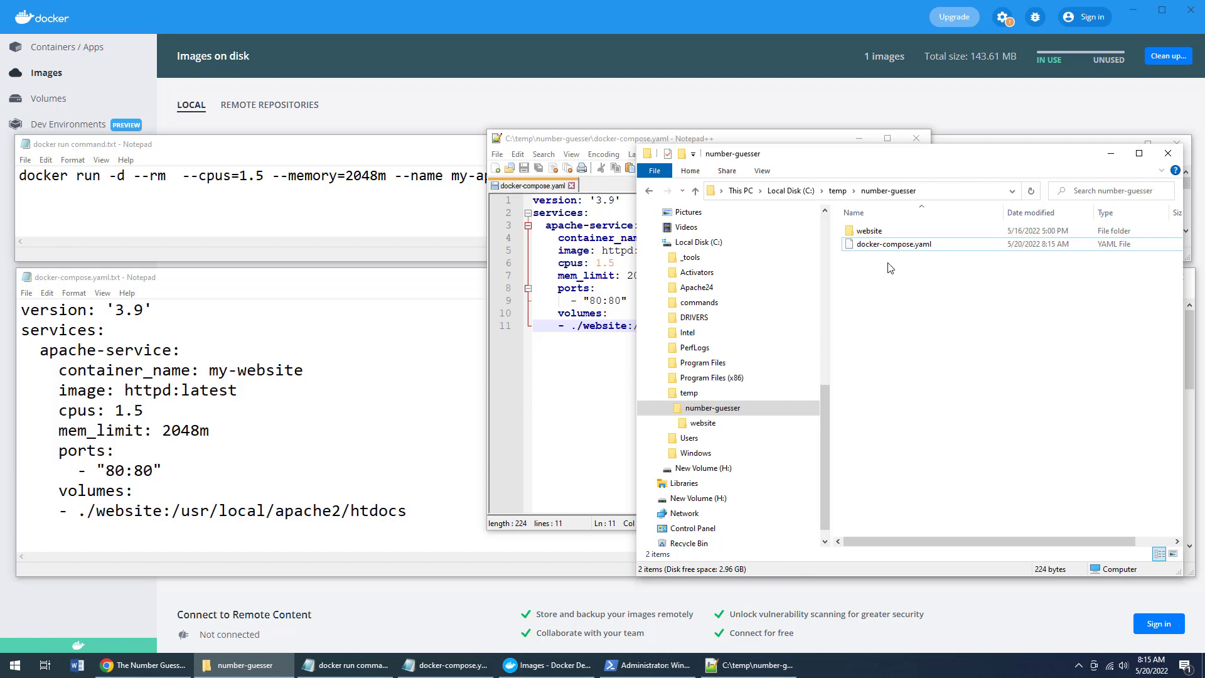
pyautogui.click(713, 407)
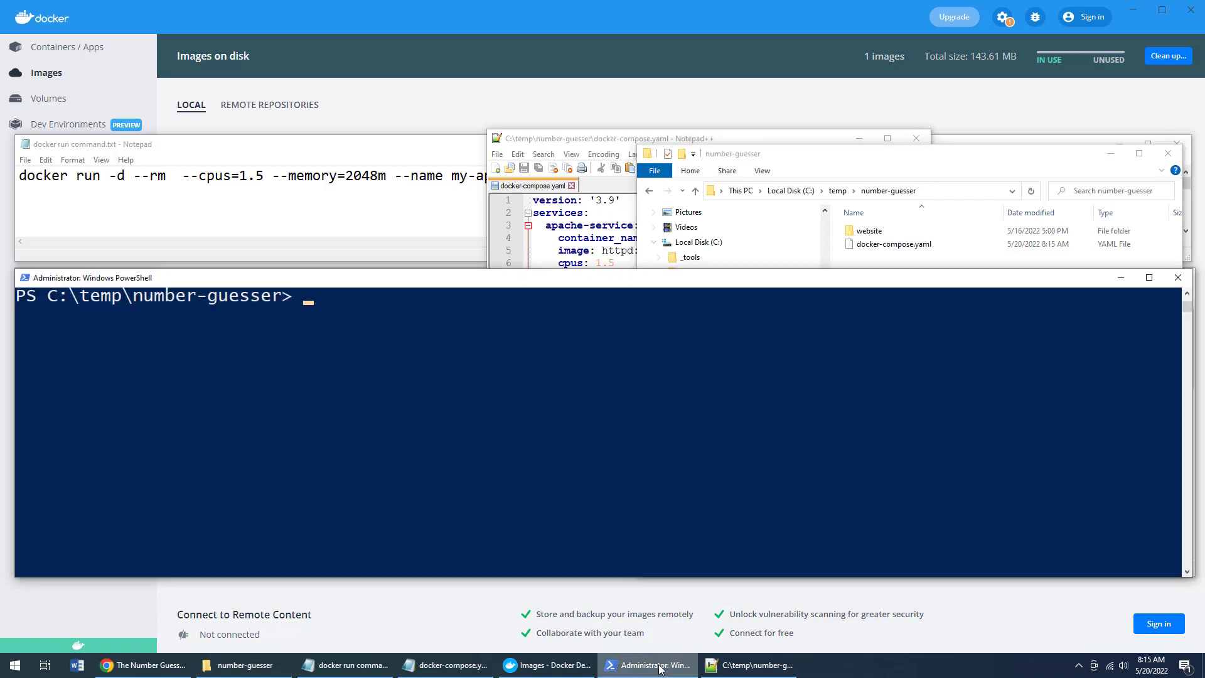
# - Run docker-compose up in number-guesser to start the my-website Apache container
pyautogui.write('d')
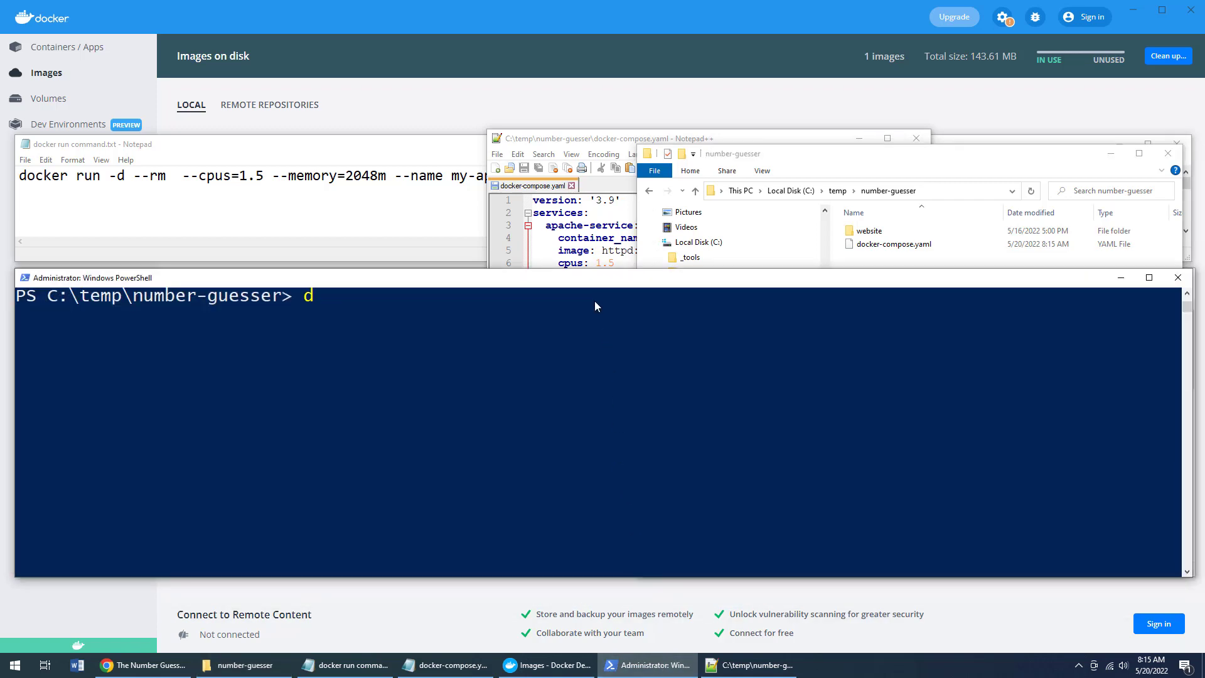
pyautogui.write('ocker-comnp')
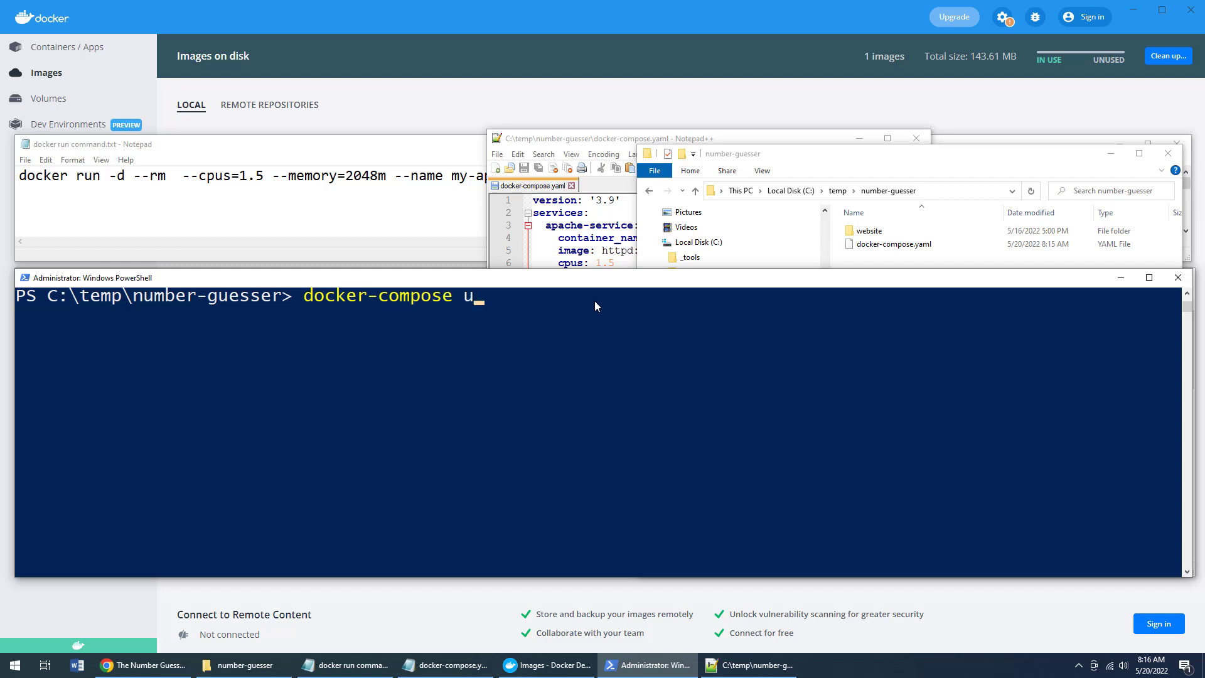
pyautogui.write('p')
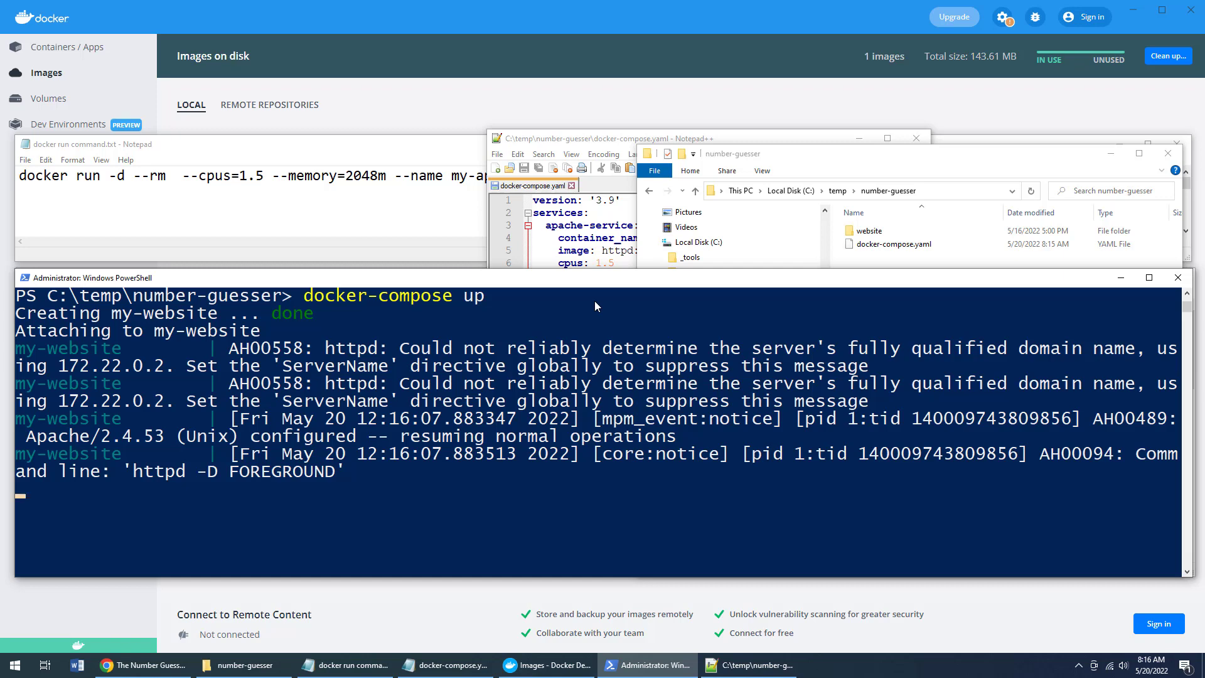
pyautogui.click(547, 665)
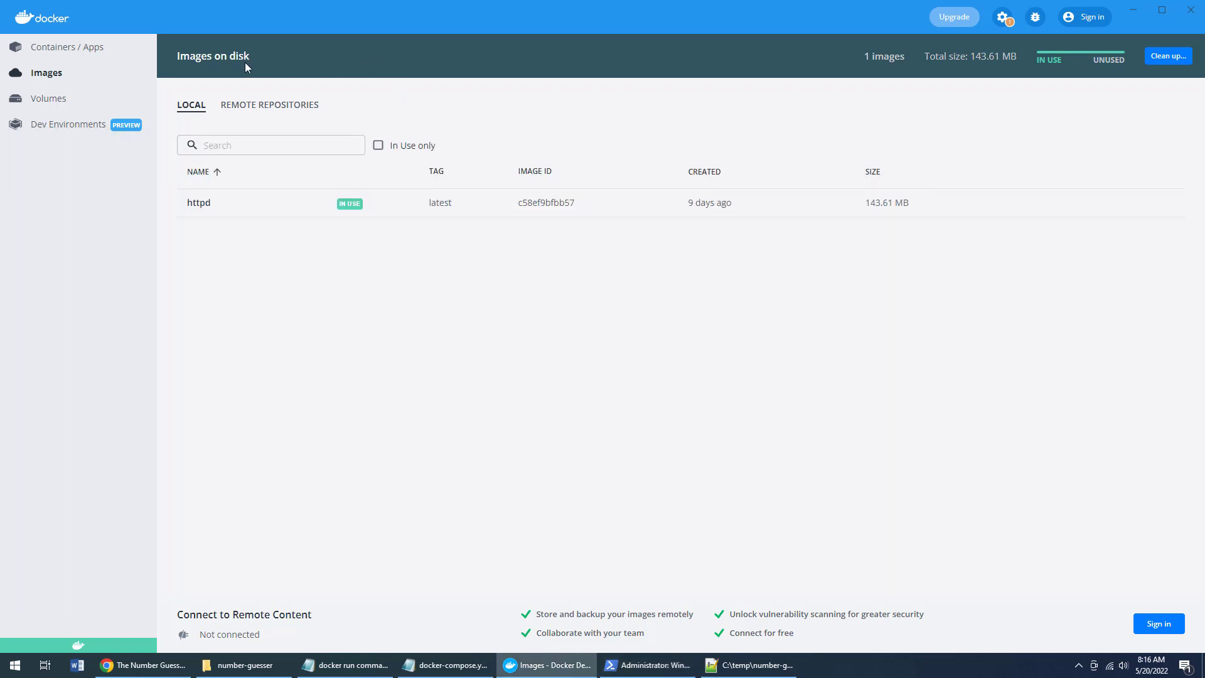
# - Show Containers / Apps and expand the running number-guesser app's containers
pyautogui.click(67, 47)
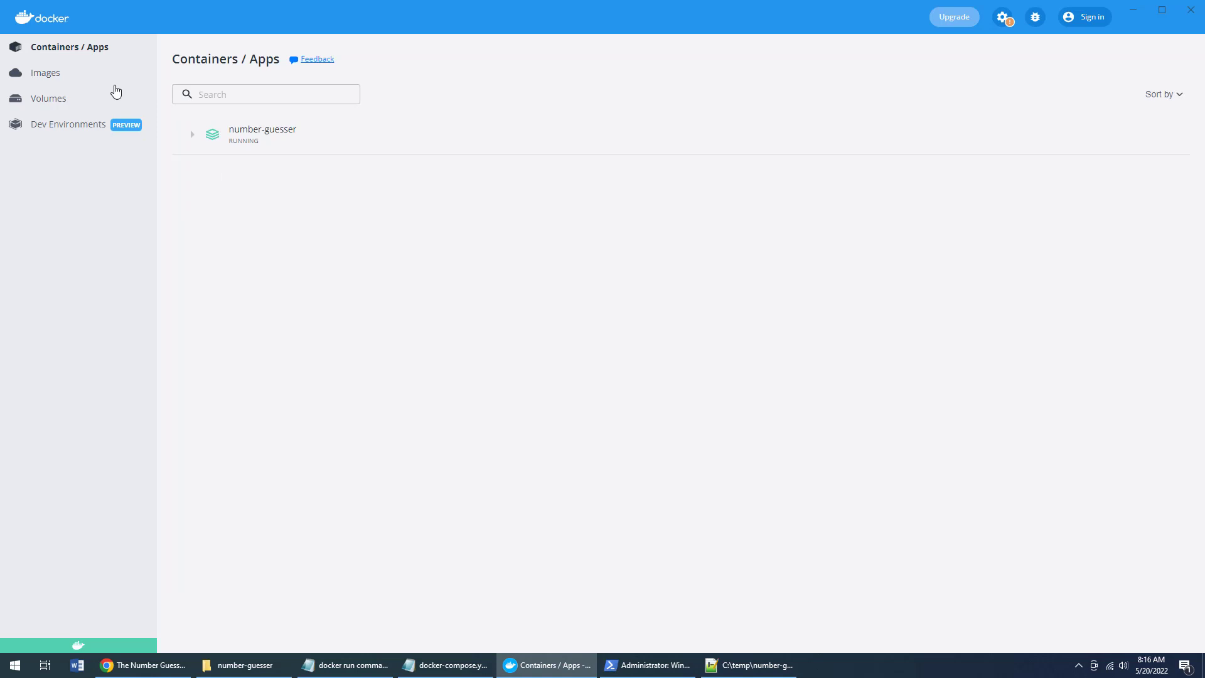
pyautogui.click(192, 134)
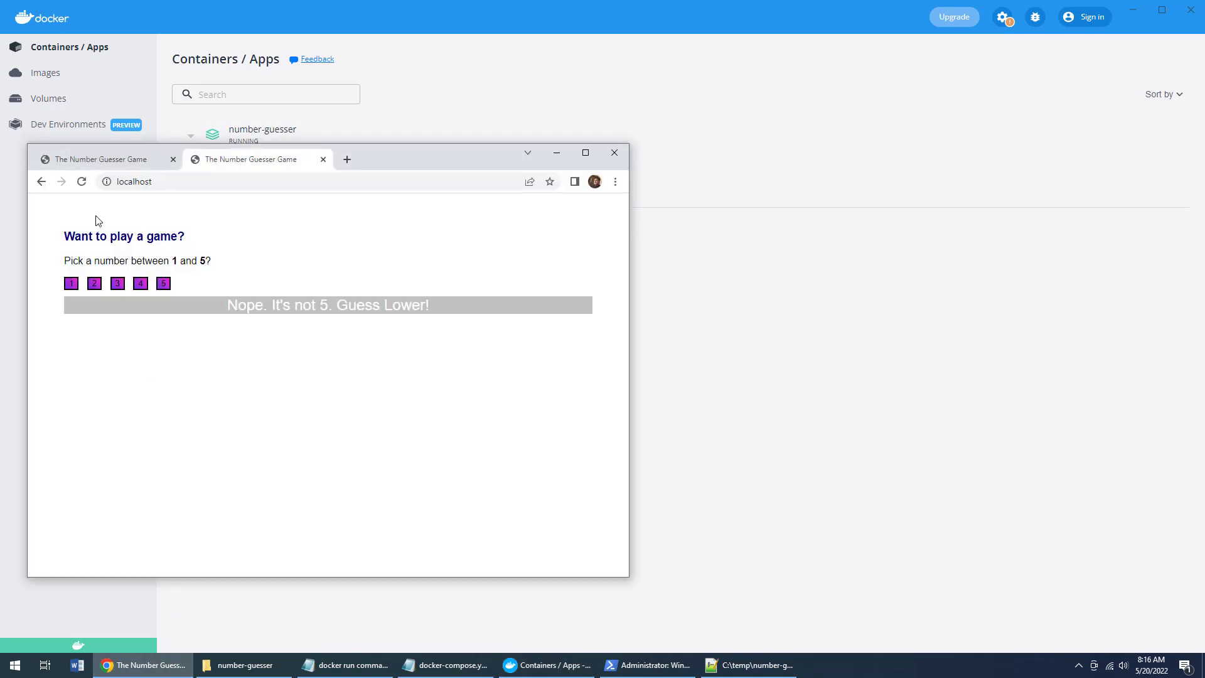
# - Reload the Number Guesser page and guess 2, 3 and 4
pyautogui.click(82, 182)
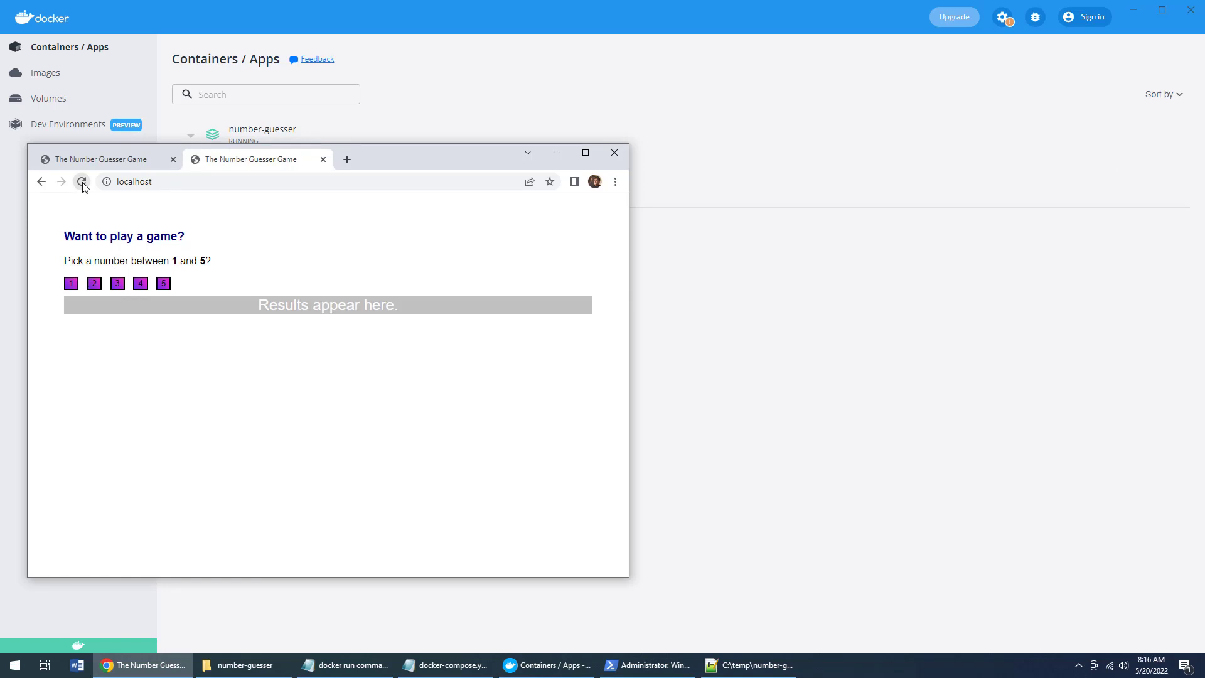
pyautogui.click(93, 284)
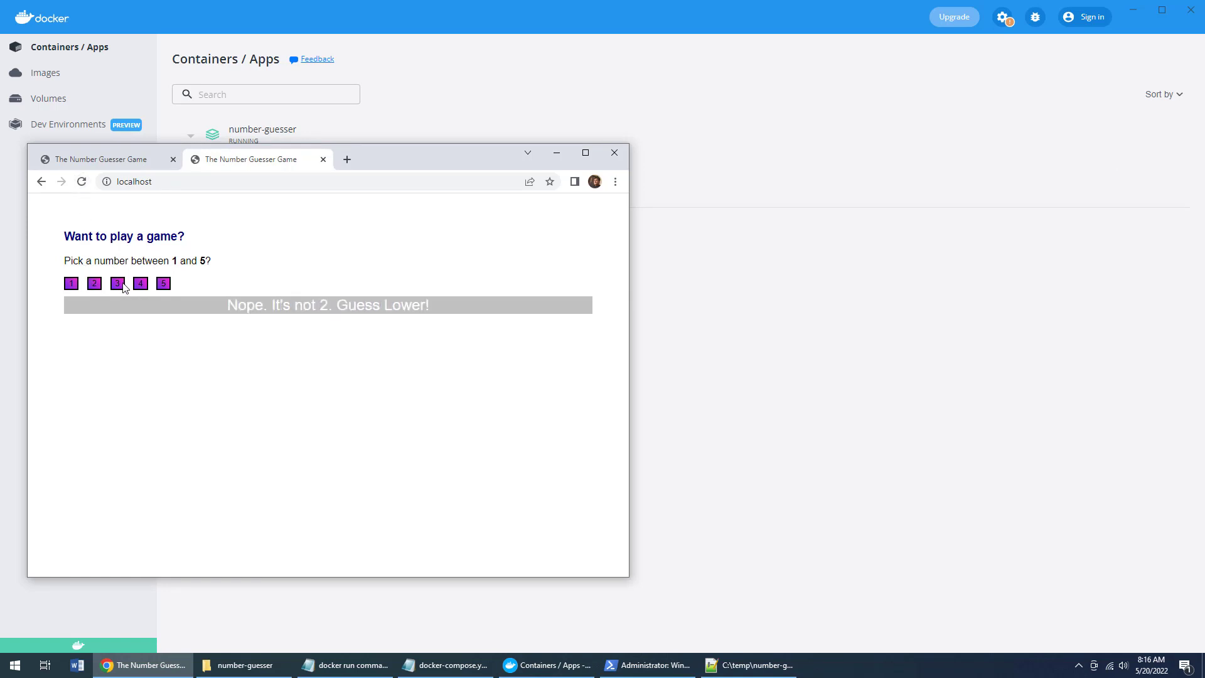
pyautogui.click(140, 283)
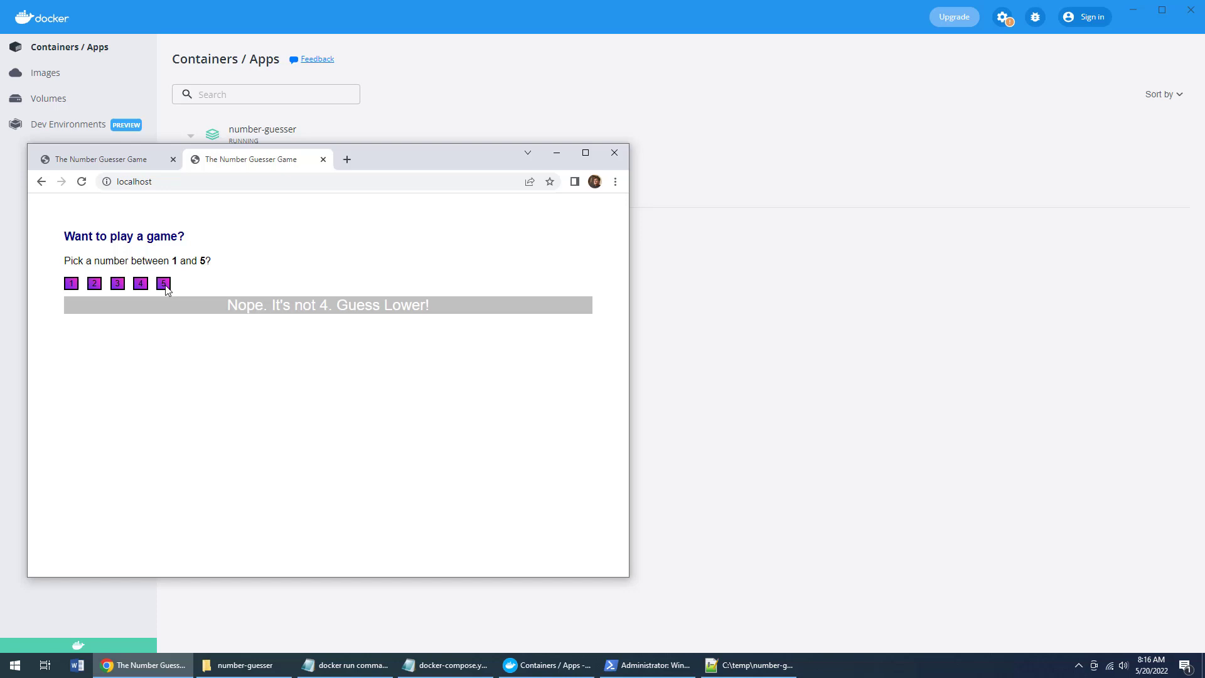
pyautogui.click(163, 283)
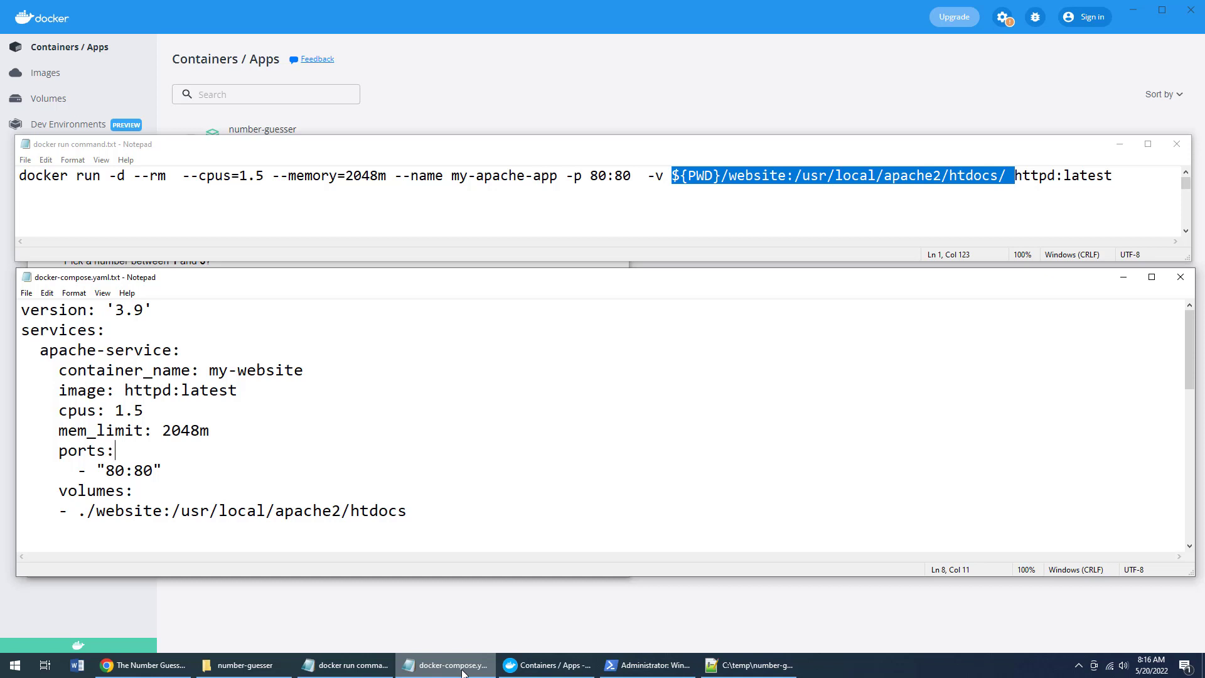
pyautogui.moveTo(453, 641)
pyautogui.write('docker run -d --rm  --cpus=2.5 --memory=4096 --name my-java-app   -p  8080:8080 tomcat:latest')
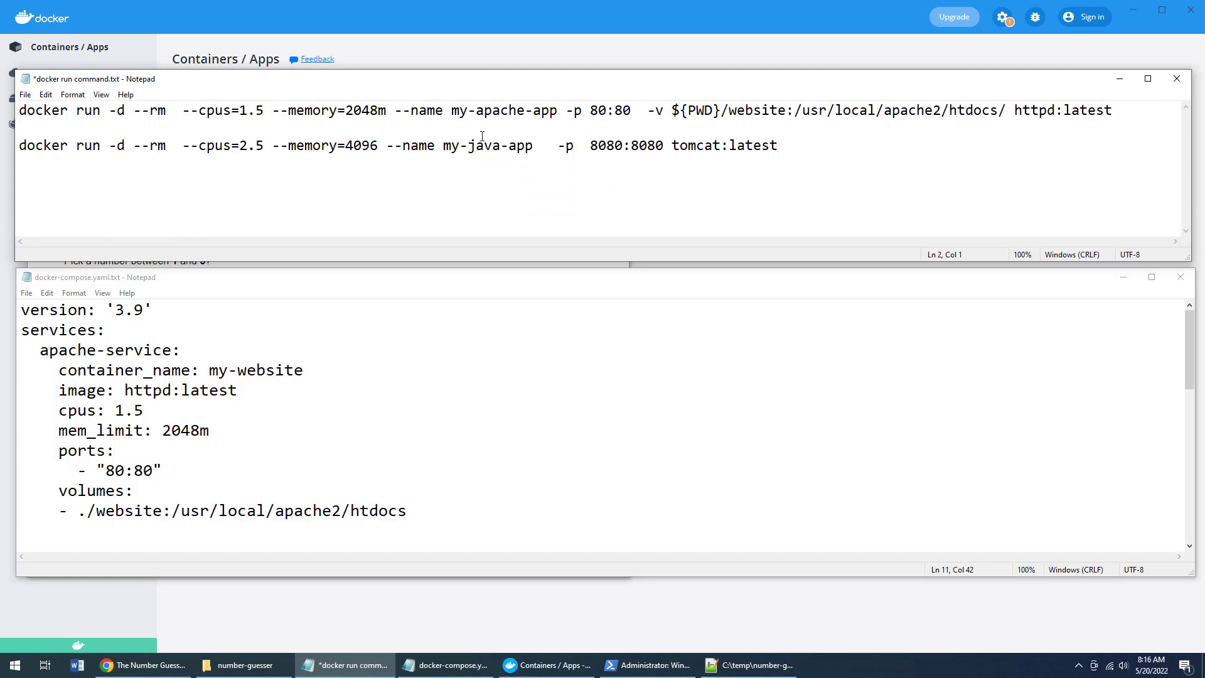
# - Add a tomcat:latest docker run line named my-java-app with -p 8080:8080 to the notes
pyautogui.doubleClick(503, 110)
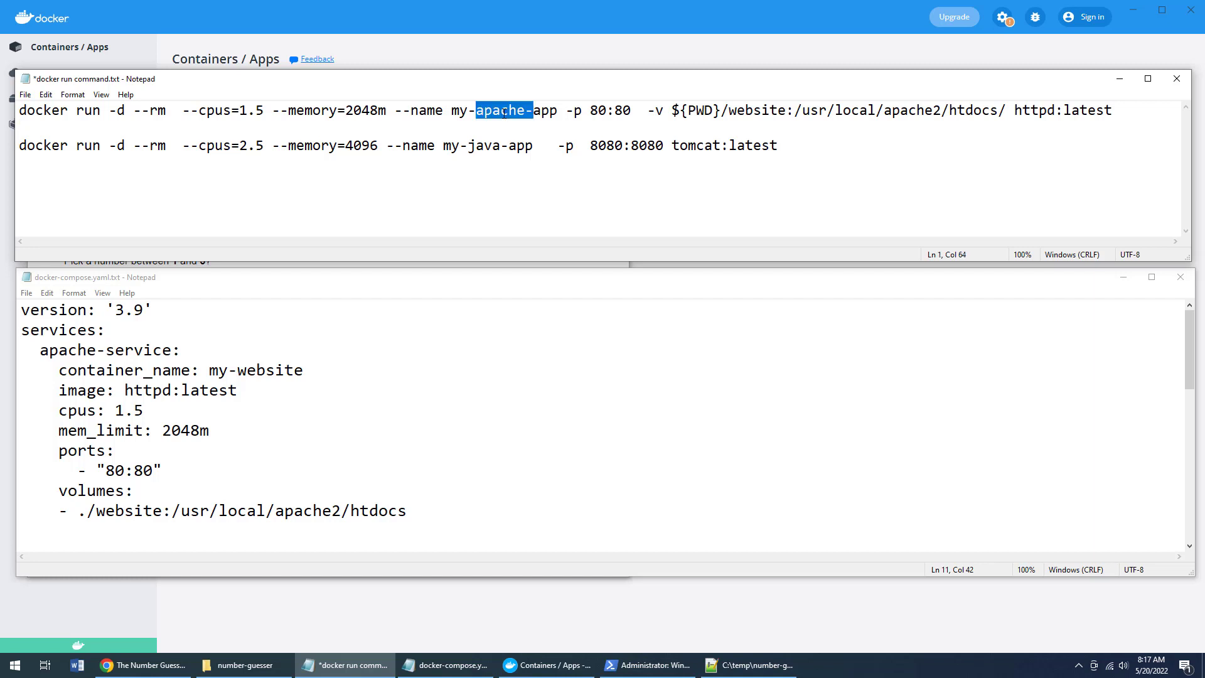
pyautogui.doubleClick(486, 145)
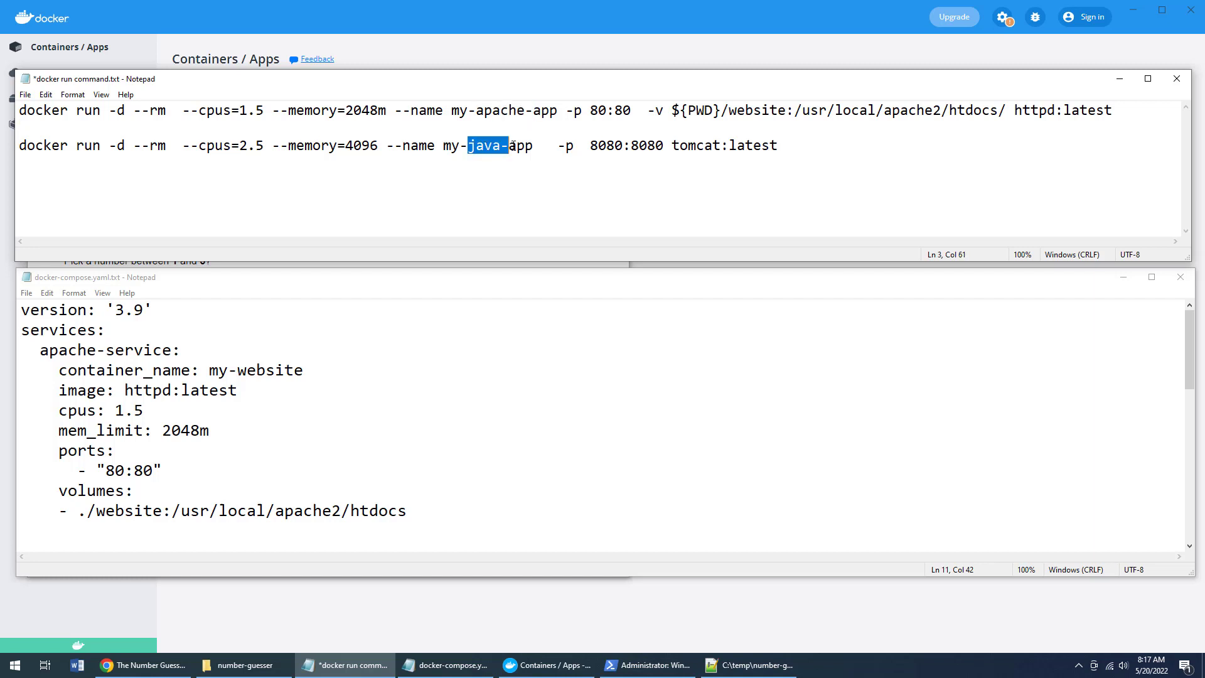
pyautogui.click(778, 145)
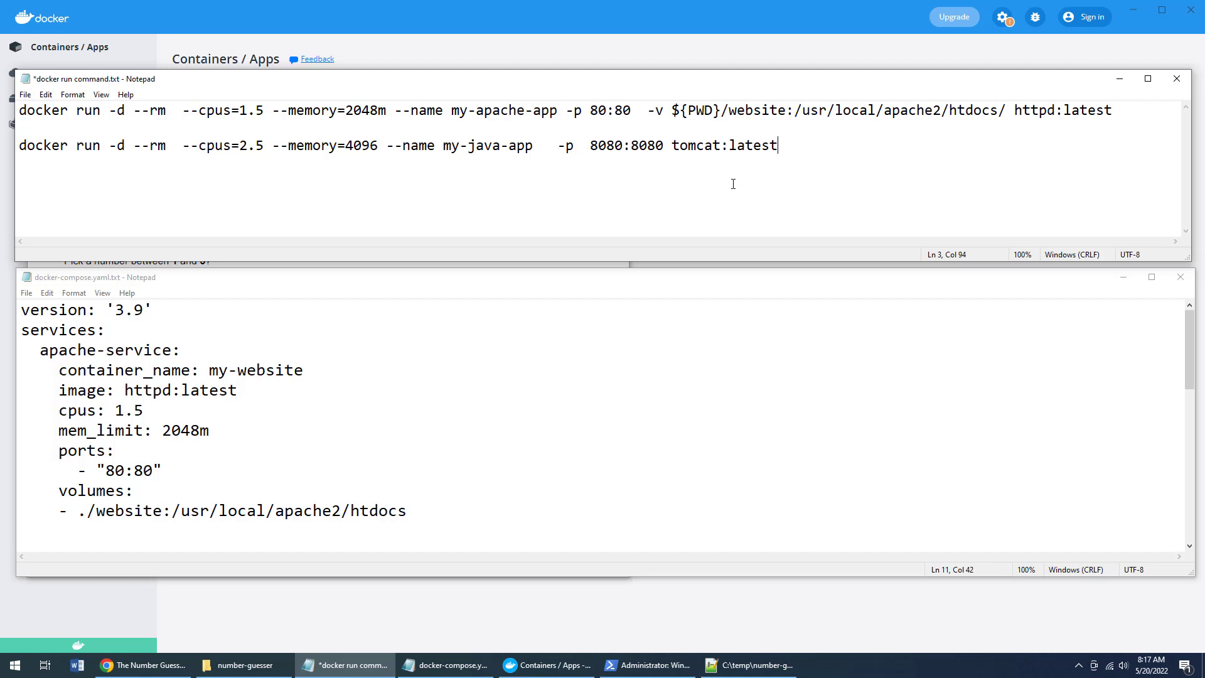
pyautogui.click(503, 319)
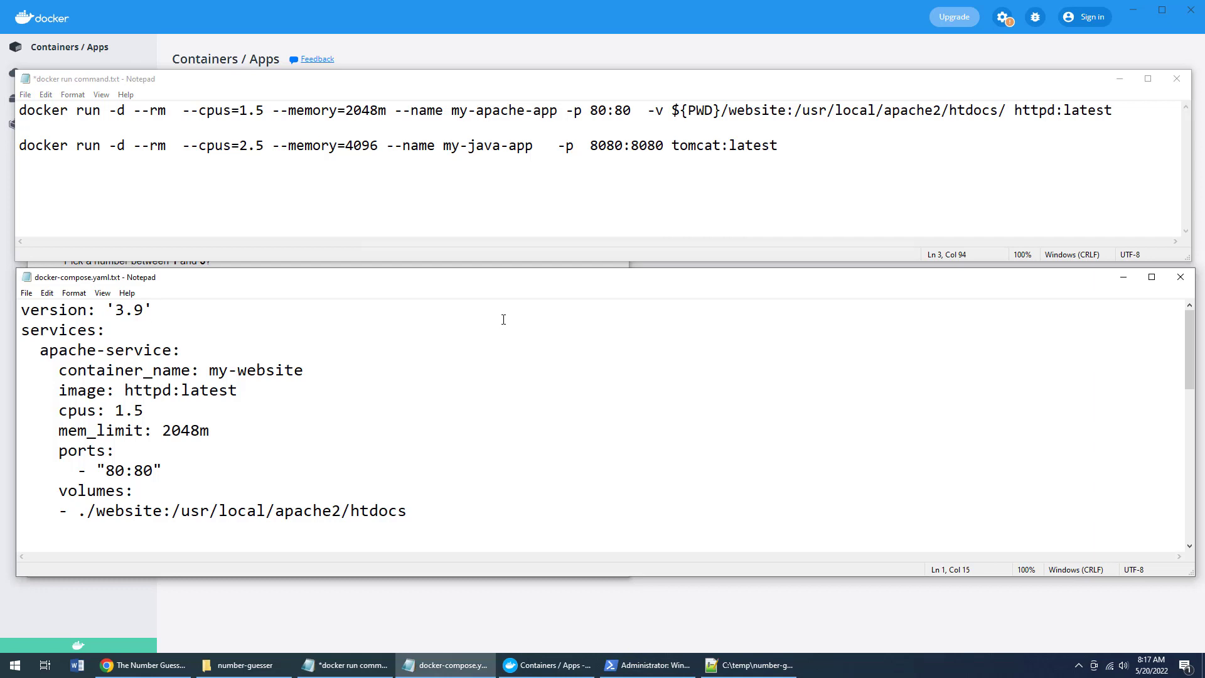
pyautogui.click(151, 310)
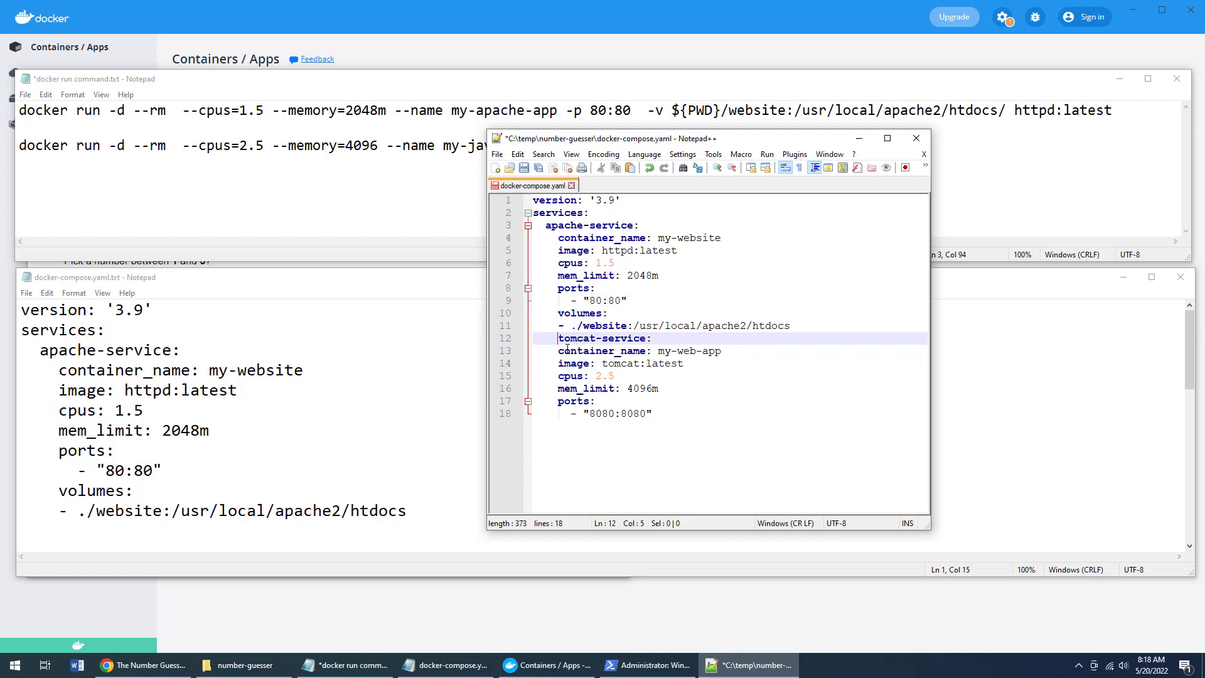
# - Add tomcat-service and nginx-service blocks, nginx:latest on port 99:80, and save docker-compose.yaml
pyautogui.press('Enter')
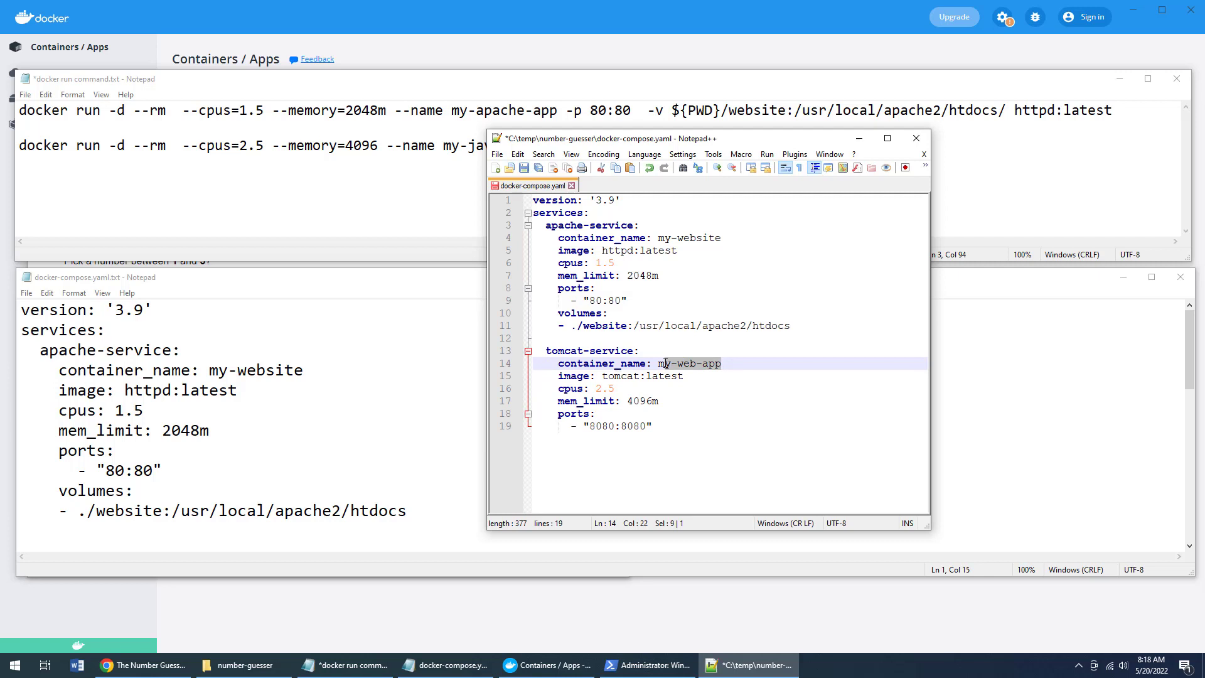
pyautogui.click(660, 401)
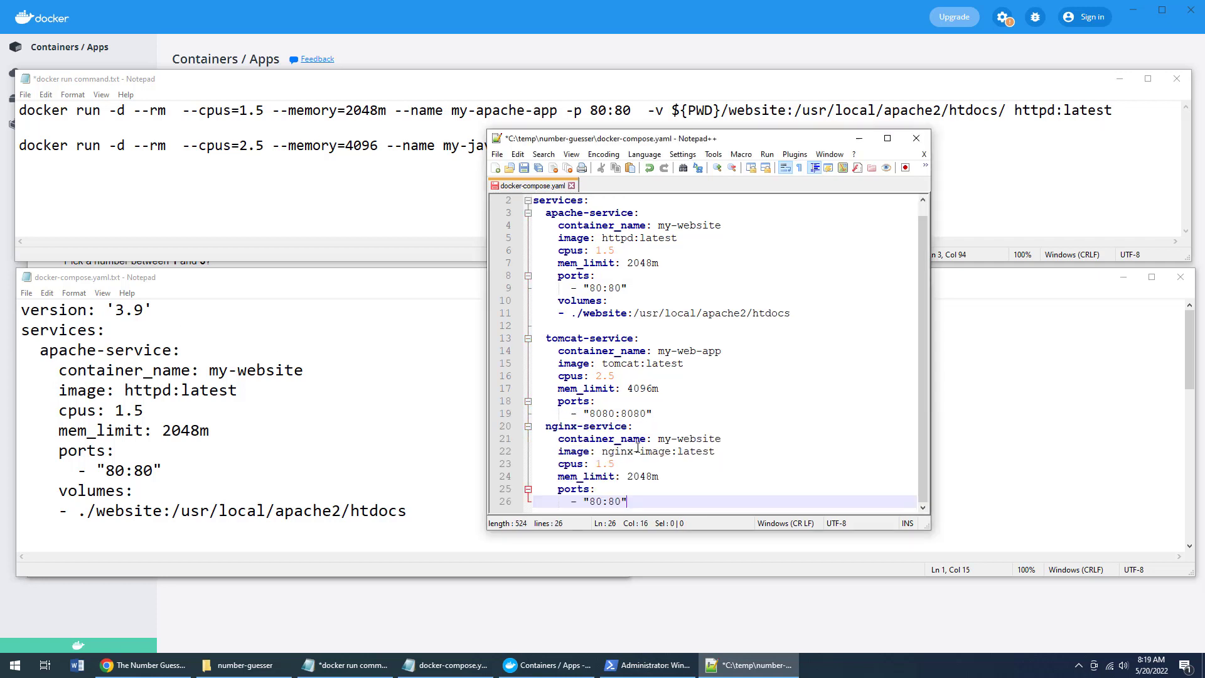
pyautogui.moveTo(667, 124)
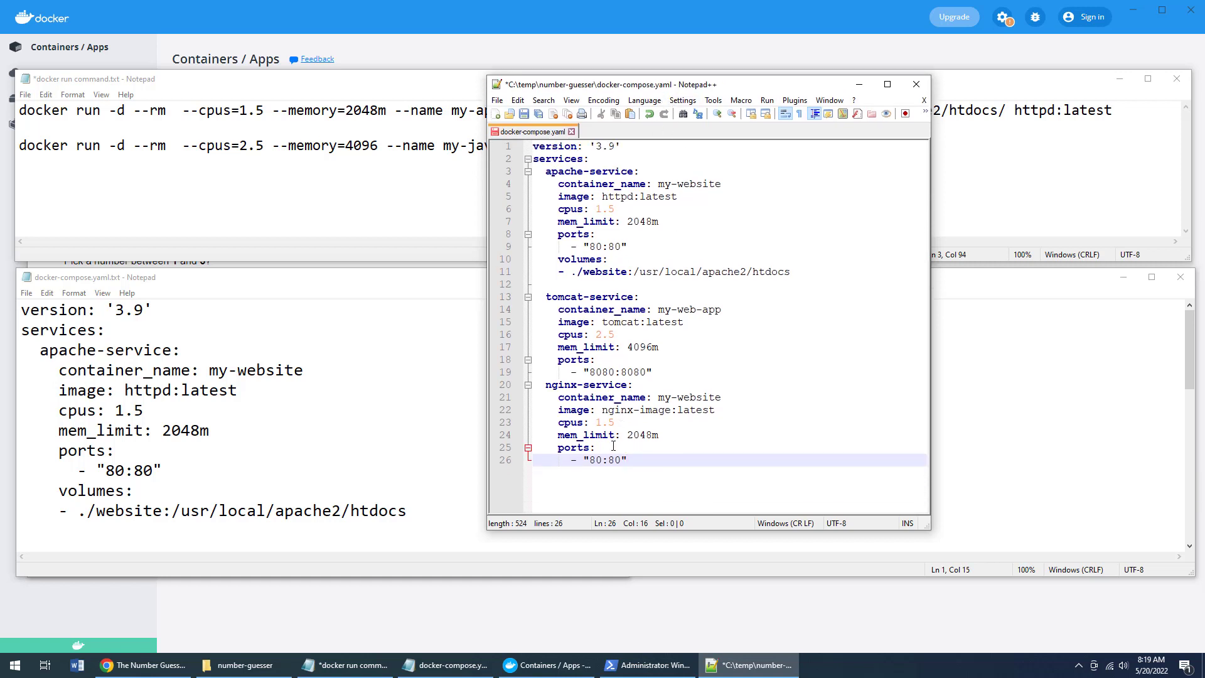
pyautogui.press('Backspace')
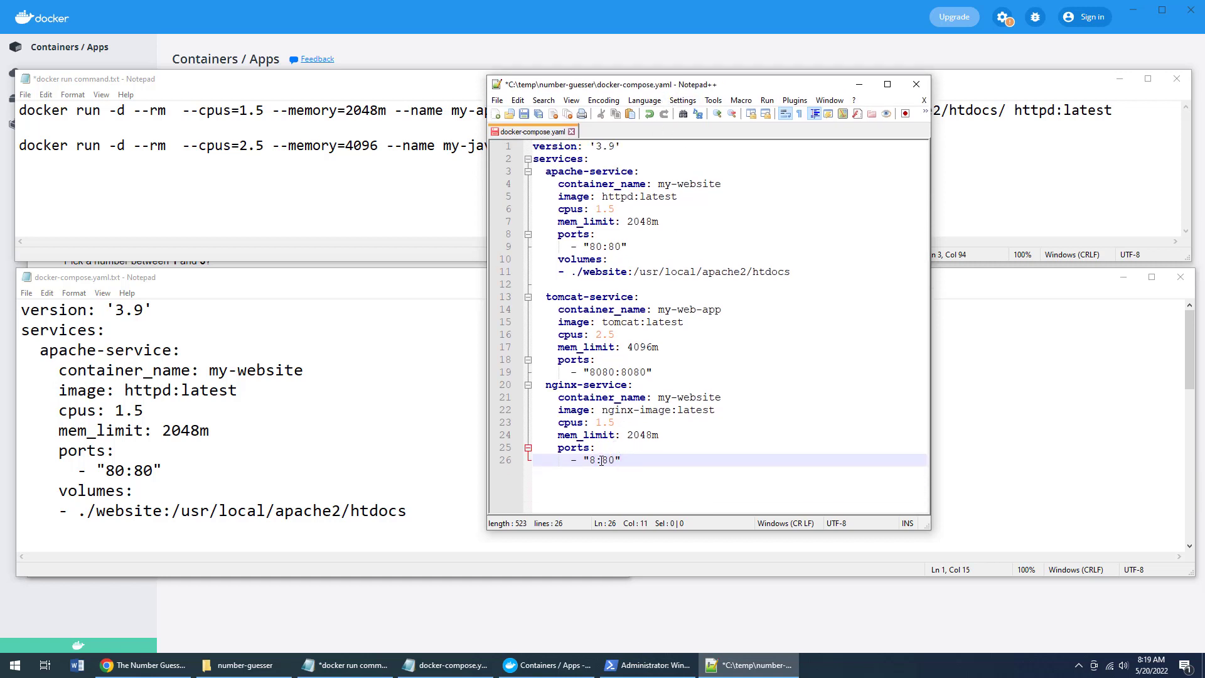
pyautogui.write('99')
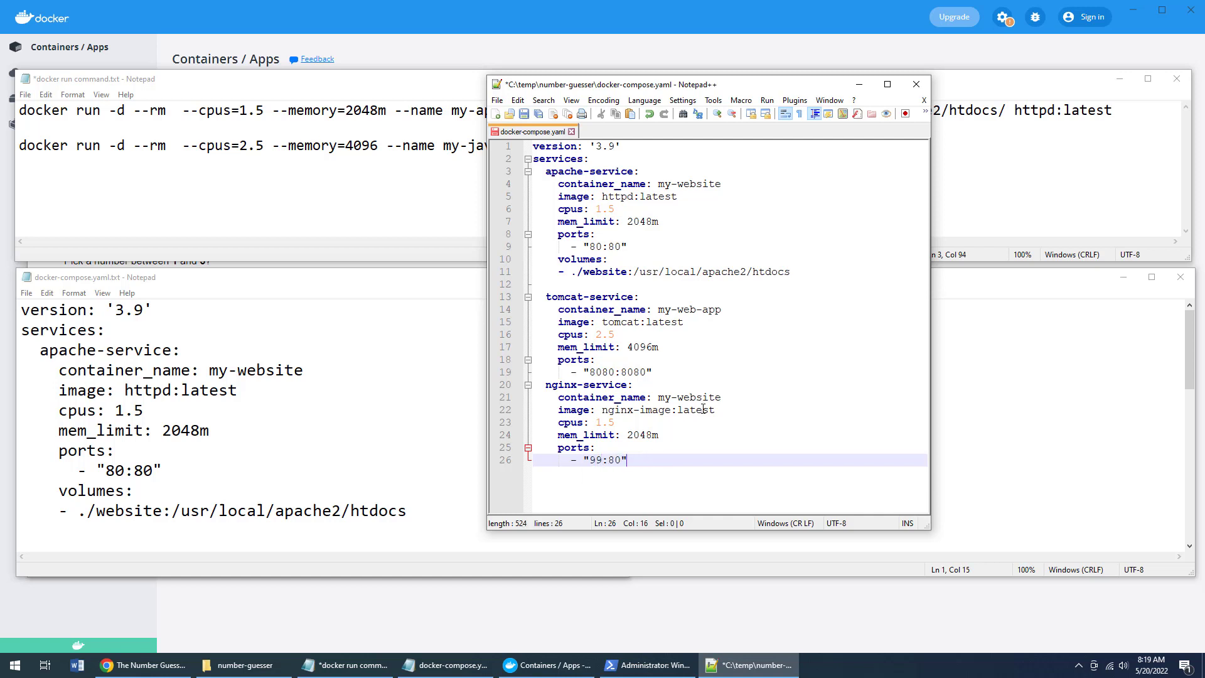
pyautogui.doubleClick(616, 410)
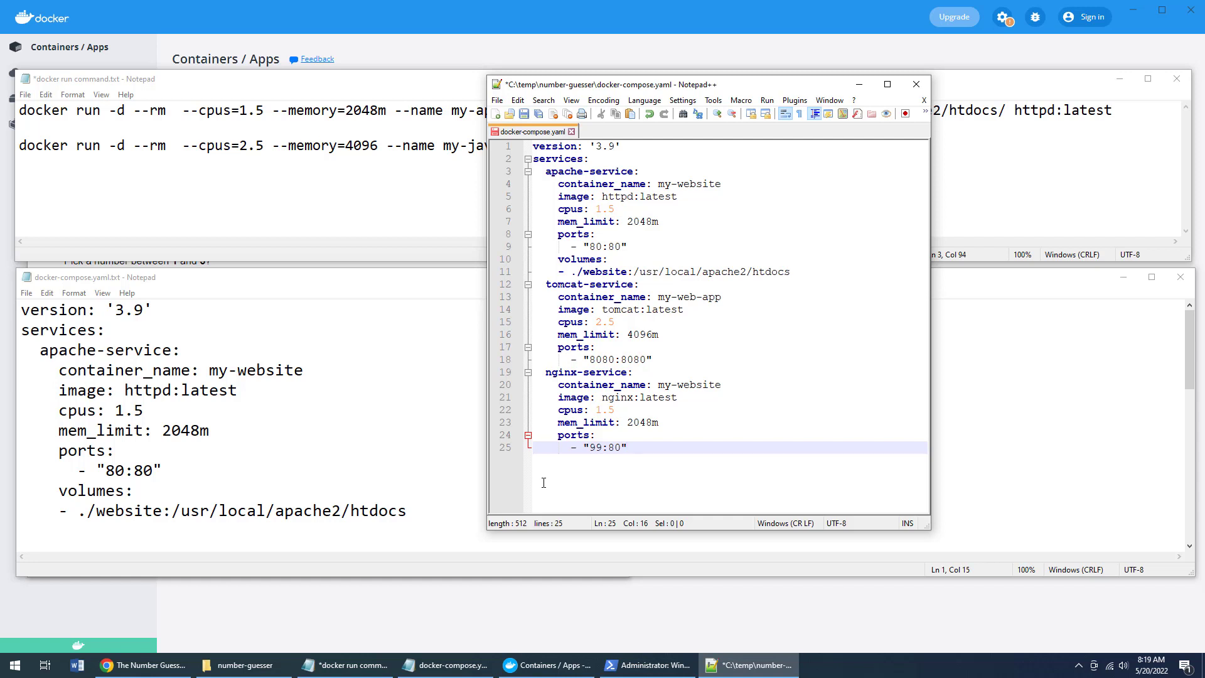
pyautogui.click(510, 114)
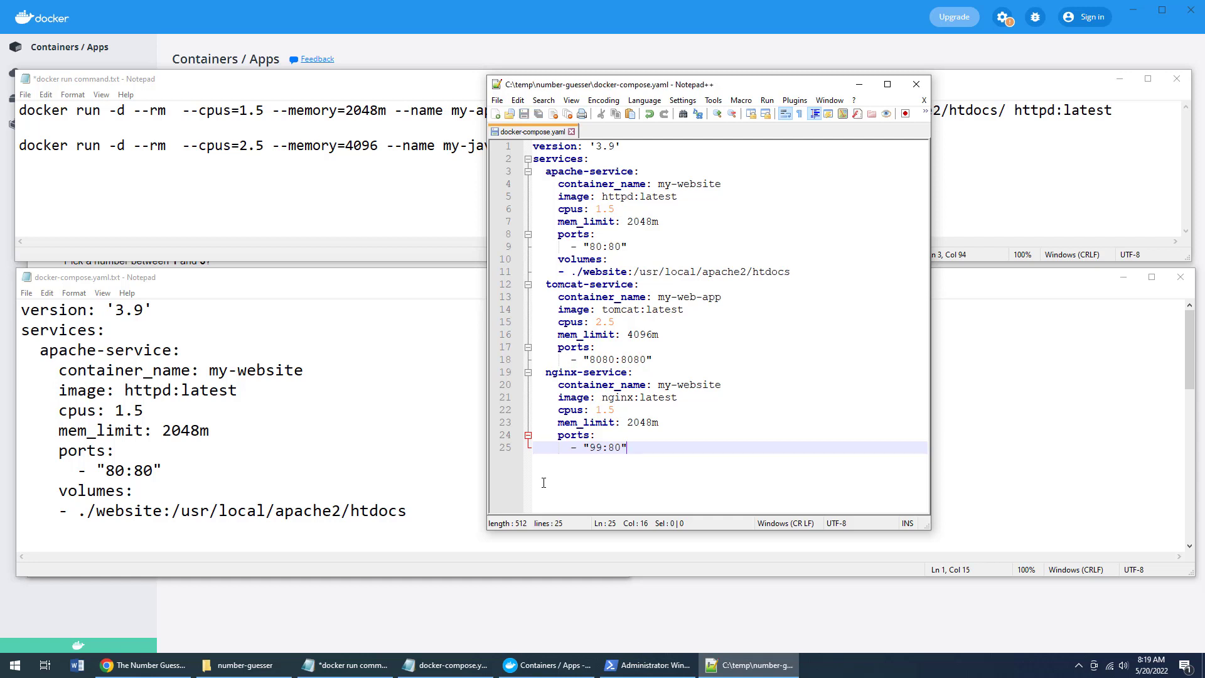
pyautogui.moveTo(542, 545)
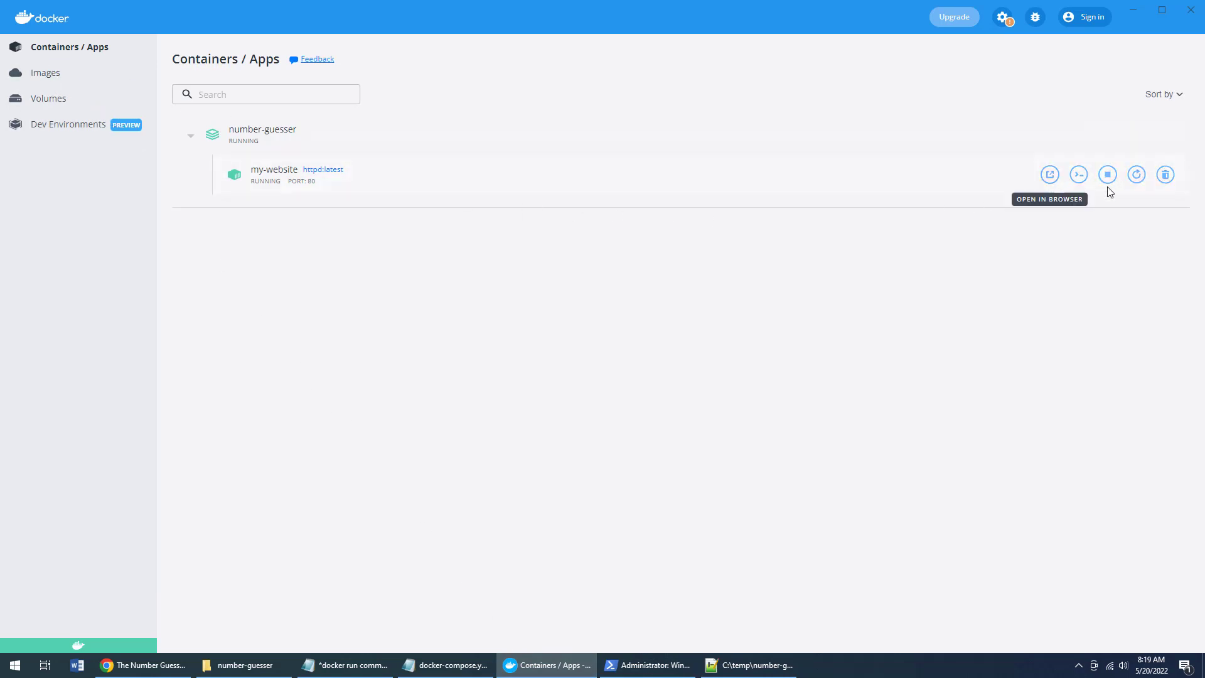
pyautogui.moveTo(1107, 174)
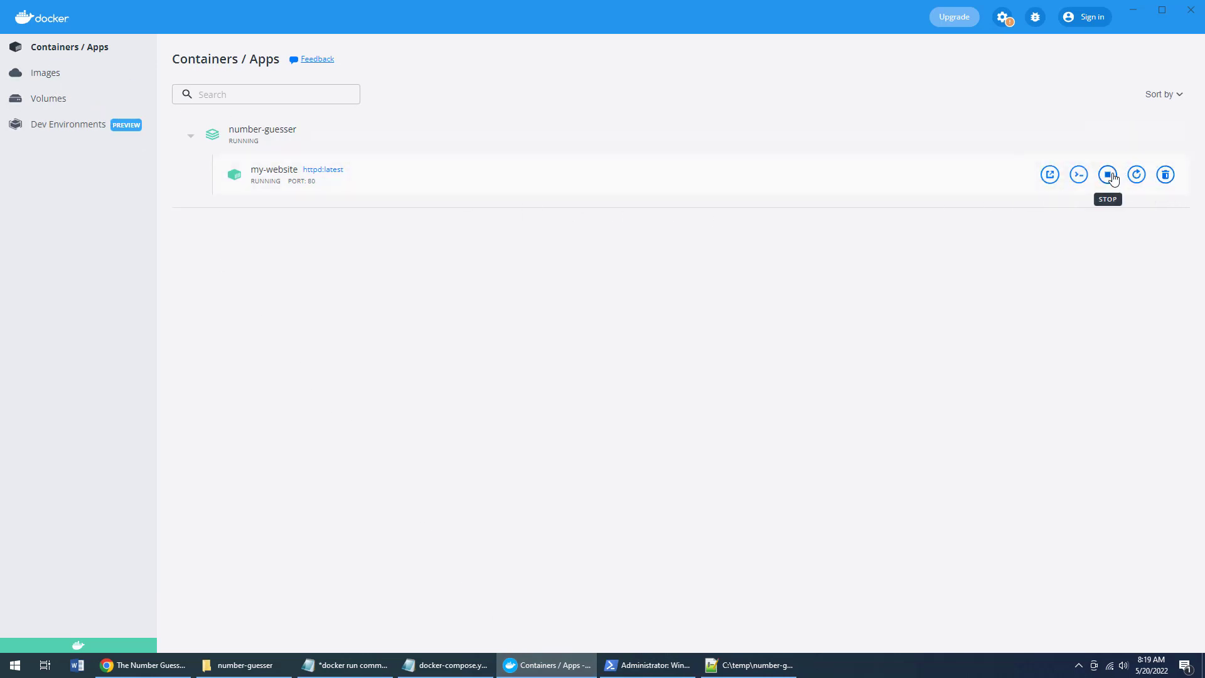
# - Stop and remove the my-website container, leaving only the httpd image on disk
pyautogui.click(1106, 175)
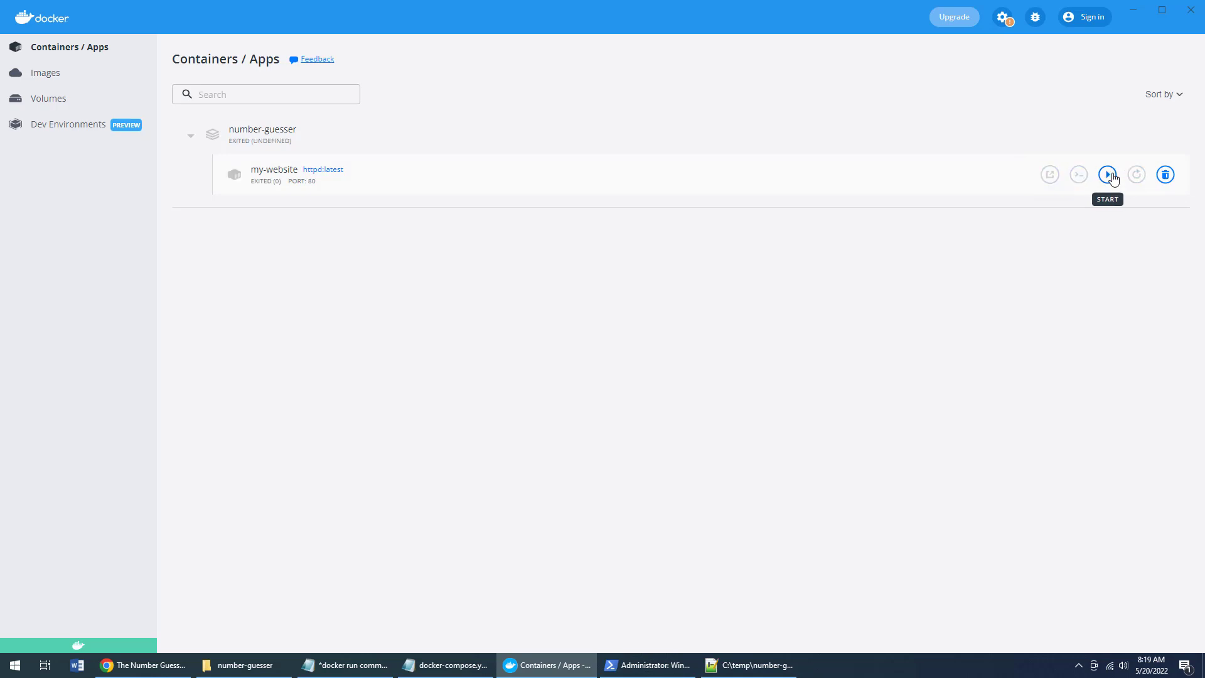
pyautogui.click(1165, 174)
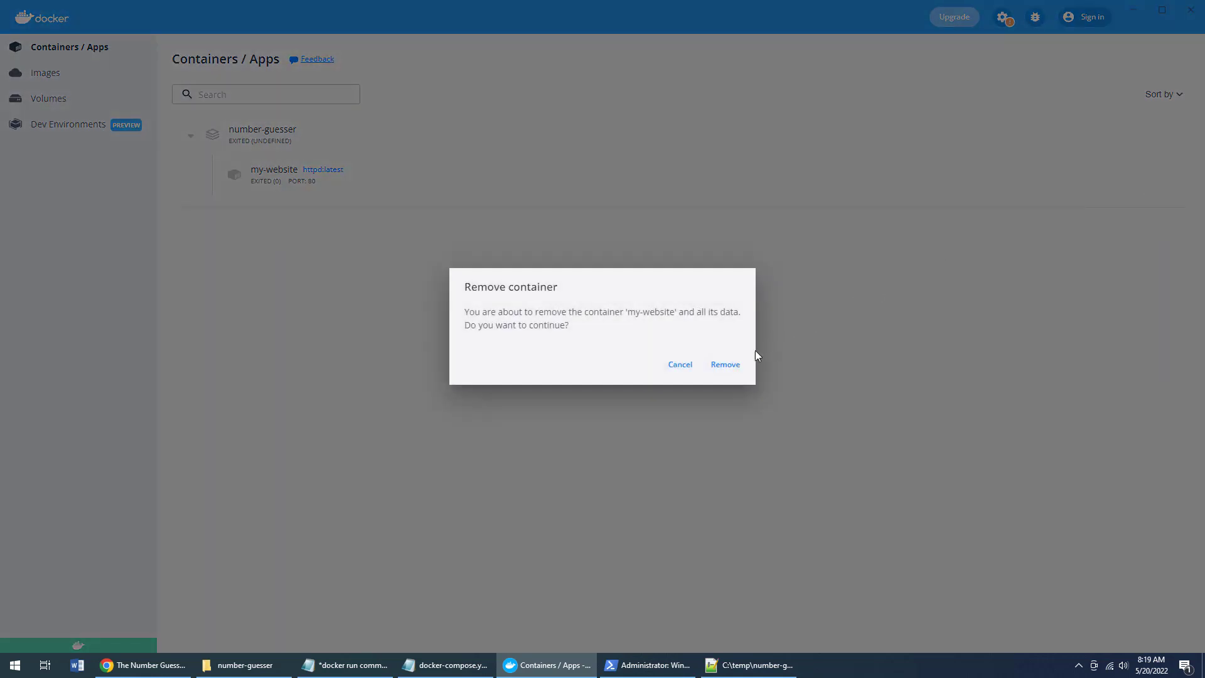
pyautogui.click(723, 364)
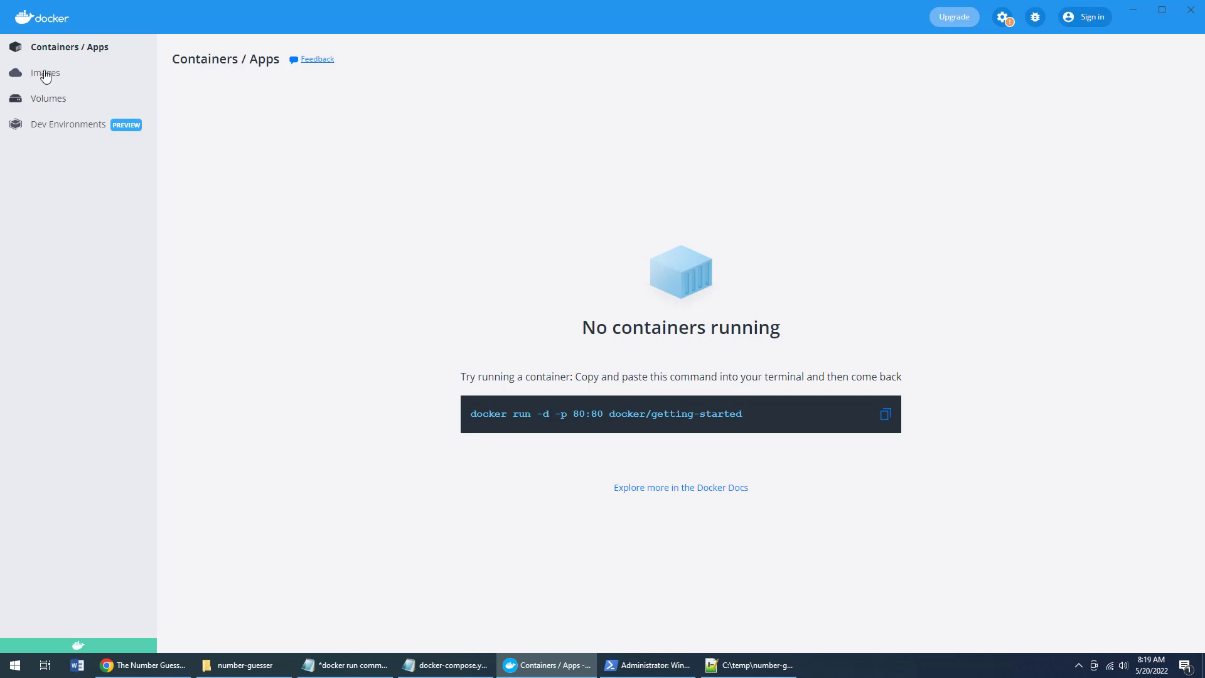
pyautogui.click(45, 72)
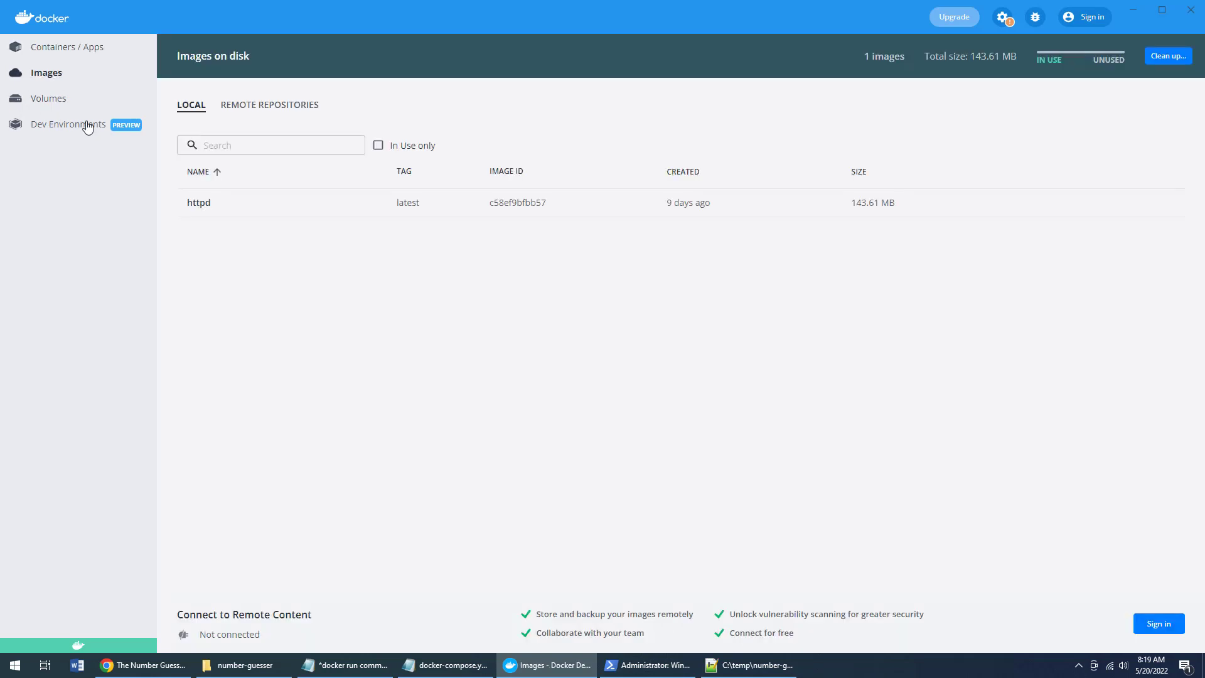
pyautogui.moveTo(198, 202)
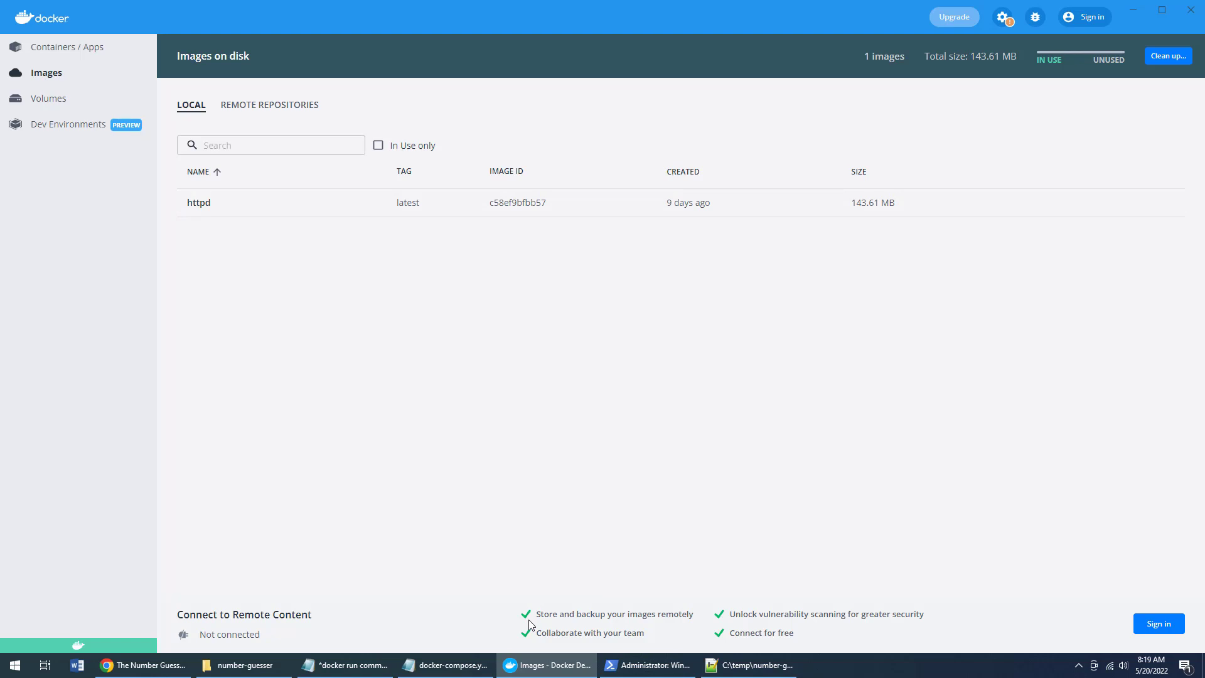
pyautogui.click(646, 665)
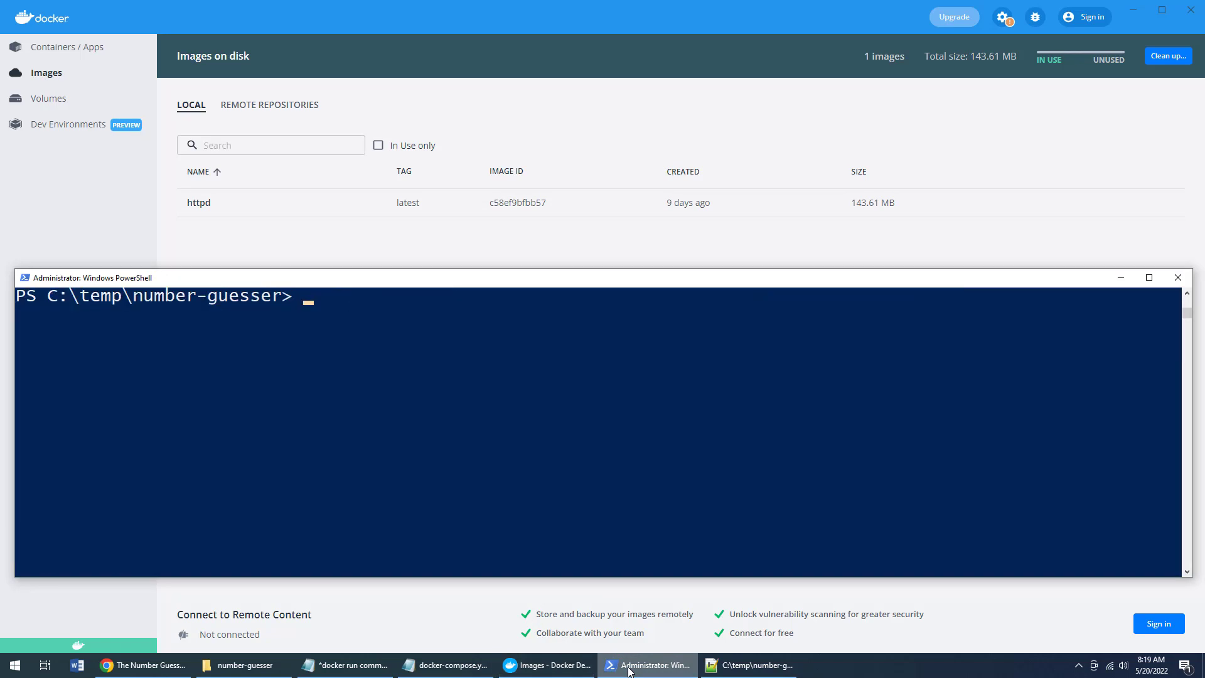
# - Run docker-compose up in PowerShell, hitting the duplicate my-website name conflict
pyautogui.click(748, 665)
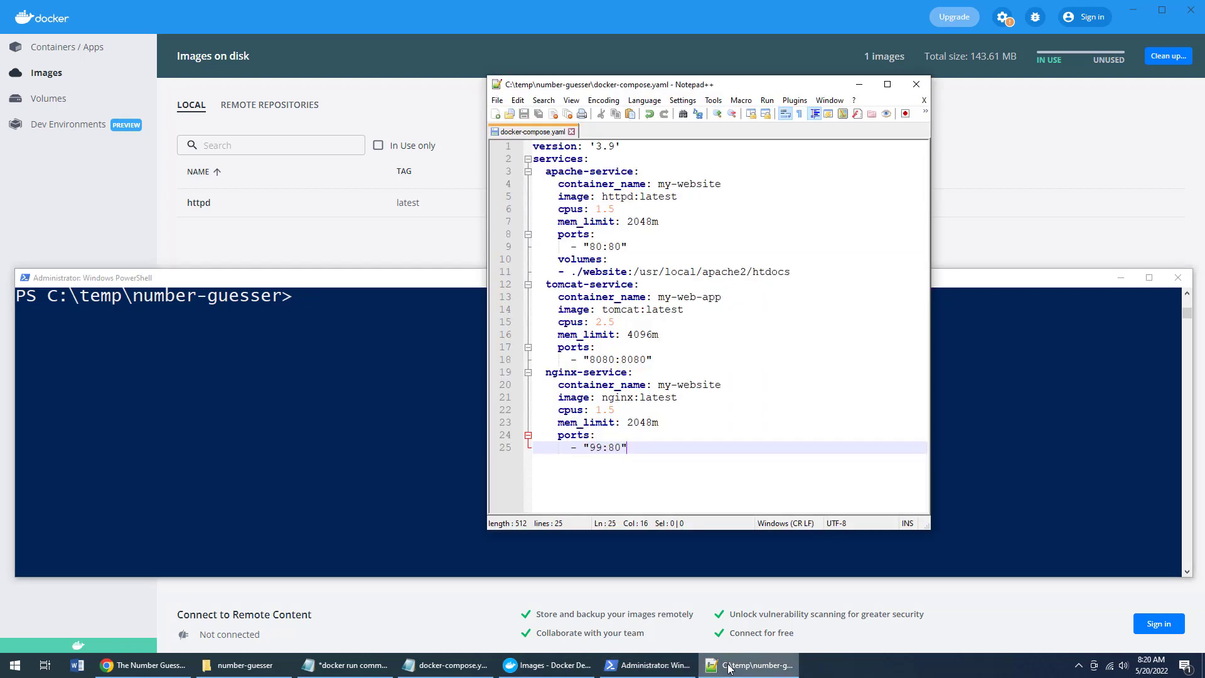
pyautogui.write('docker')
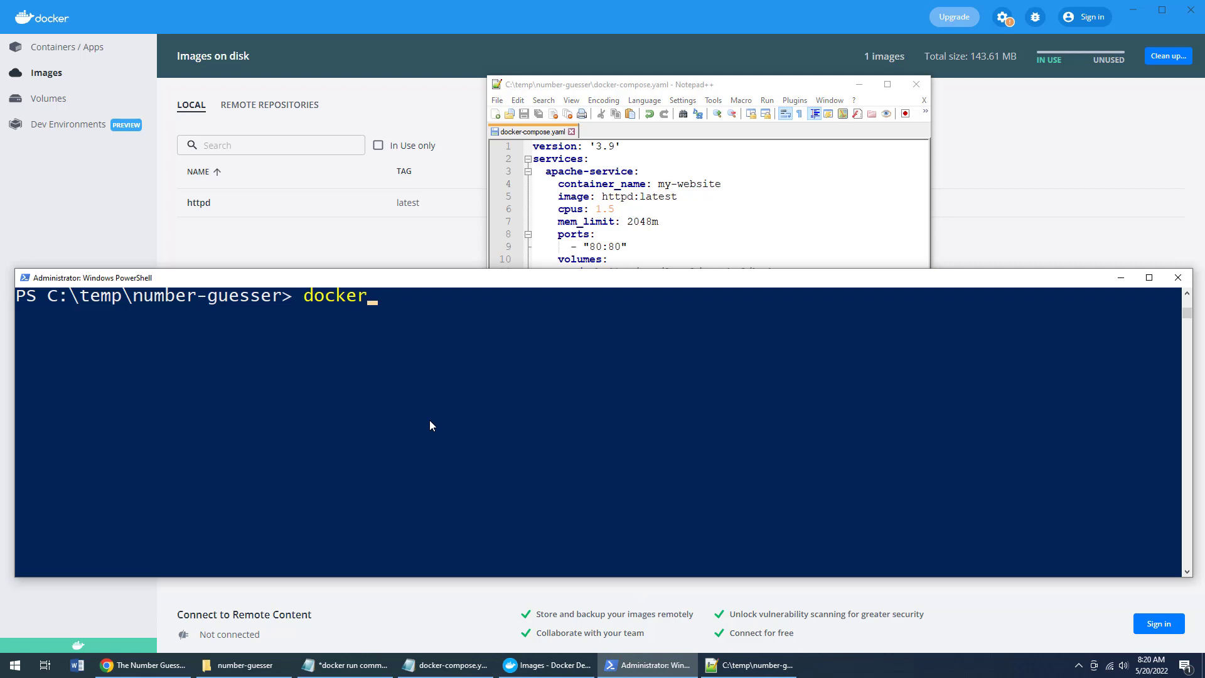
pyautogui.write('-compose')
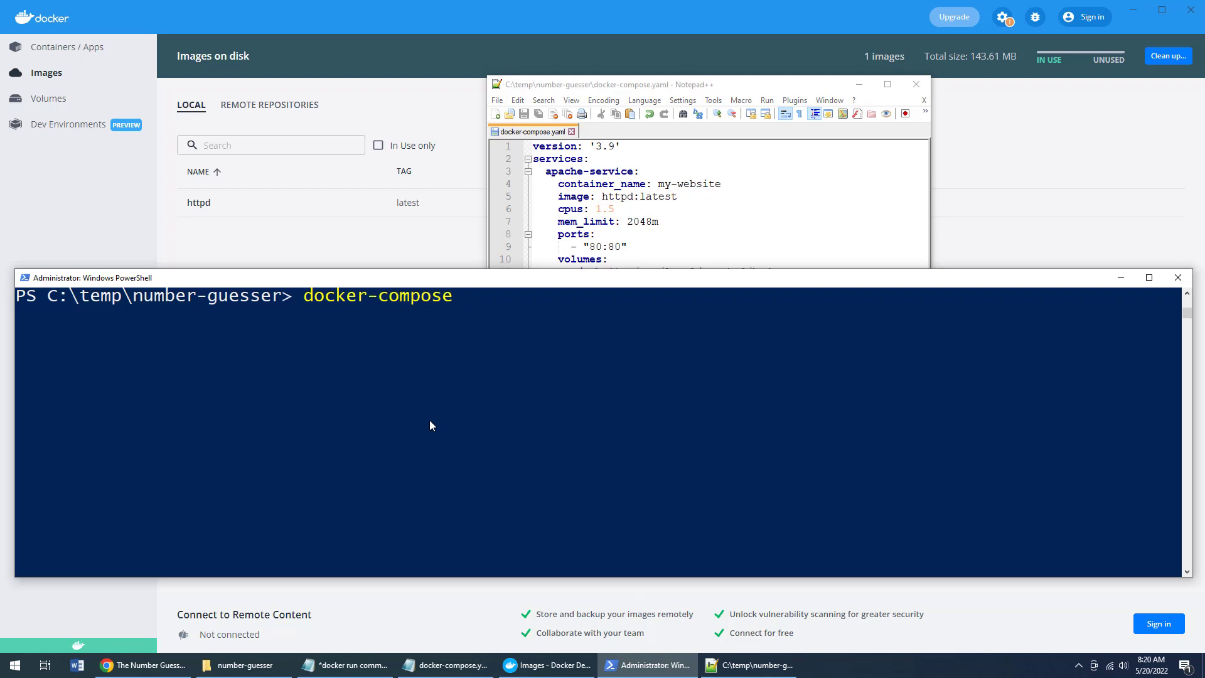
pyautogui.write('up')
pyautogui.click(727, 184)
pyautogui.write('-01')
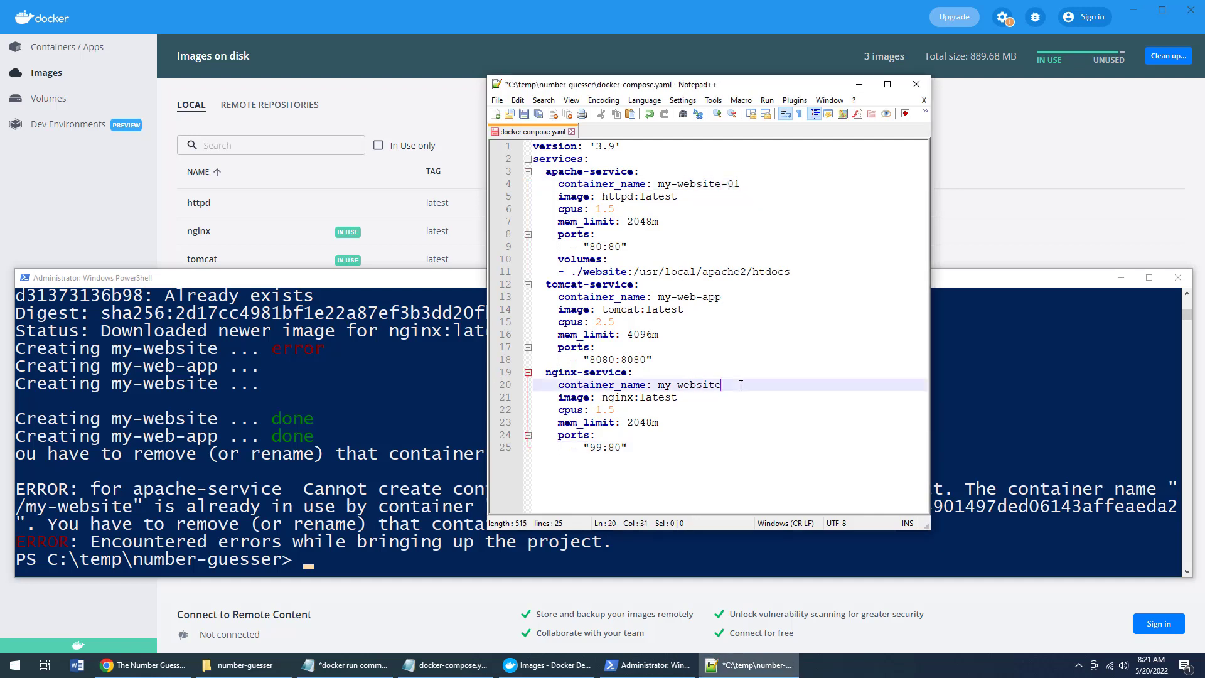
# - Rename the nginx container to my-website-02 and rerun docker-compose up
pyautogui.write('-02')
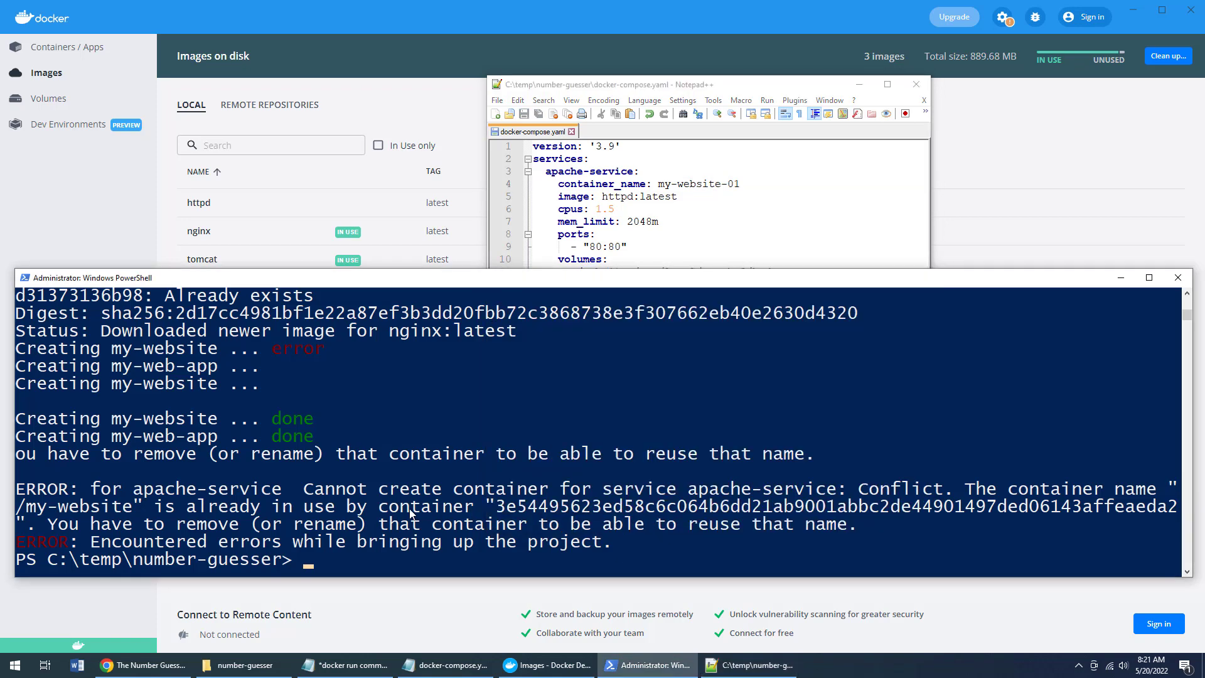
pyautogui.write('docker-compose up')
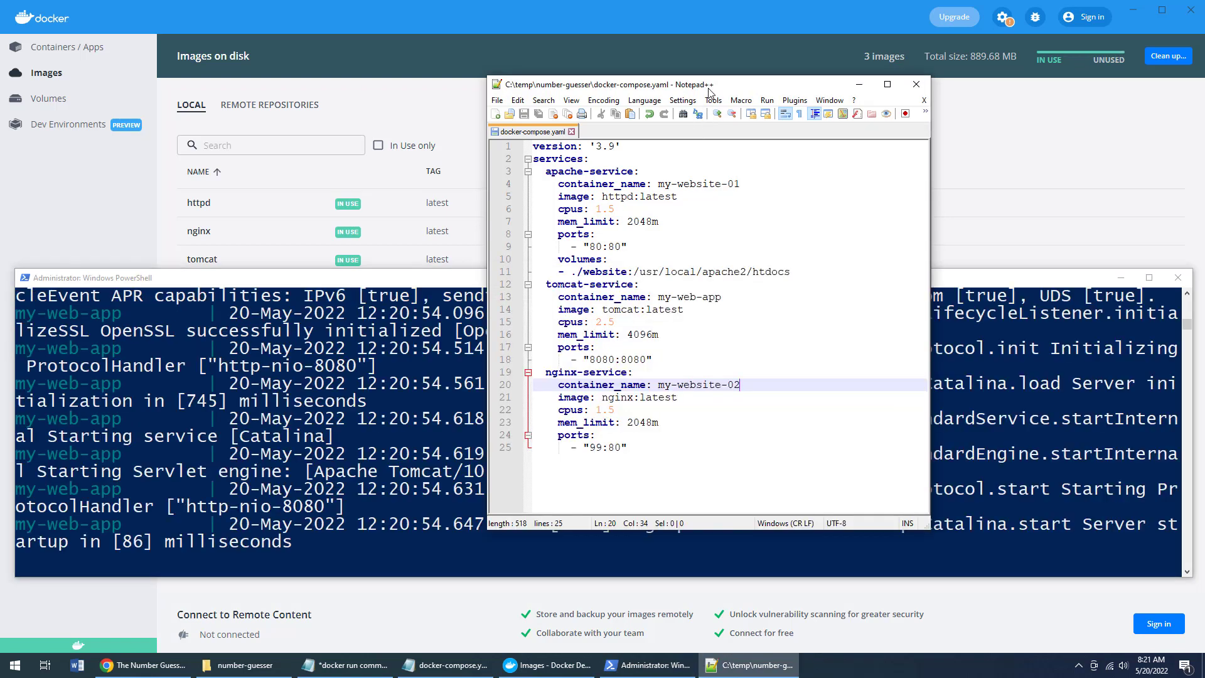
pyautogui.click(70, 47)
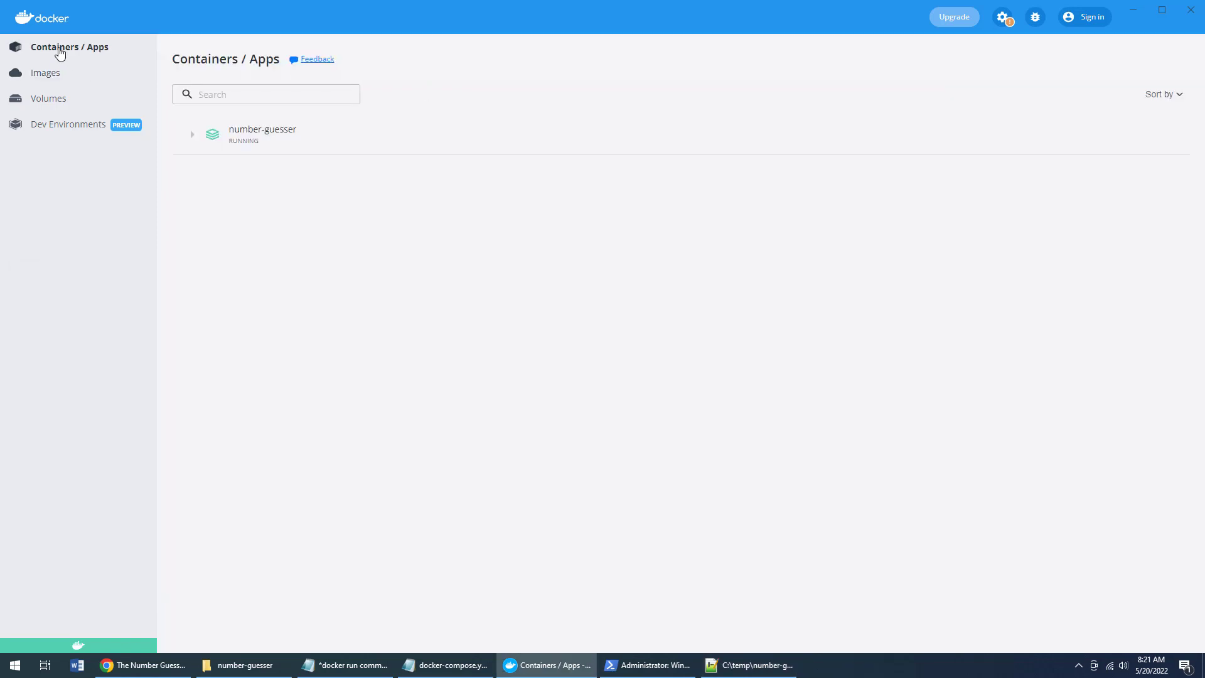
# - View my-web-app on 8080, my-website-01 on 80 and my-website-02 on 99, then return to Notepad++
pyautogui.click(192, 134)
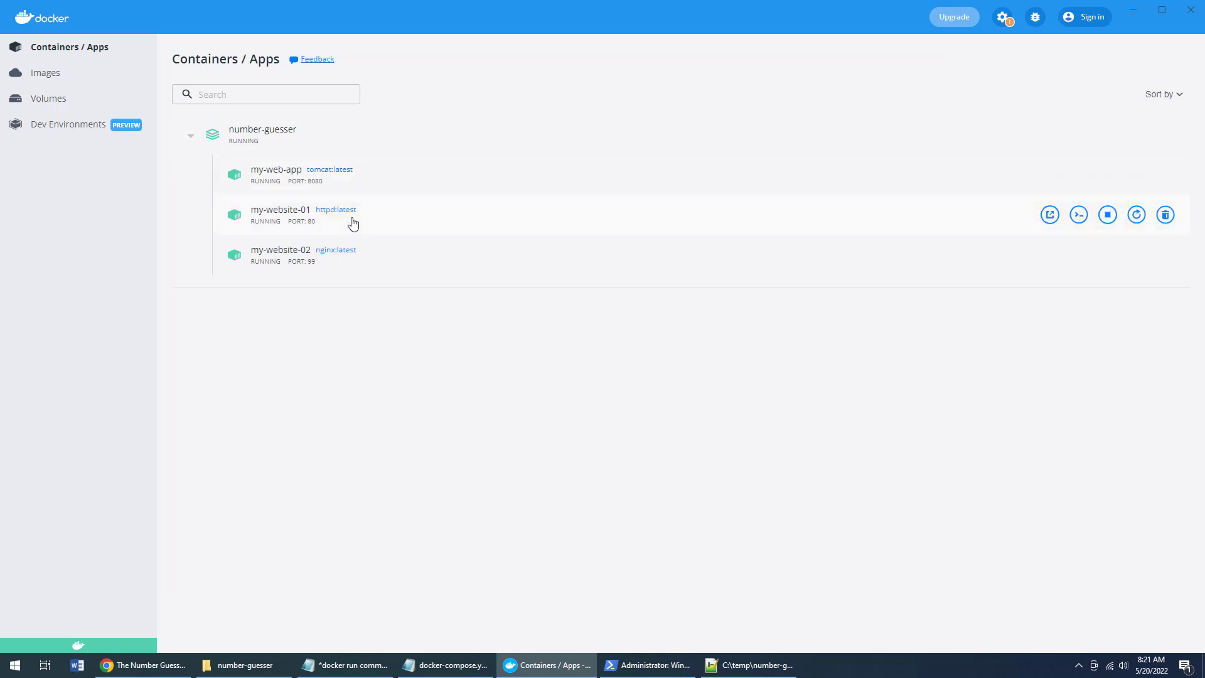
pyautogui.moveTo(347, 270)
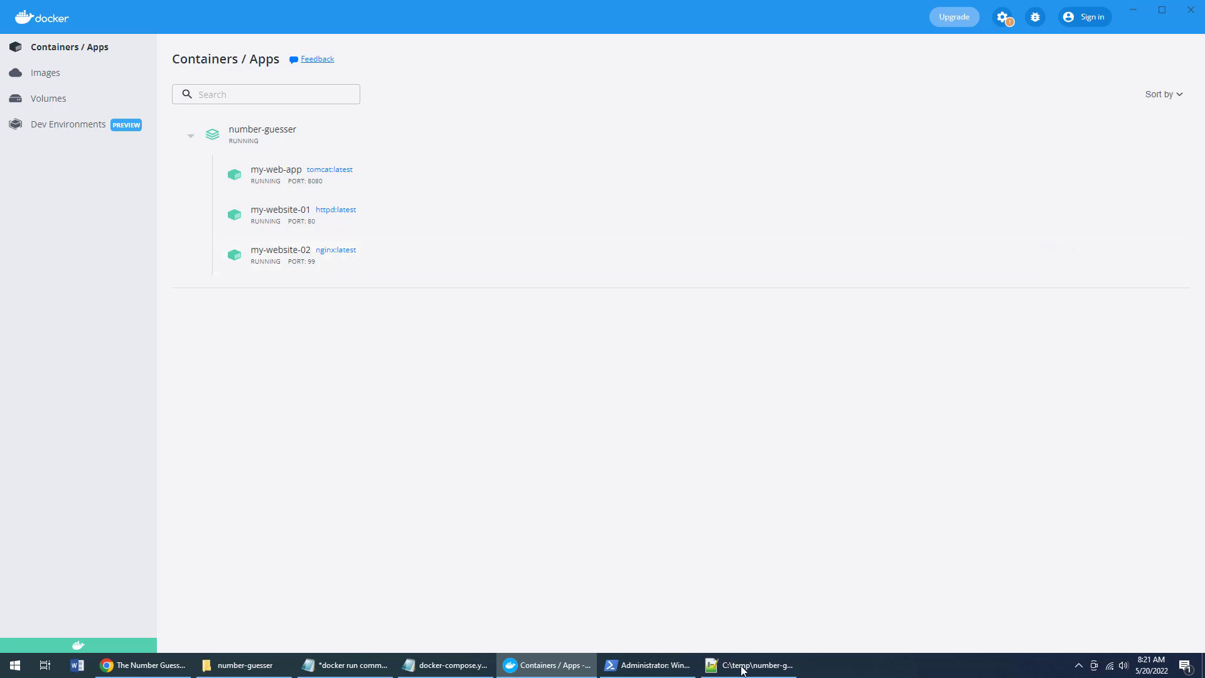
pyautogui.click(746, 665)
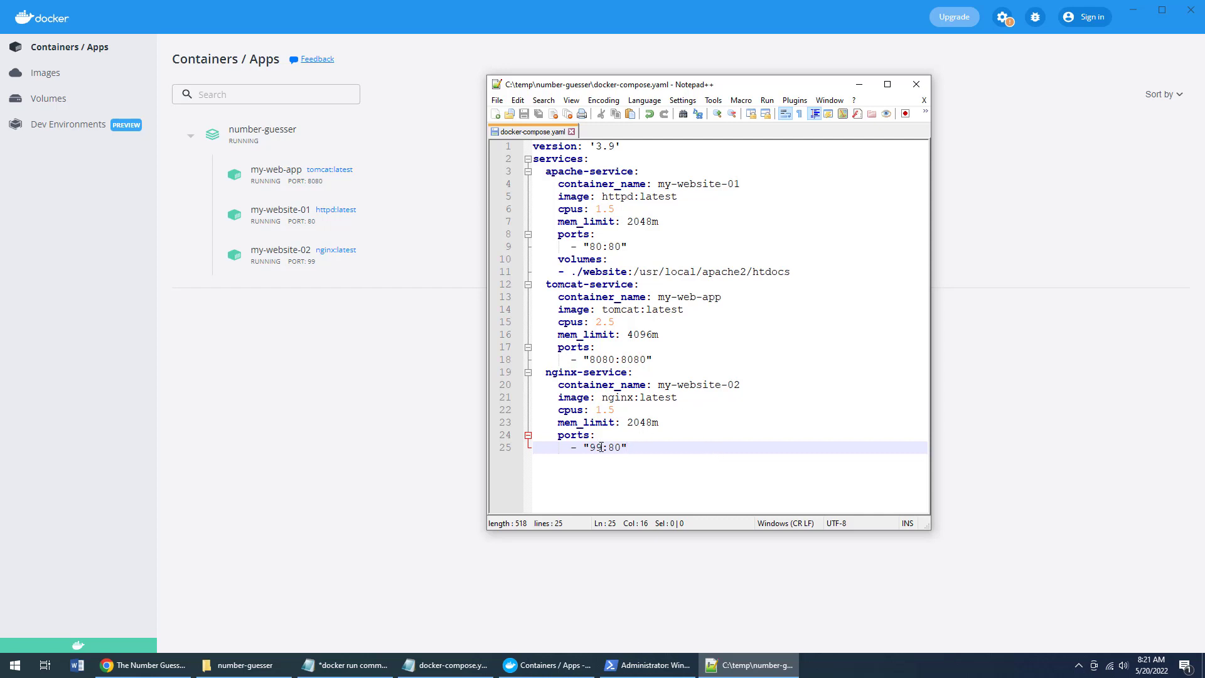
# - Load the game on localhost, nginx on localhost:99, and Tomcat's 404 on localhost:8080
pyautogui.click(142, 664)
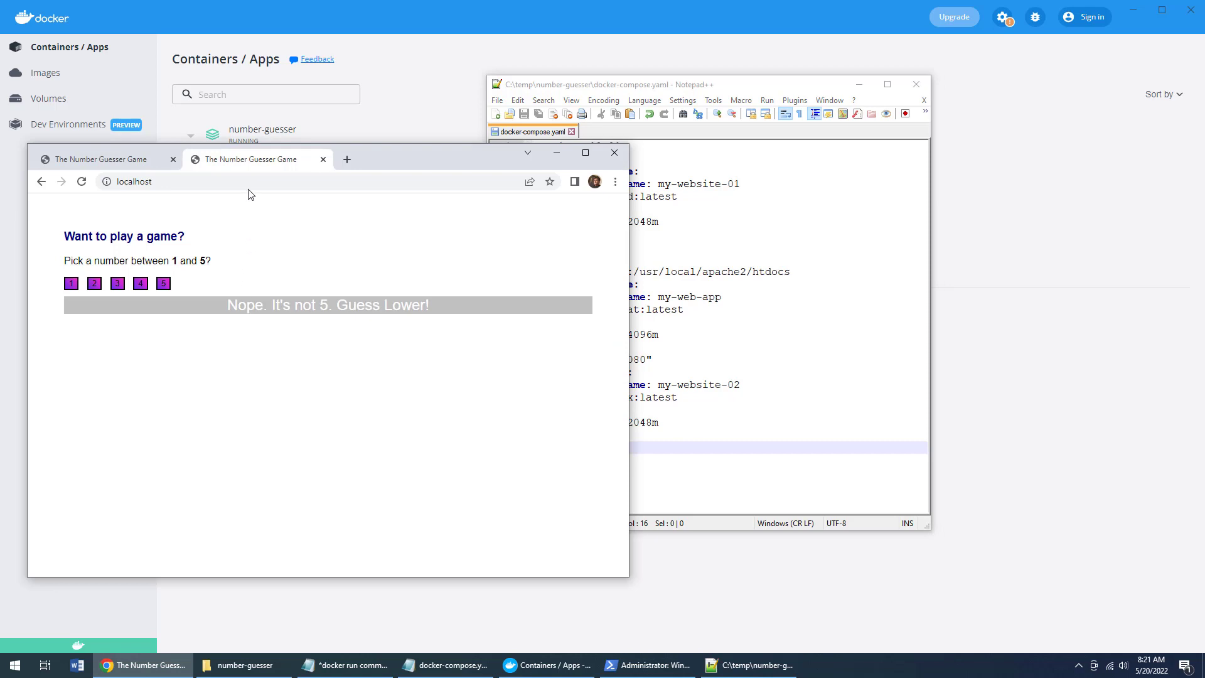
pyautogui.click(347, 159)
pyautogui.write('localhost:')
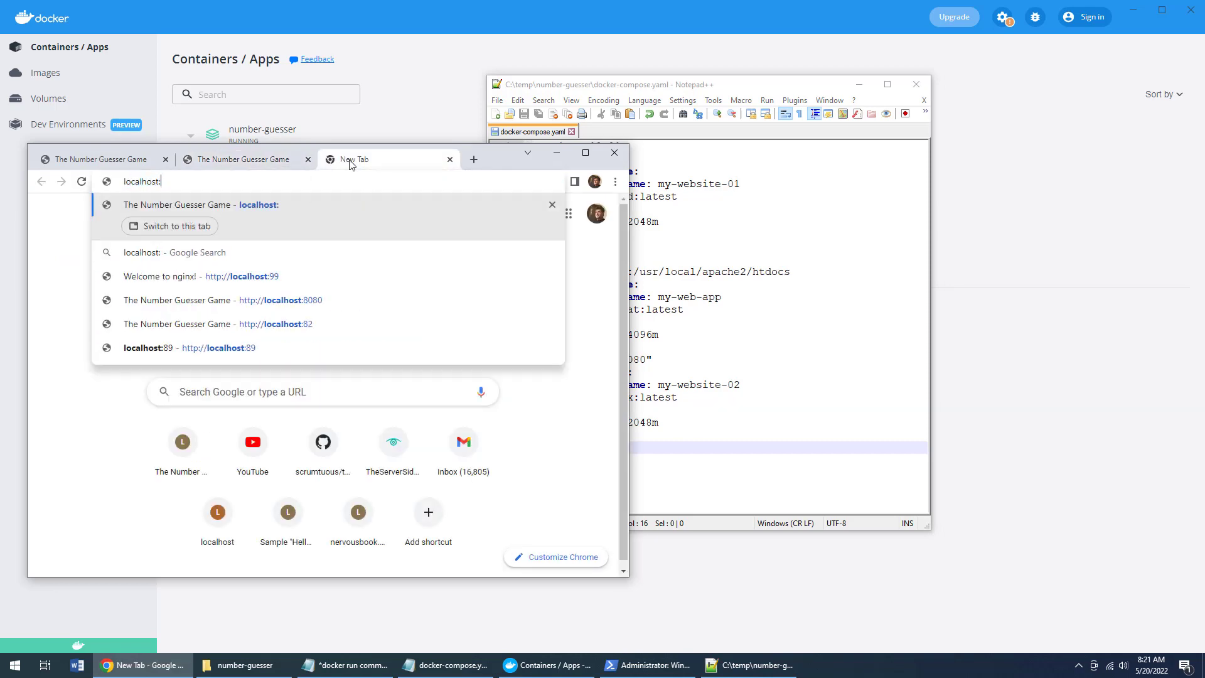
pyautogui.click(241, 276)
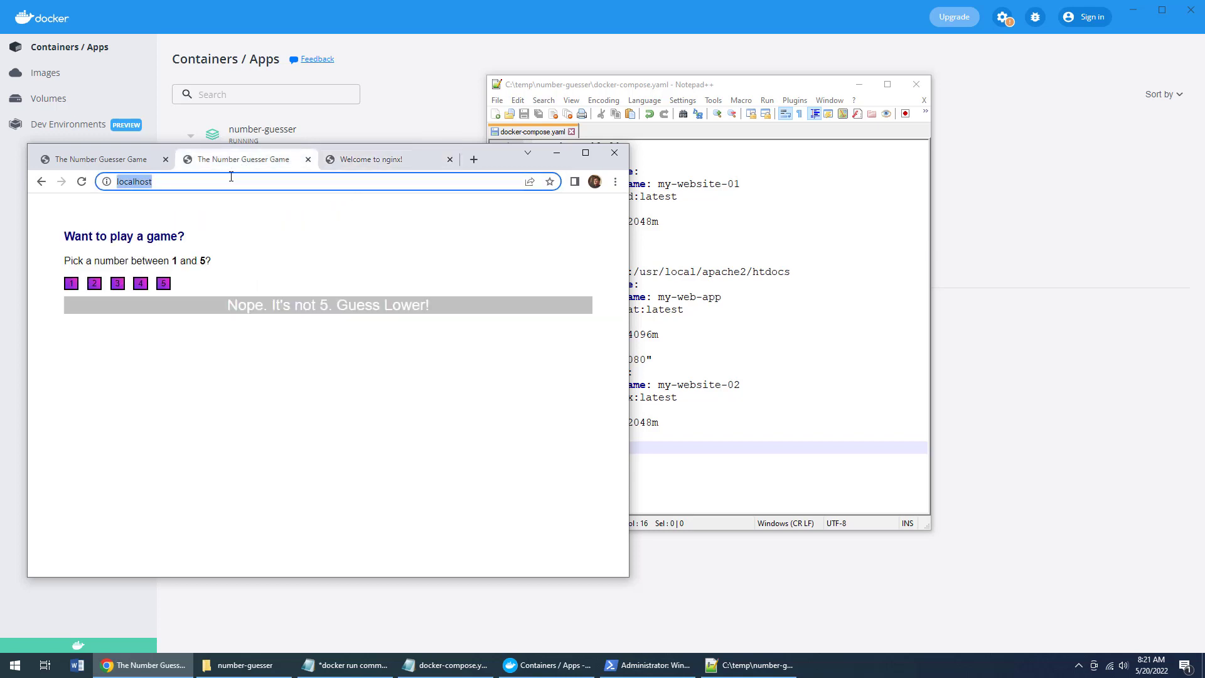
pyautogui.click(82, 181)
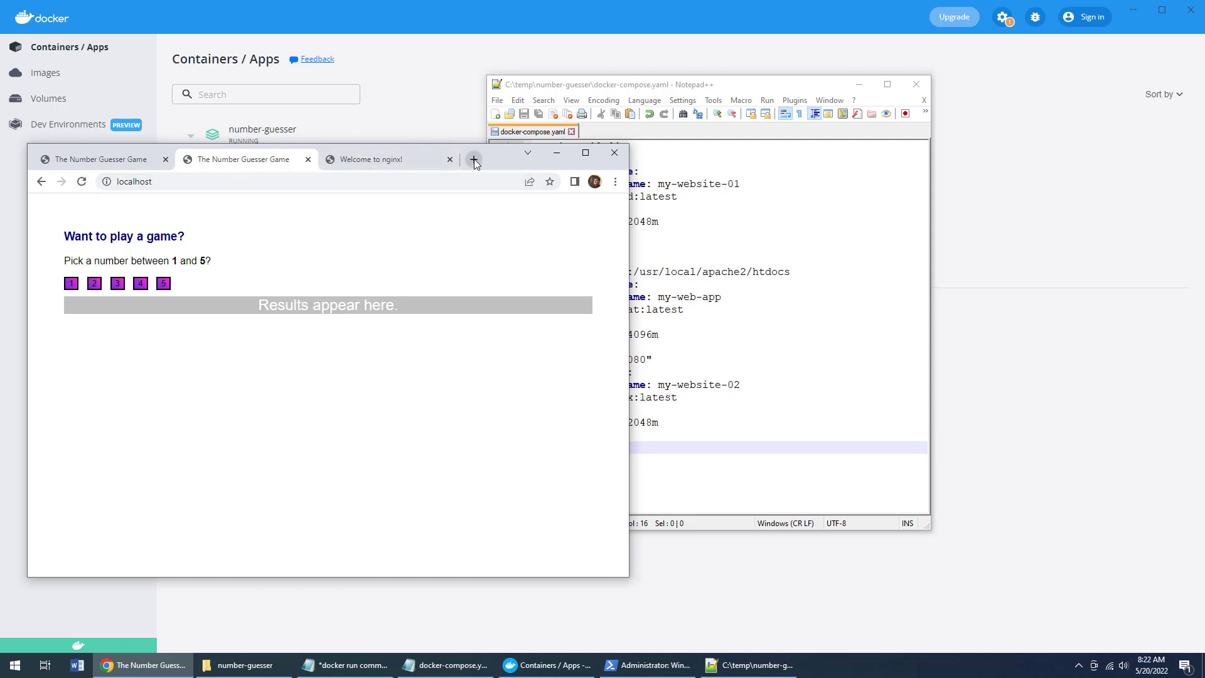
pyautogui.click(473, 159)
pyautogui.write('localhost:8080')
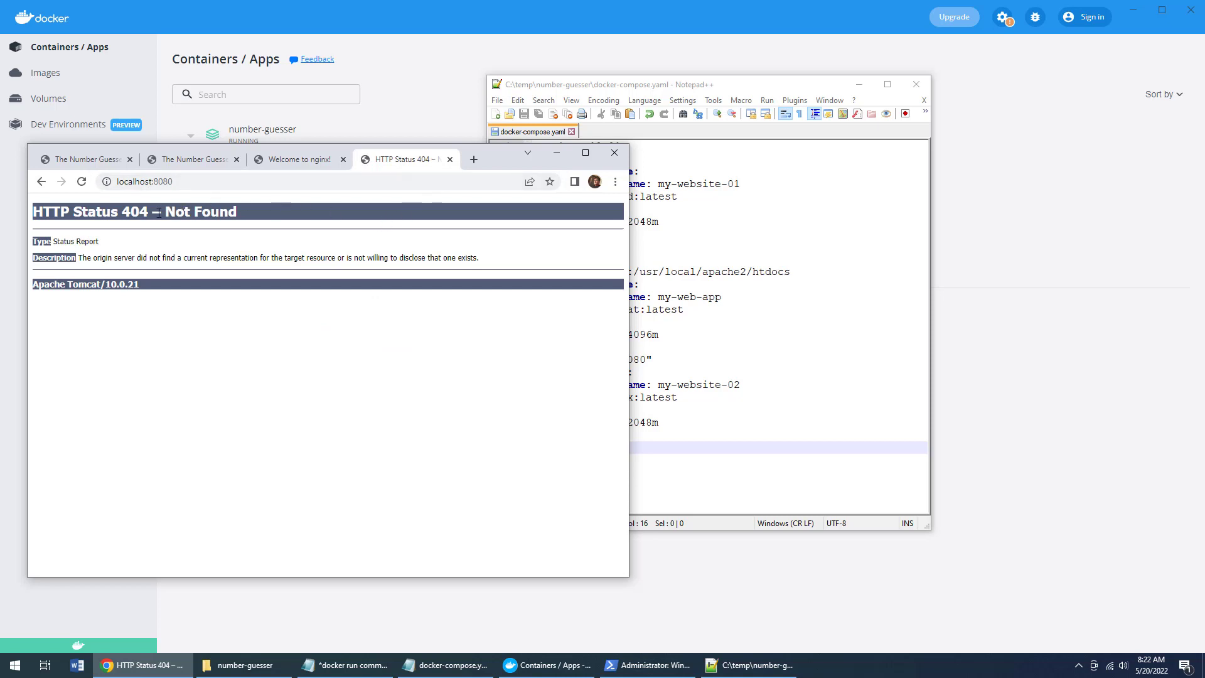
pyautogui.doubleClick(133, 212)
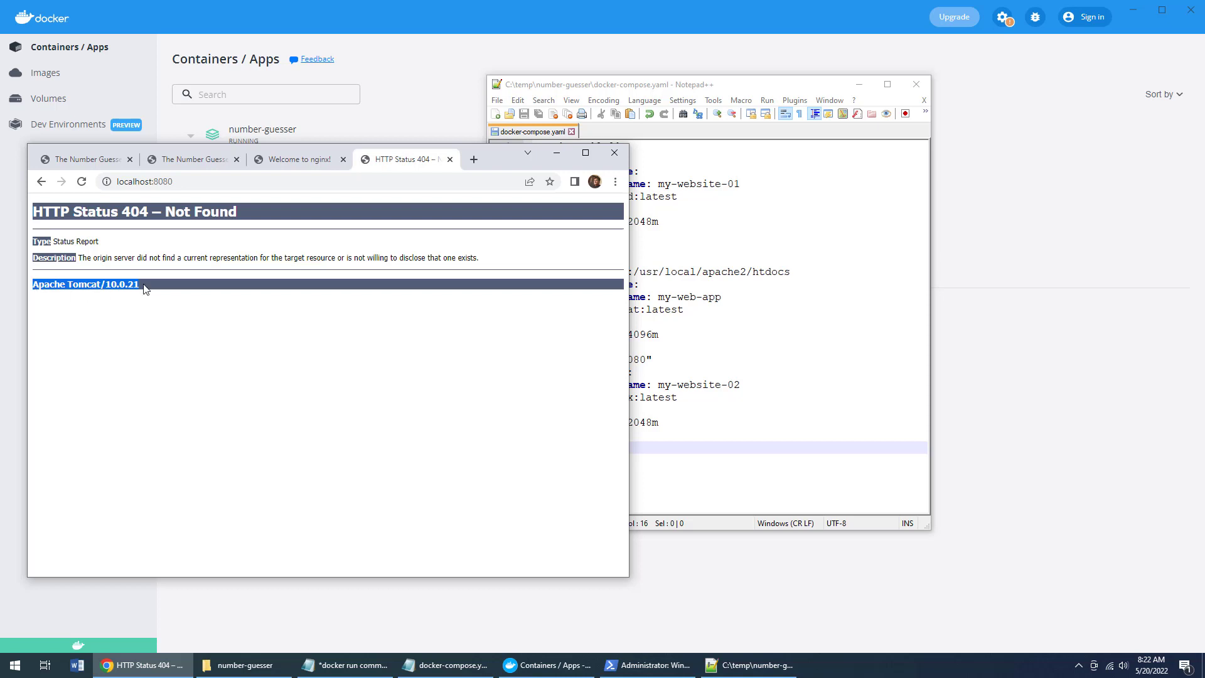
pyautogui.moveTo(186, 268)
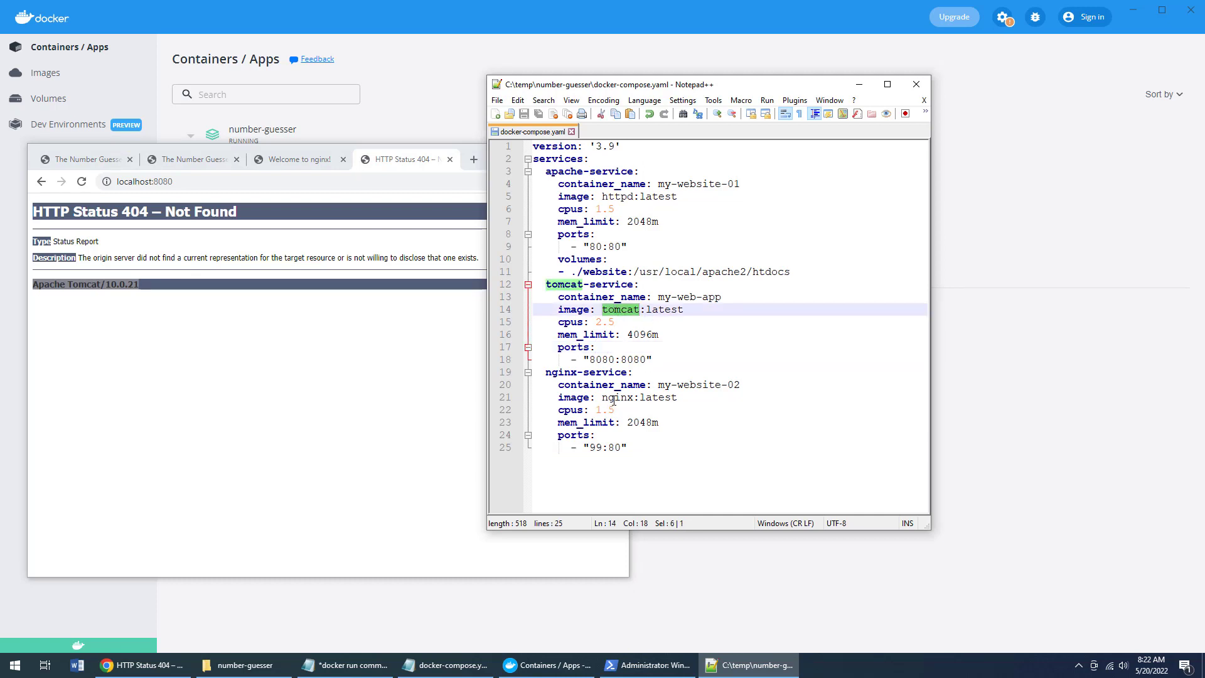
# - Return Chrome to the Number Guesser tab and bring the docker run notes forward
pyautogui.click(630, 195)
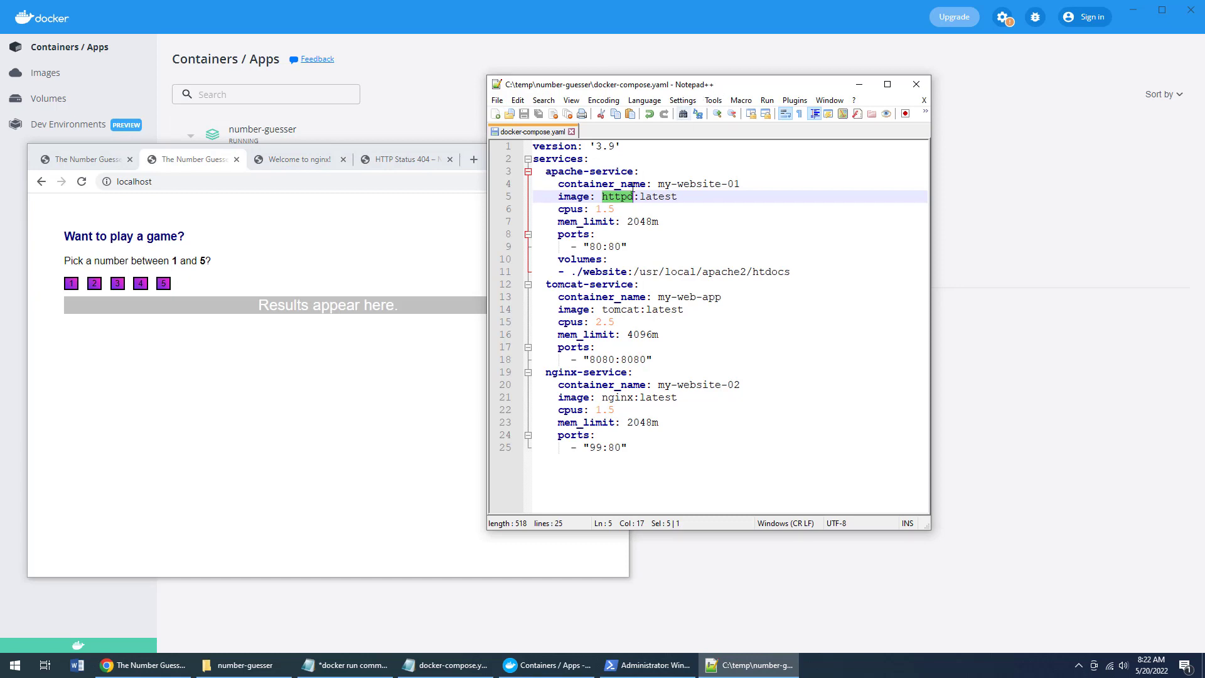
pyautogui.click(344, 664)
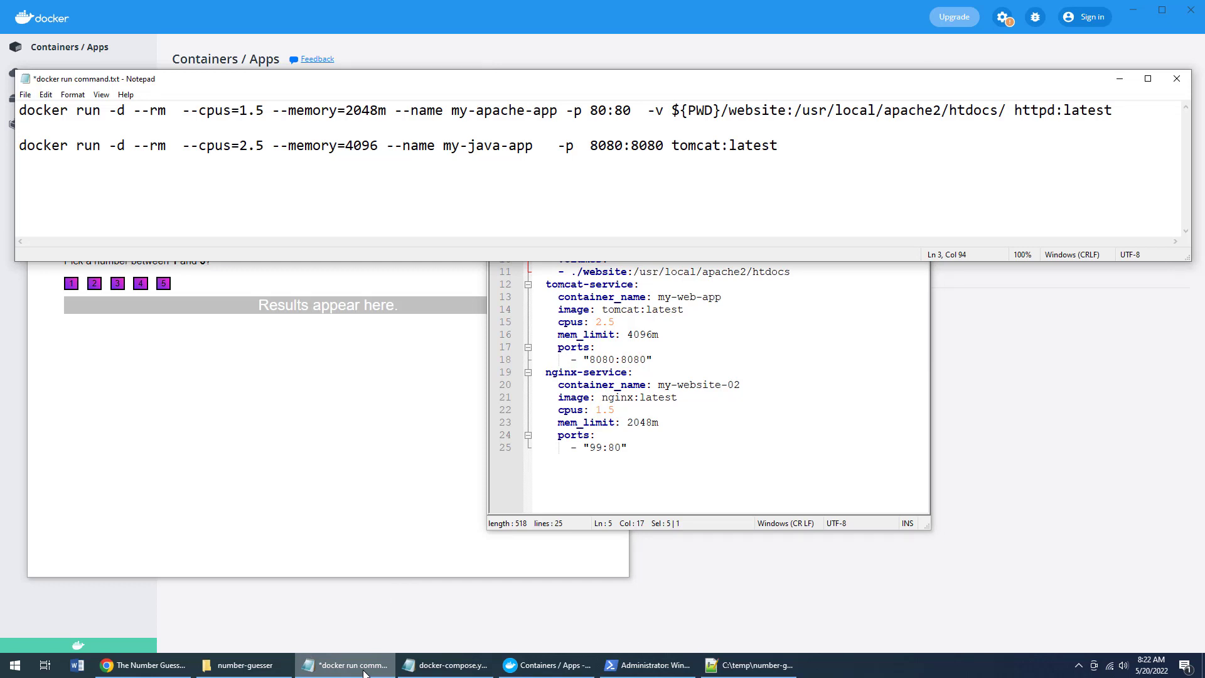
# - Show the docker-compose.yaml notes with the single apache-service my-website definition below the run commands
pyautogui.click(777, 145)
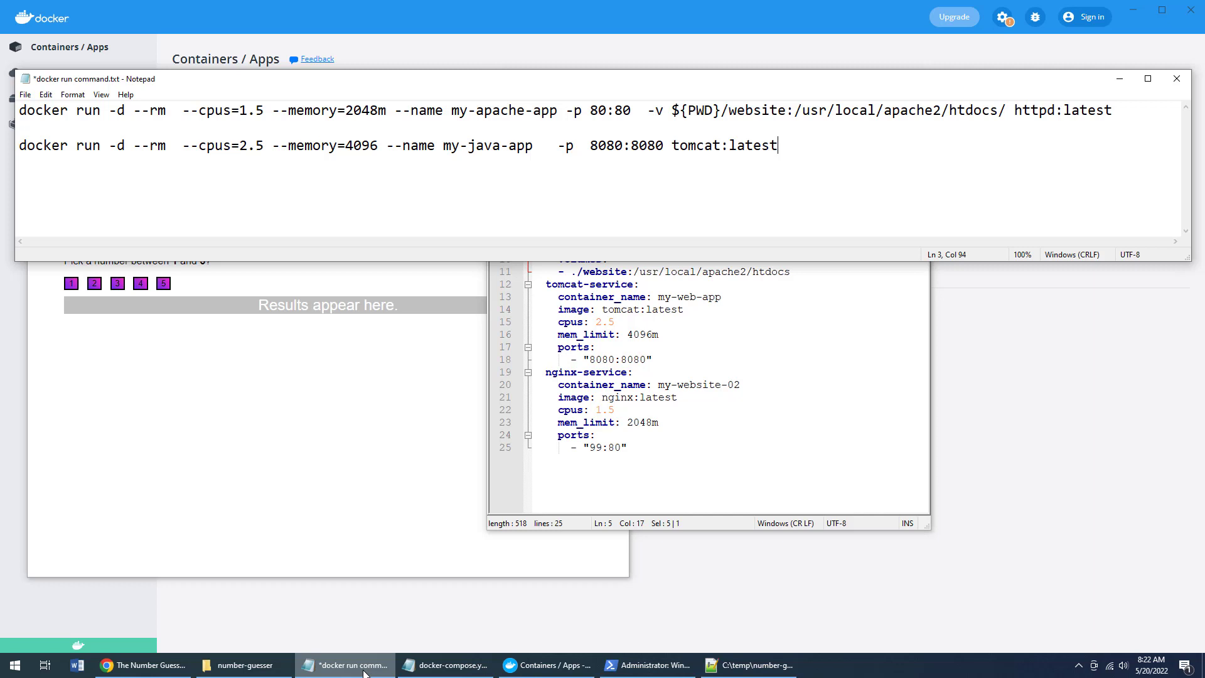
pyautogui.click(445, 665)
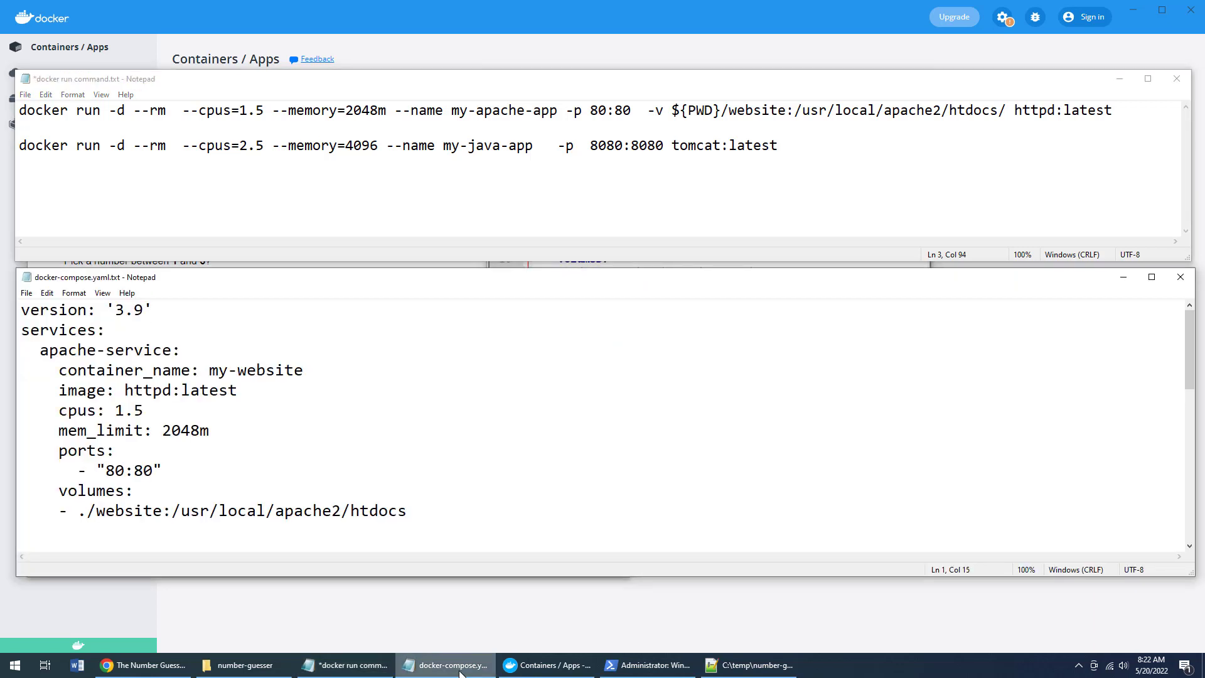